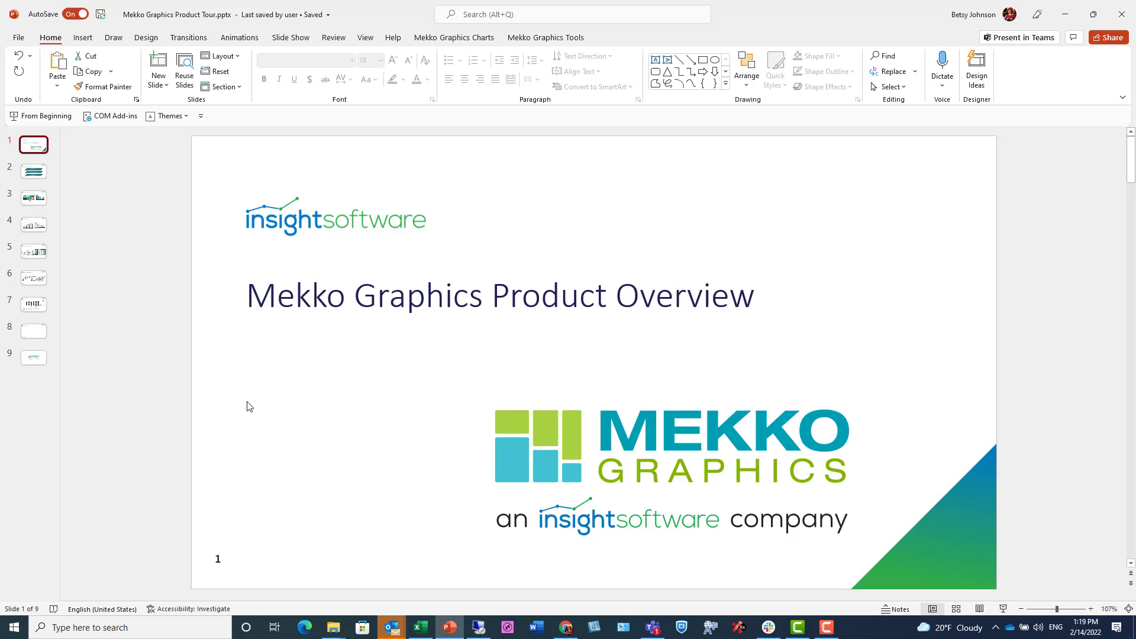
mouse_move(34, 171)
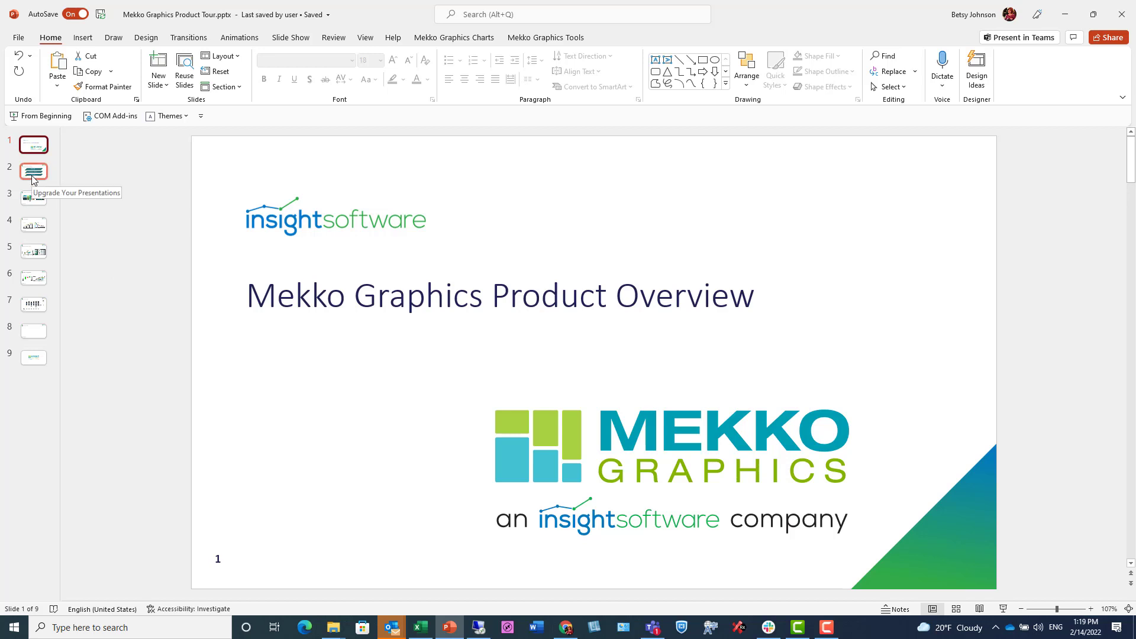
- Step from slide 2, Upgrade Your Presentations, to slide 3, Marimekko and Bar Mekko Charts
click(34, 171)
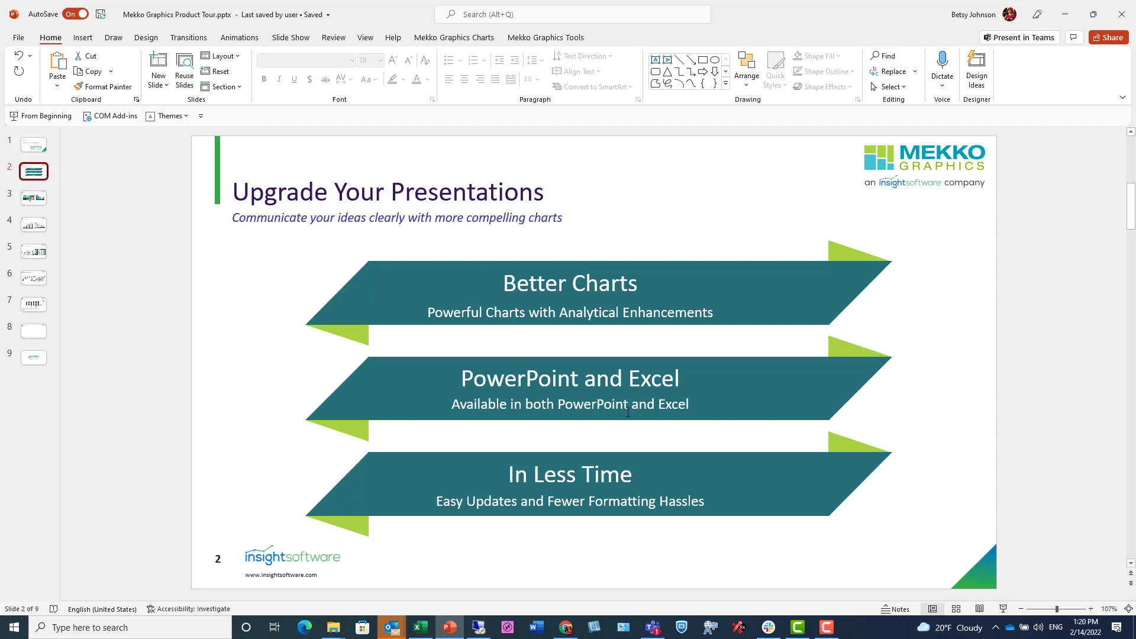
mouse_move(707, 444)
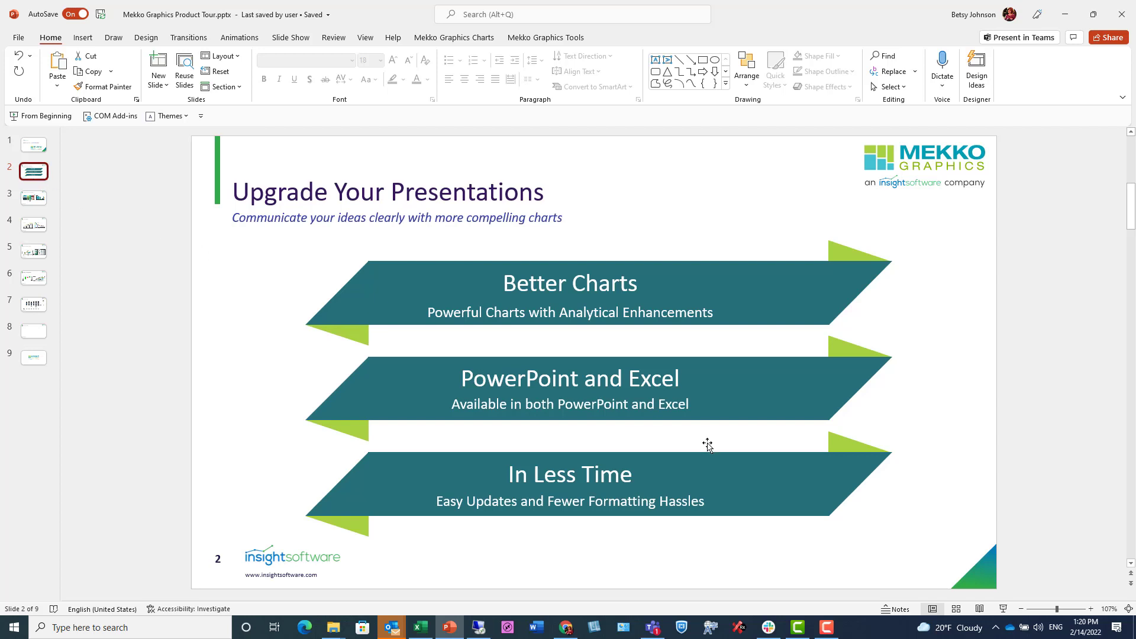
mouse_move(224, 247)
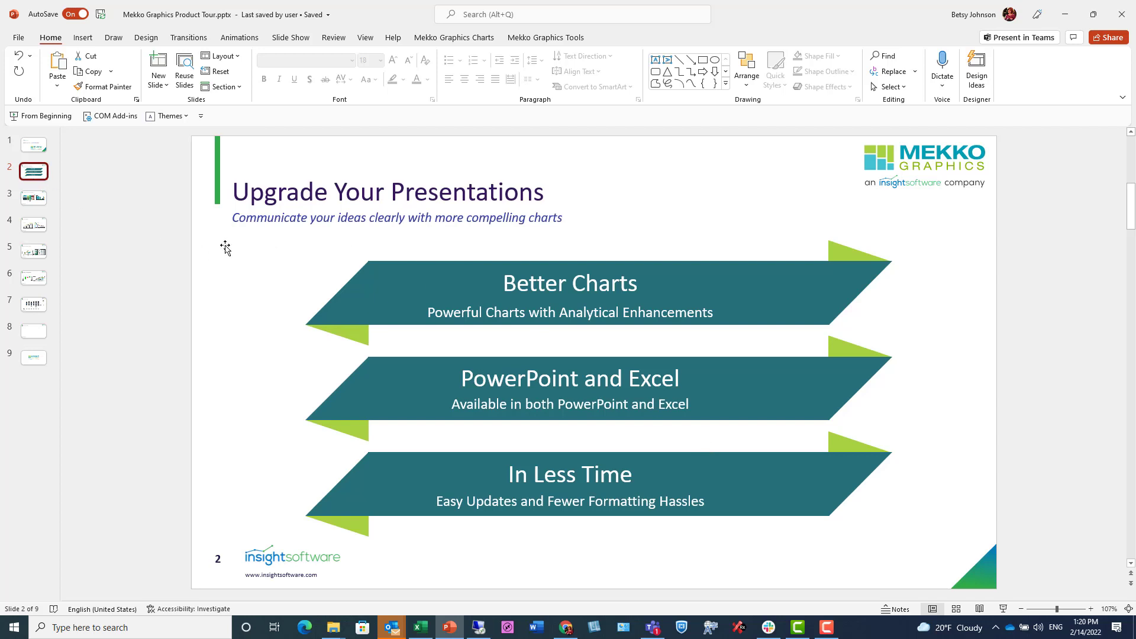
click(34, 198)
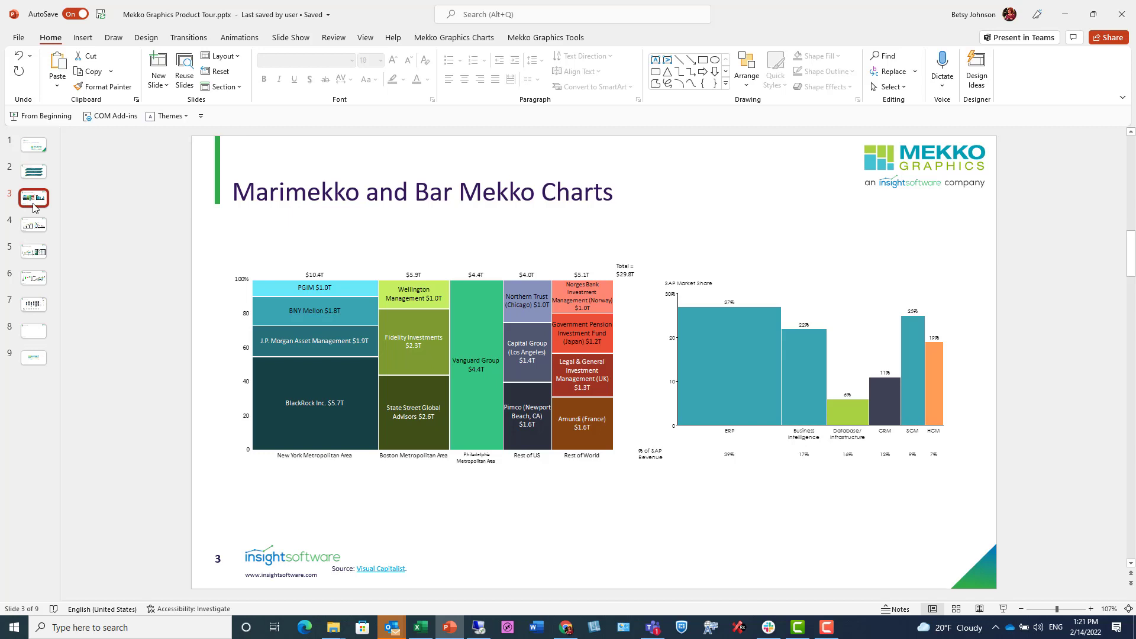
- View slide 4, Waterfall Charts, then slide 5, Bubble and Gantt Chart
click(34, 225)
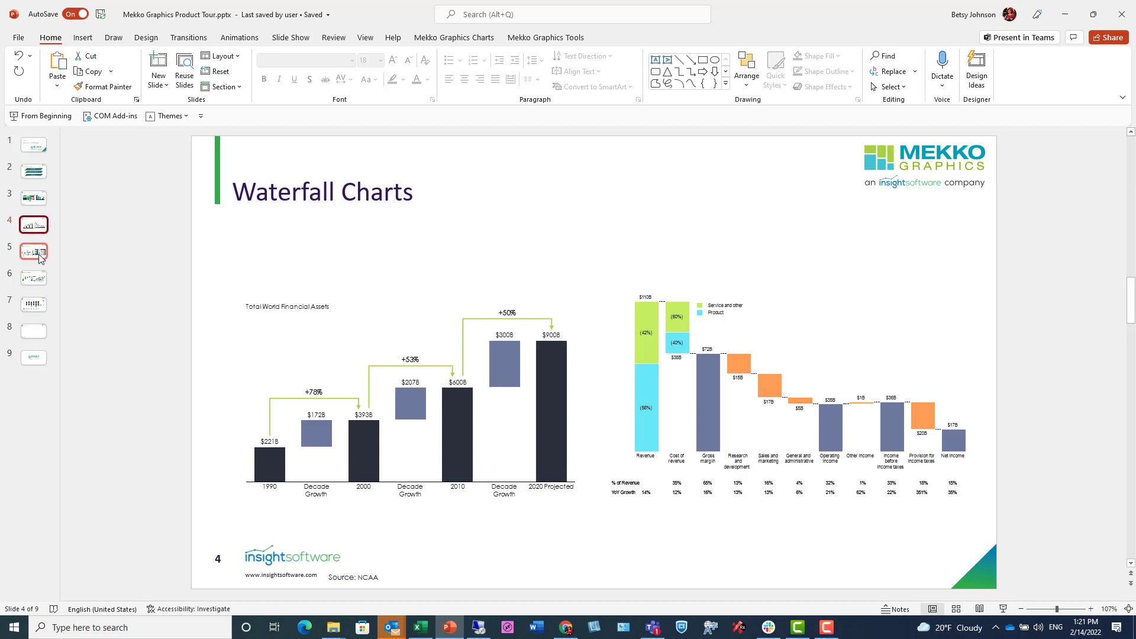
click(33, 250)
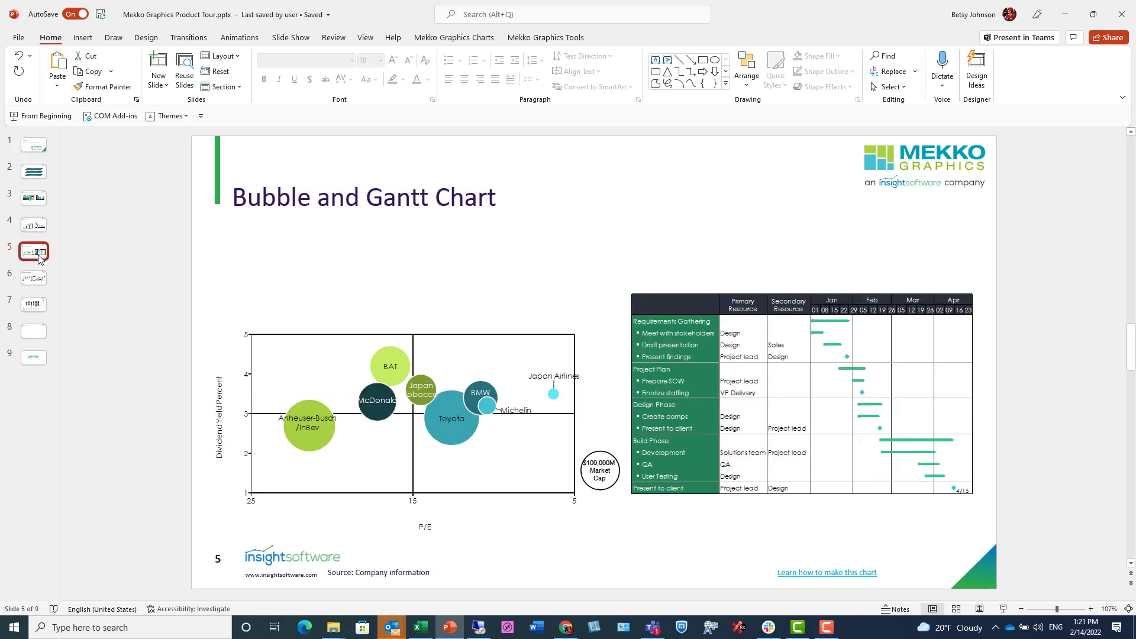
mouse_move(57, 266)
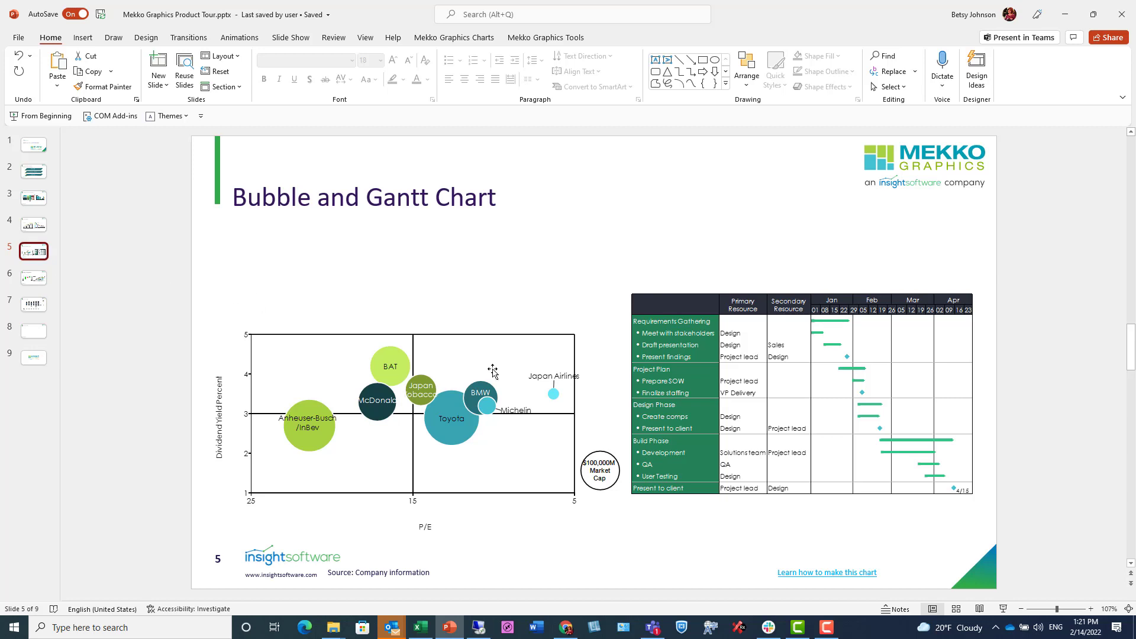
mouse_move(465, 409)
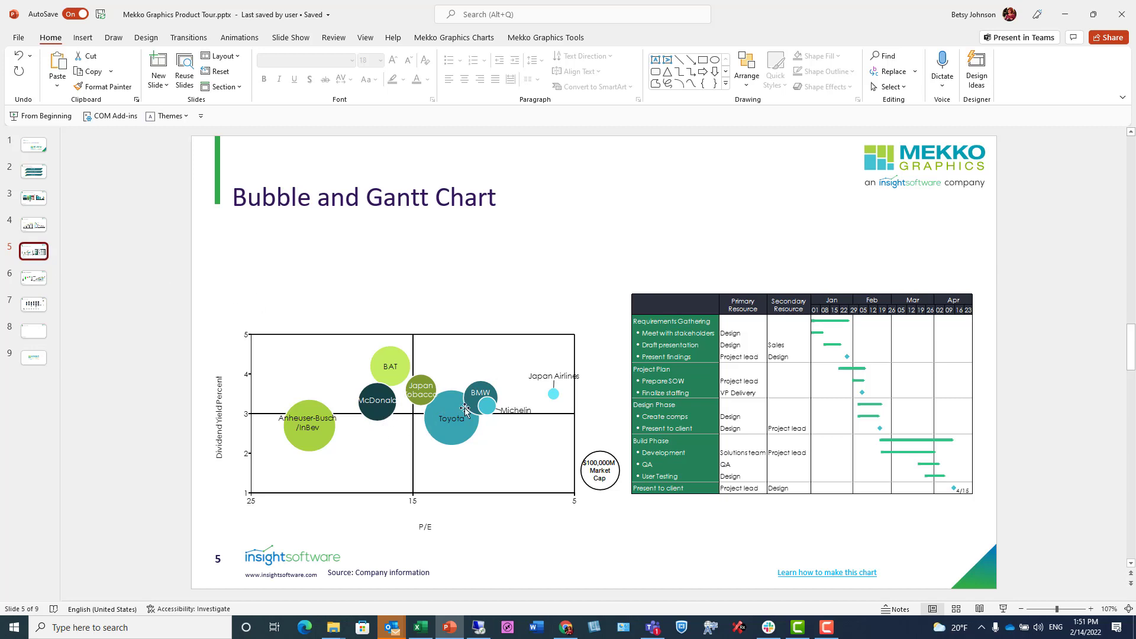
mouse_move(804, 458)
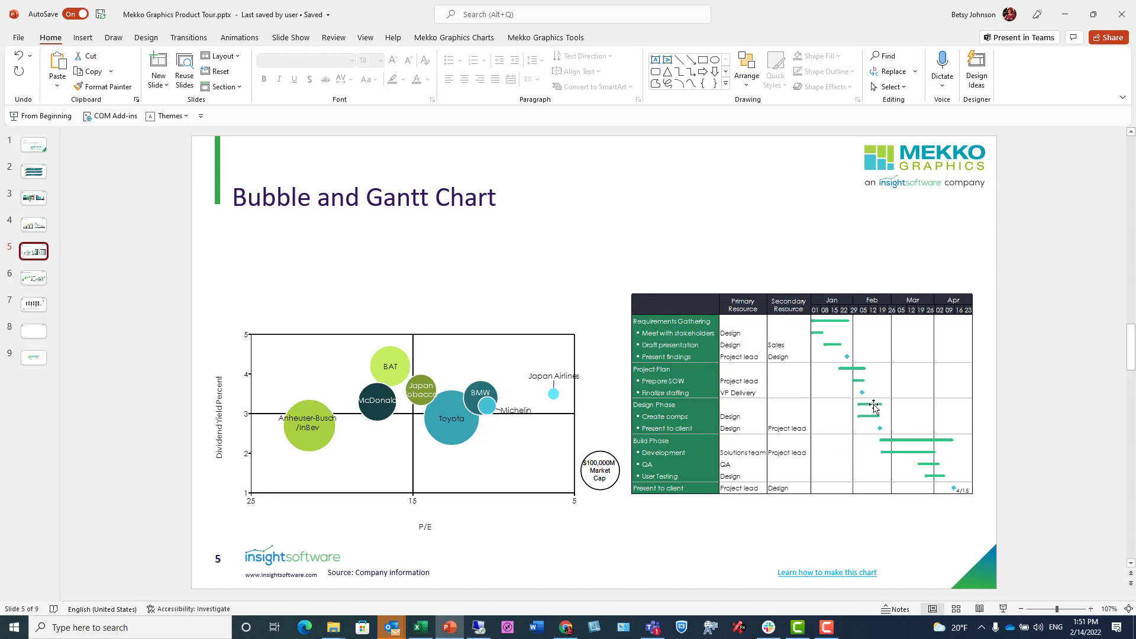
- Show slide 6, Analytical Enhancements, with its sales waterfall and songs-streamed charts
click(33, 277)
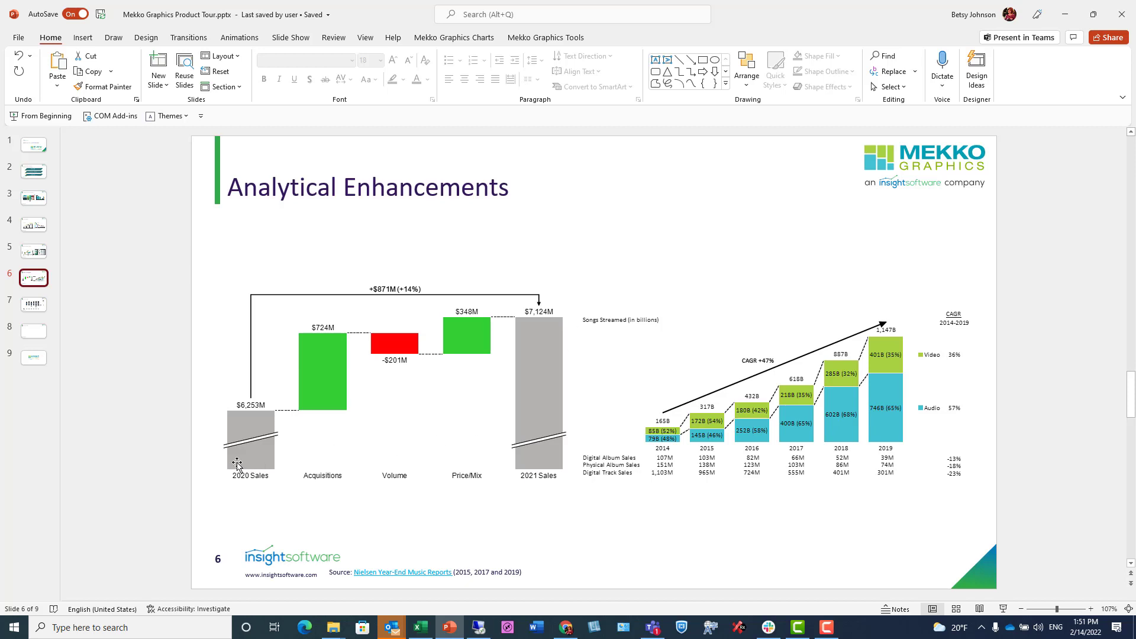
mouse_move(279, 448)
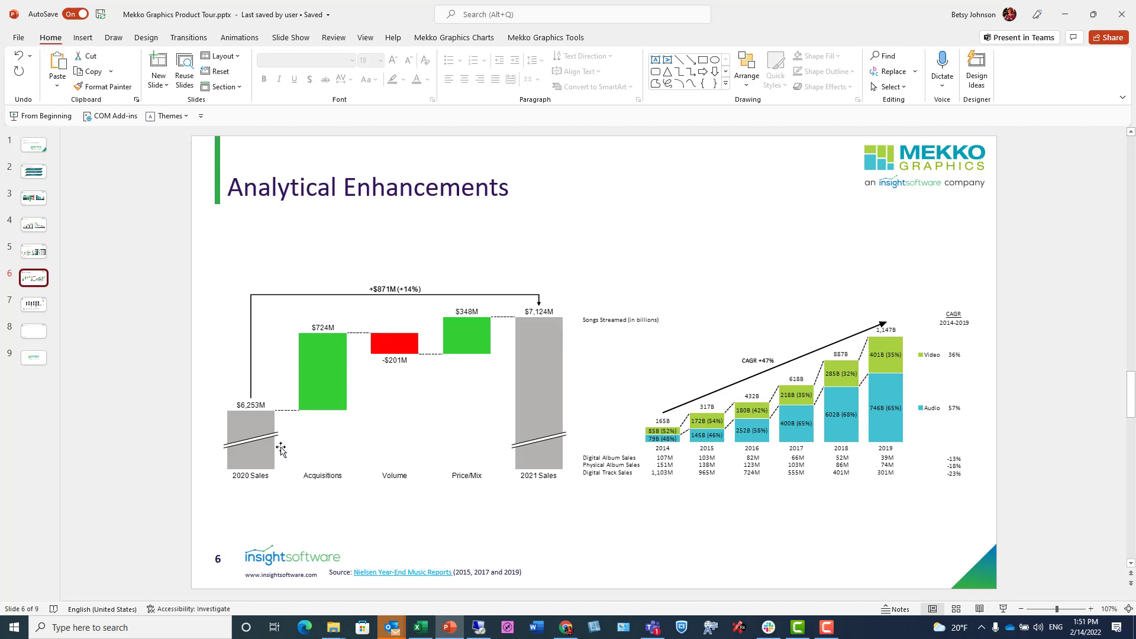
mouse_move(355, 298)
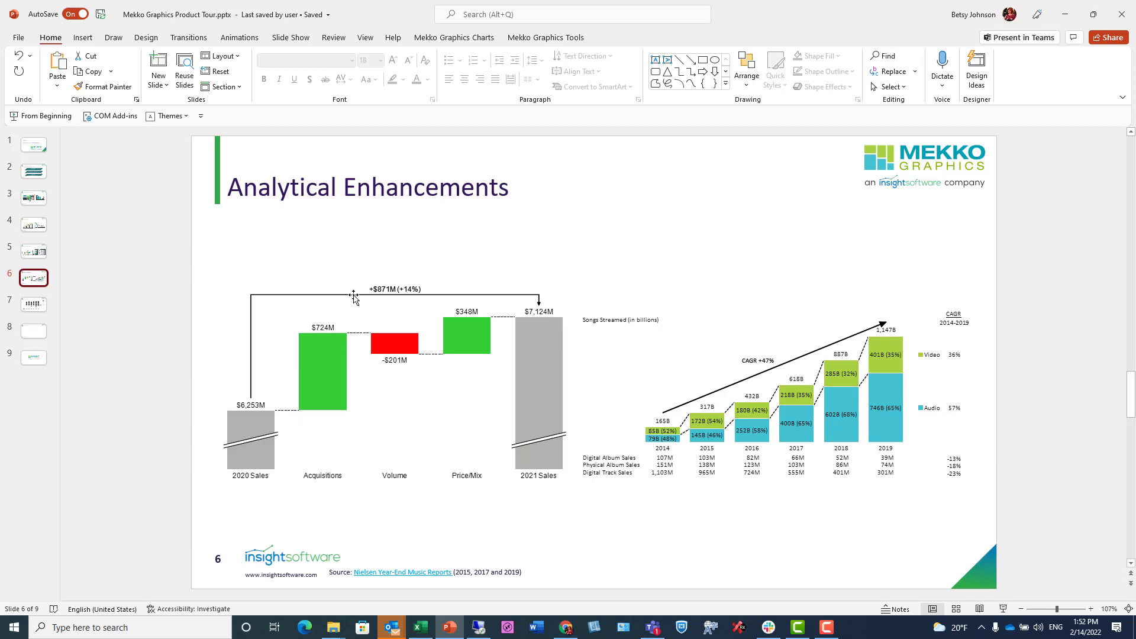
mouse_move(497, 301)
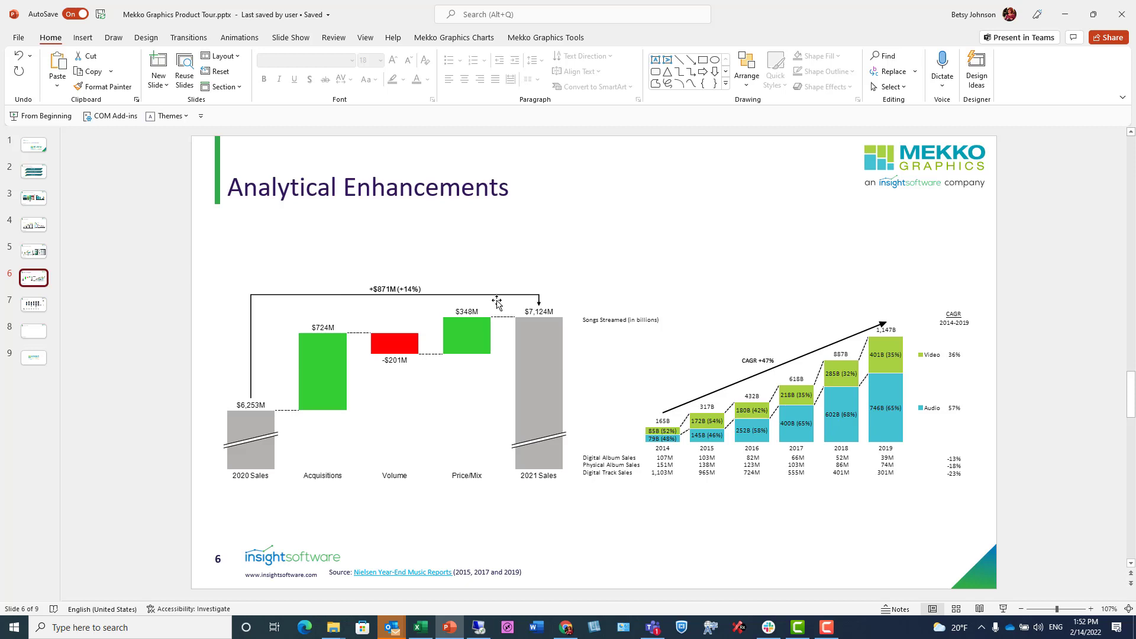
mouse_move(677, 424)
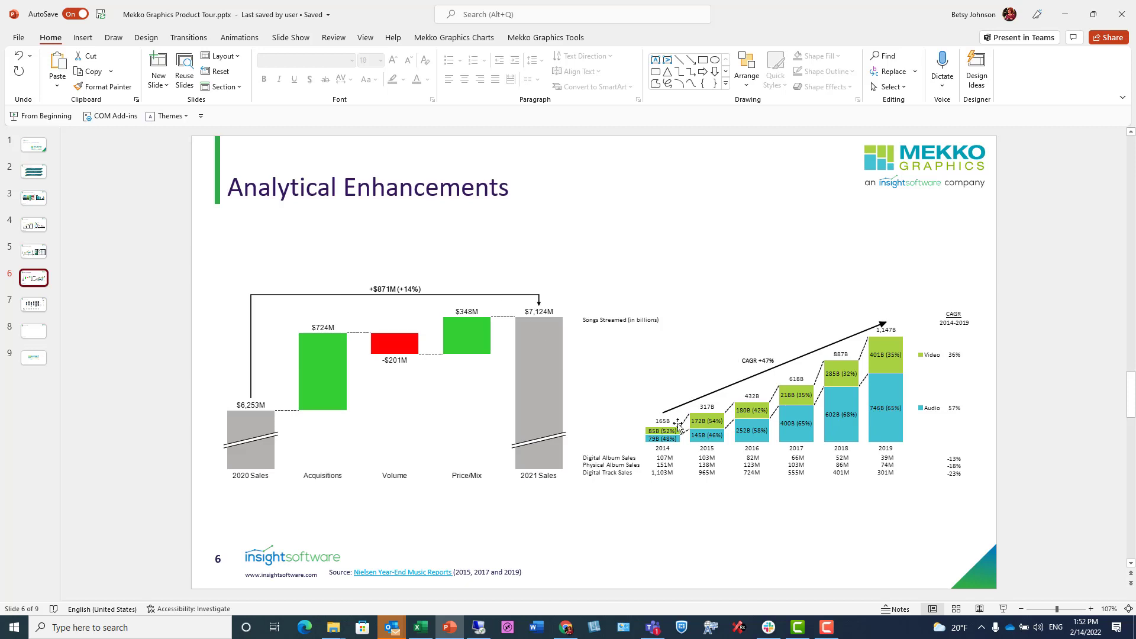
mouse_move(854, 328)
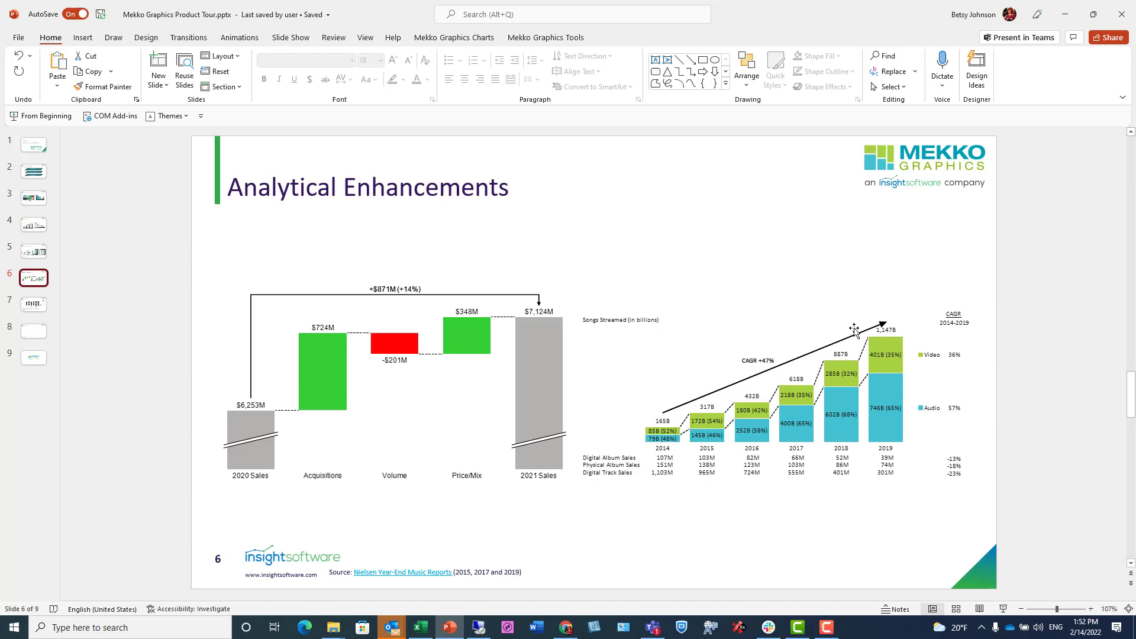
mouse_move(965, 319)
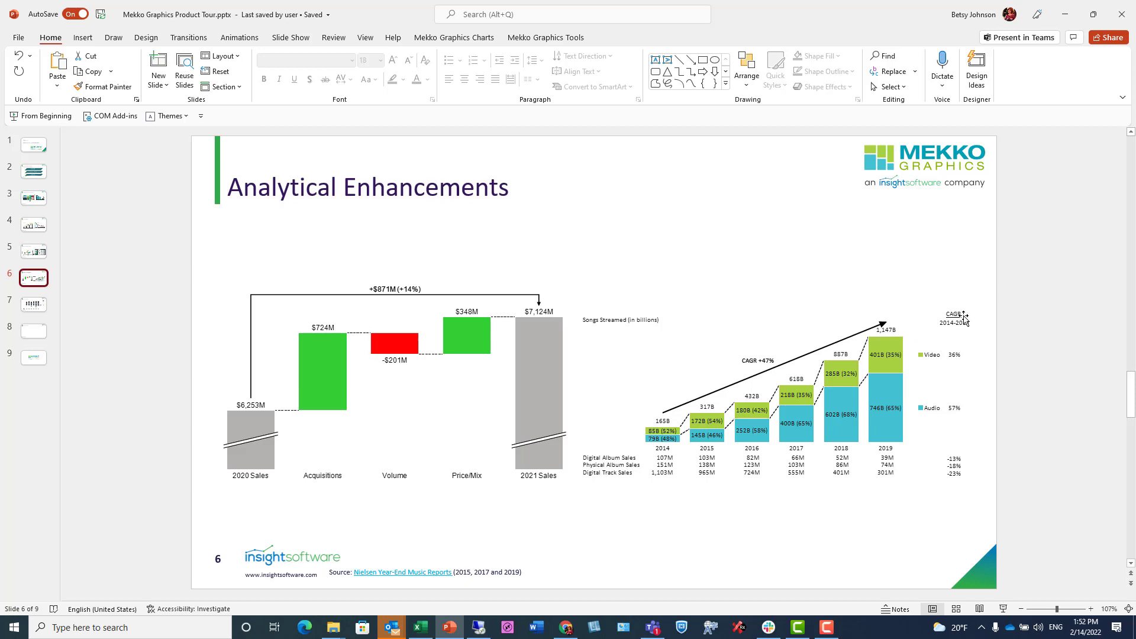
mouse_move(955, 471)
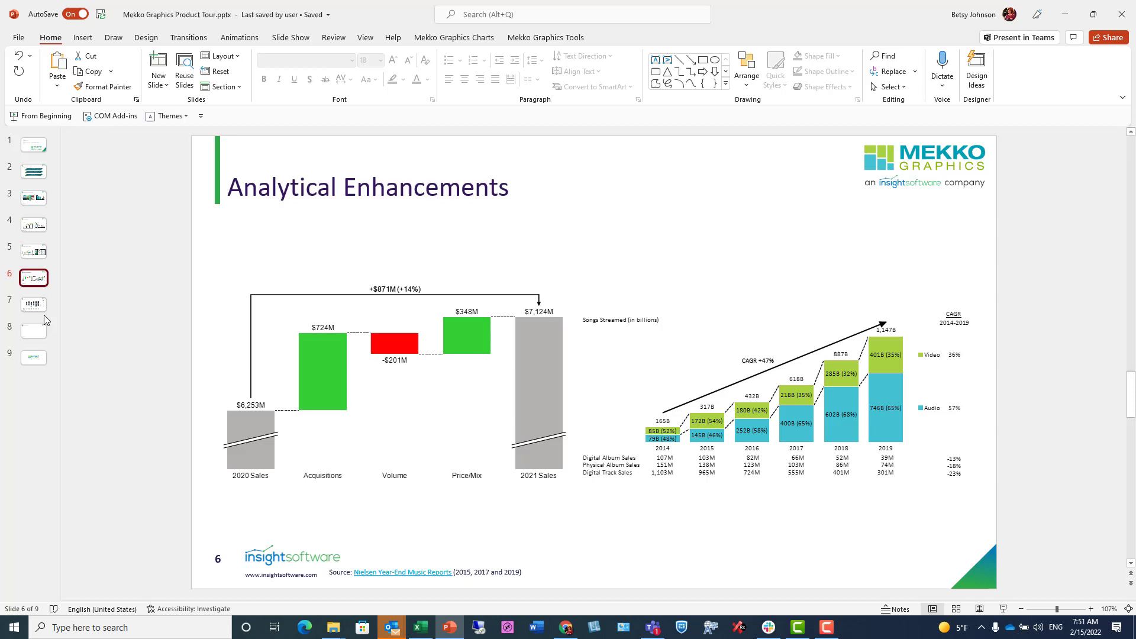
- Show slide 7, Financial Trends, with 2014–2019 net sales, costs and margins
click(33, 304)
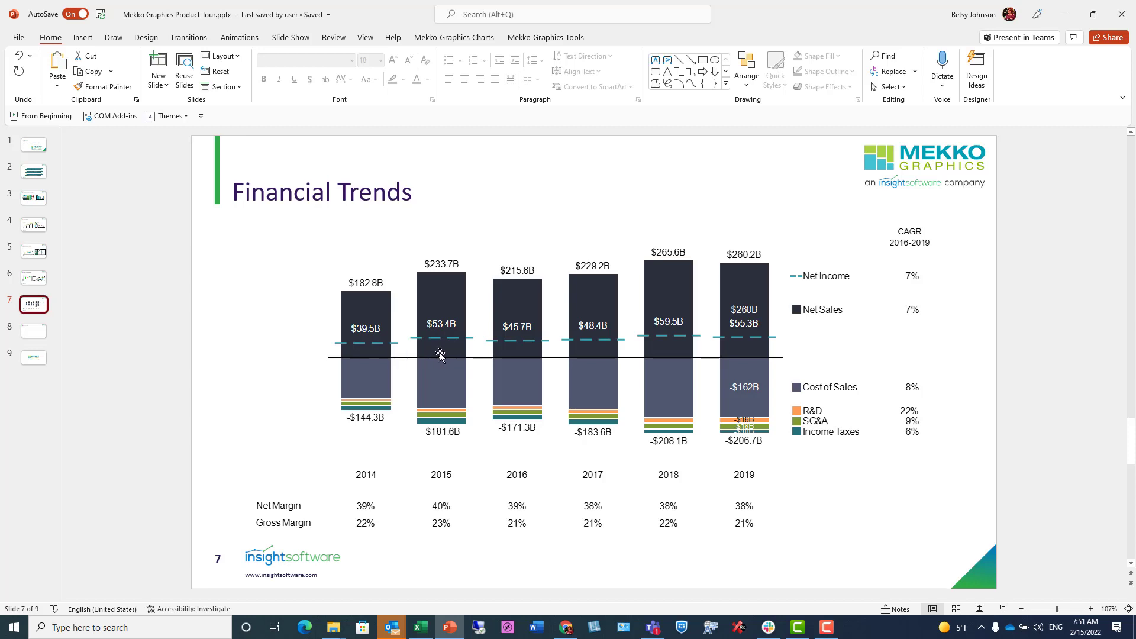
mouse_move(474, 529)
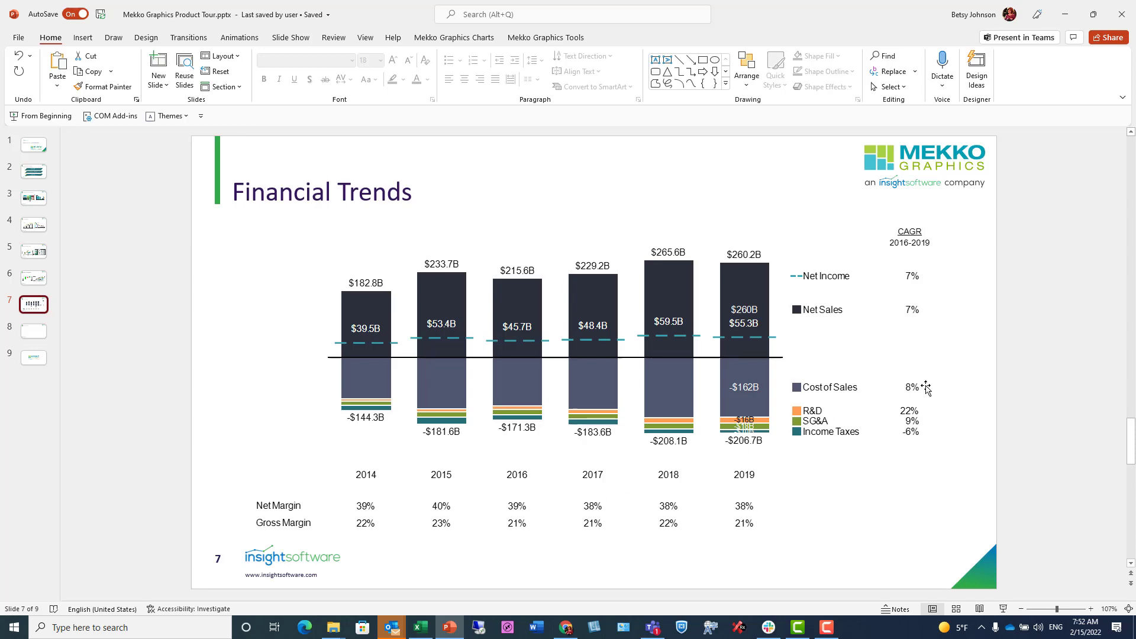
mouse_move(932, 387)
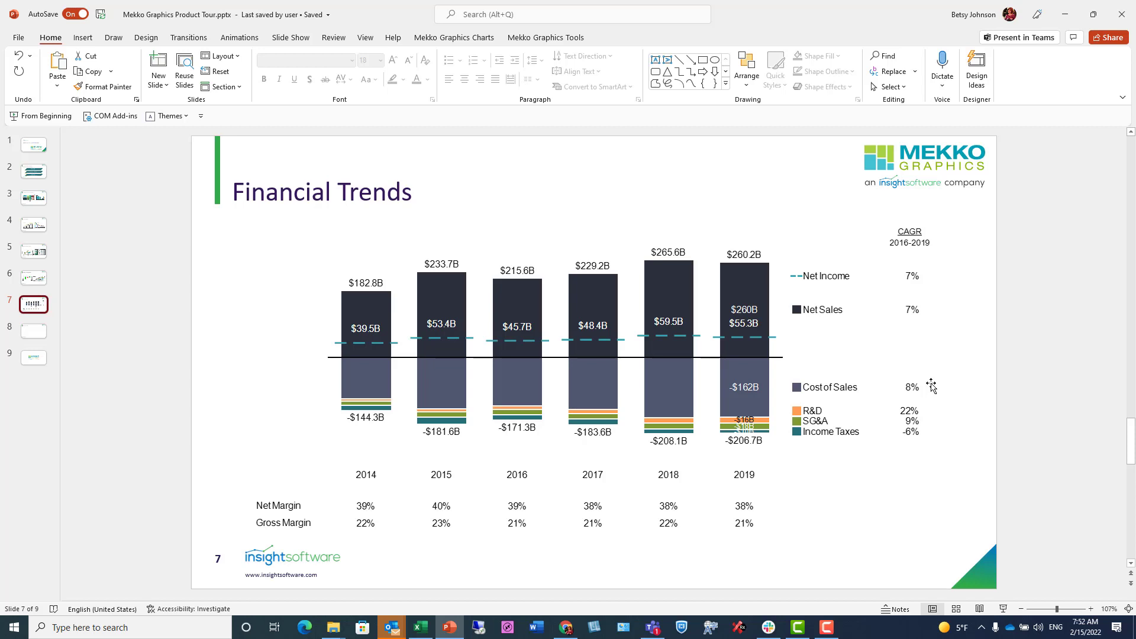
mouse_move(981, 437)
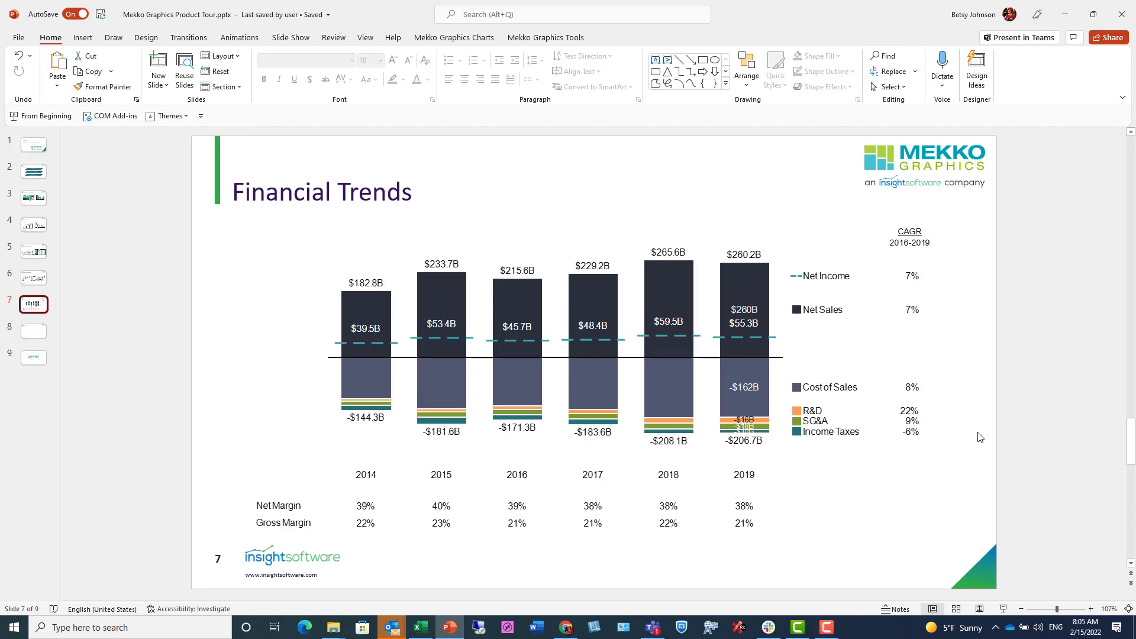
mouse_move(976, 434)
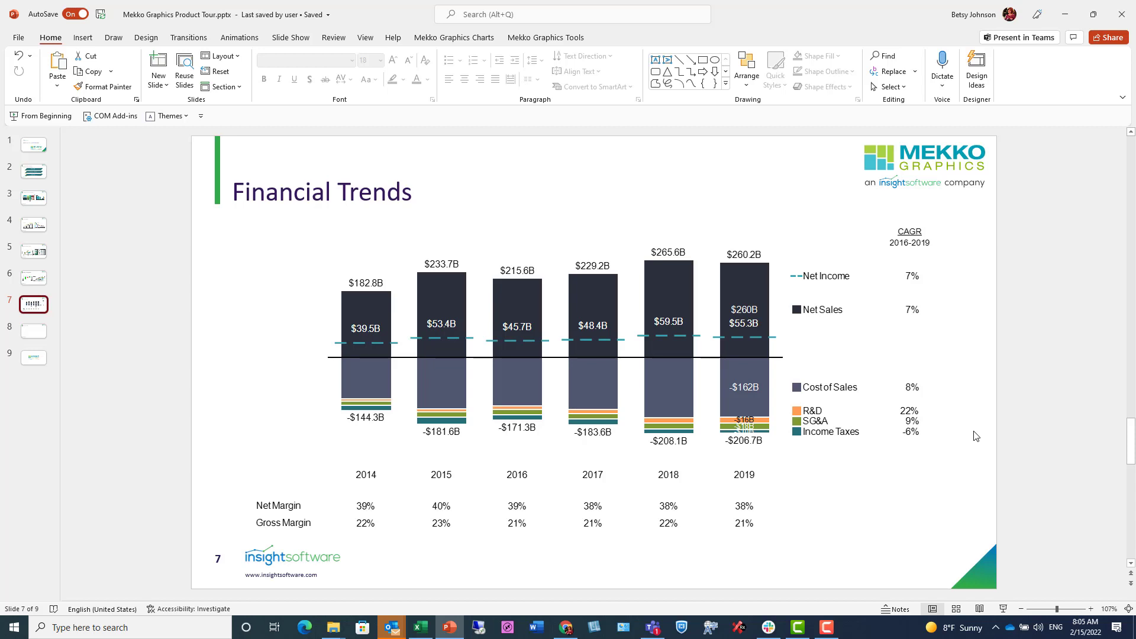
mouse_move(820, 434)
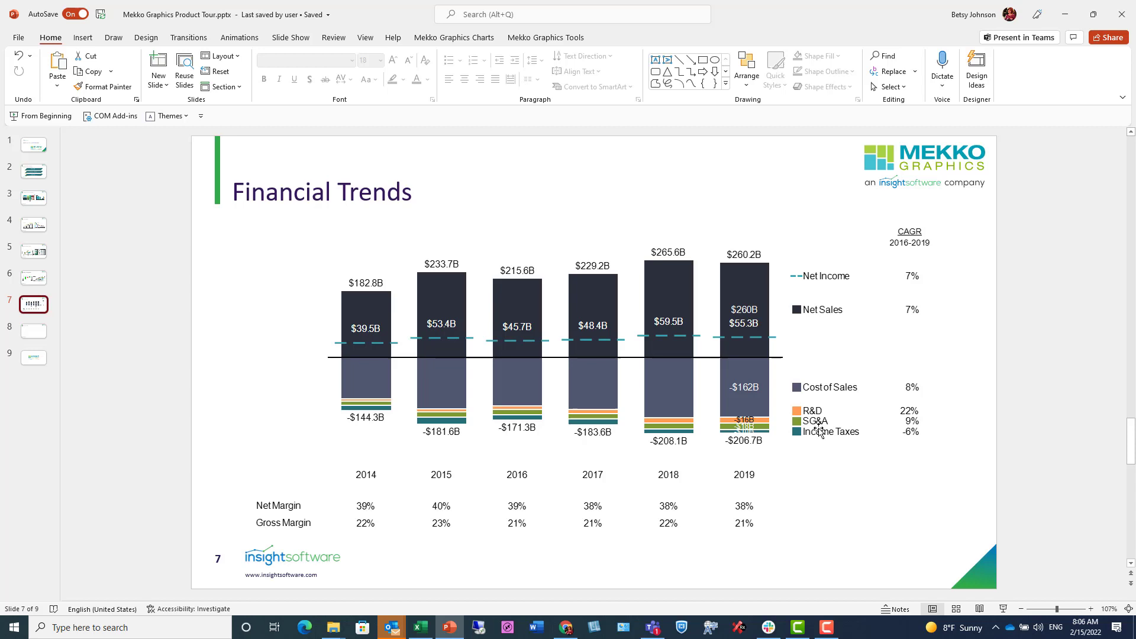
mouse_move(438, 618)
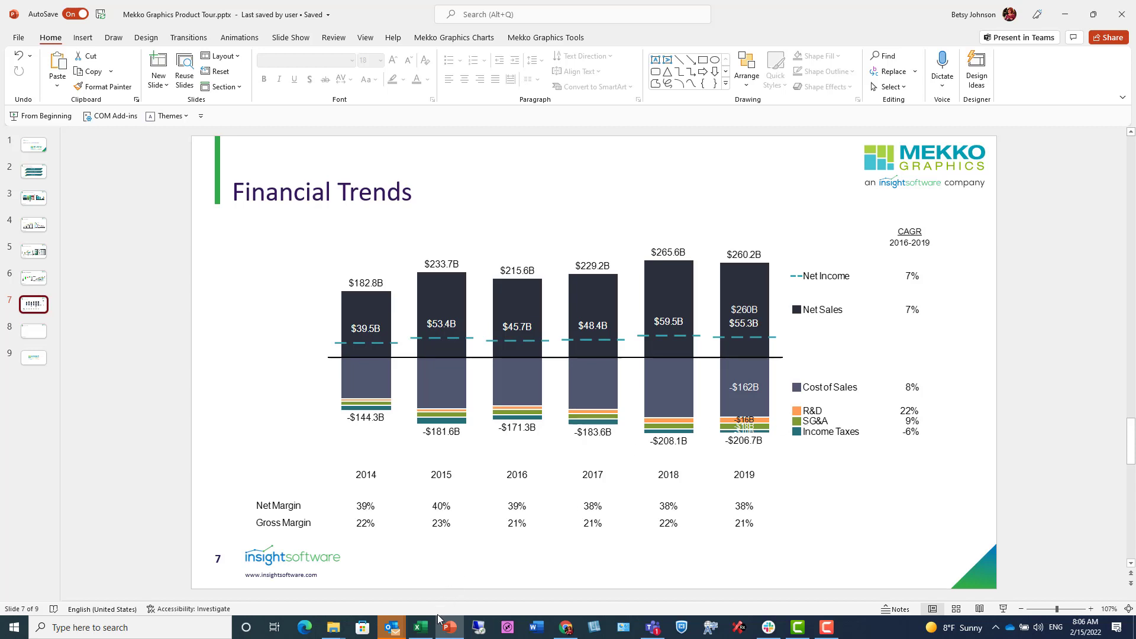
- Switch to the Excel workbook holding the Annual Financial Results table
click(419, 627)
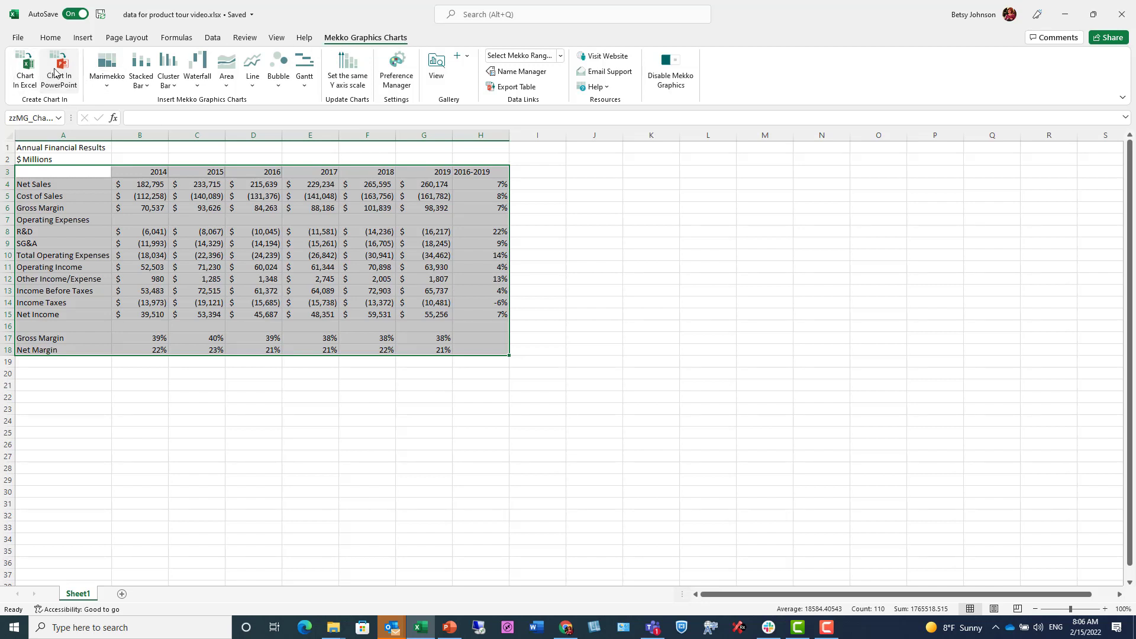
mouse_move(57, 68)
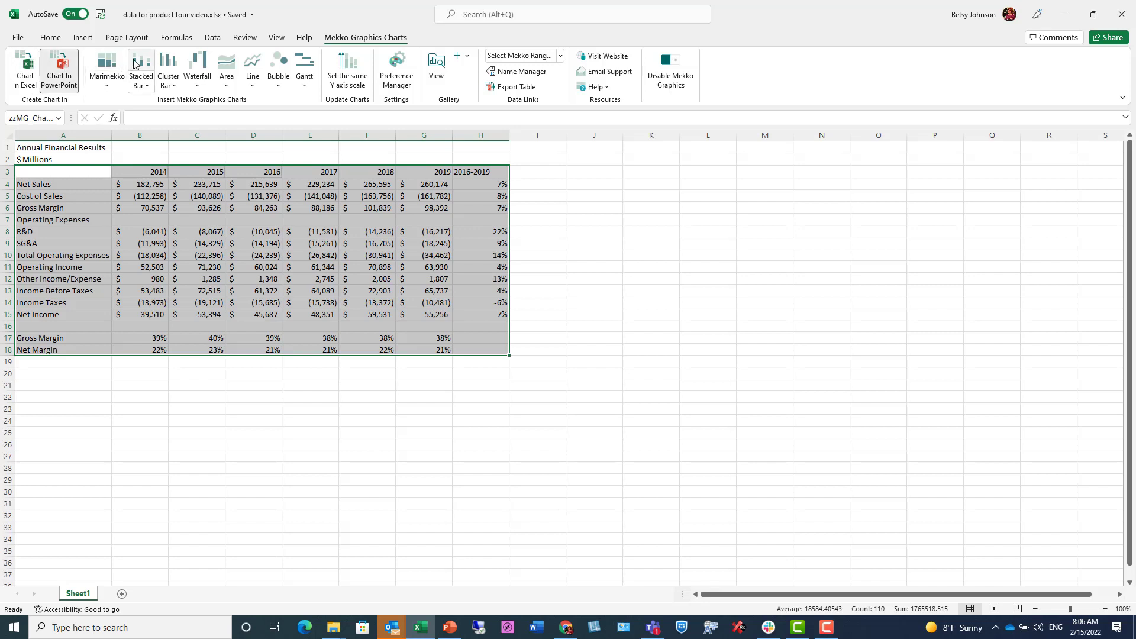
mouse_move(140, 65)
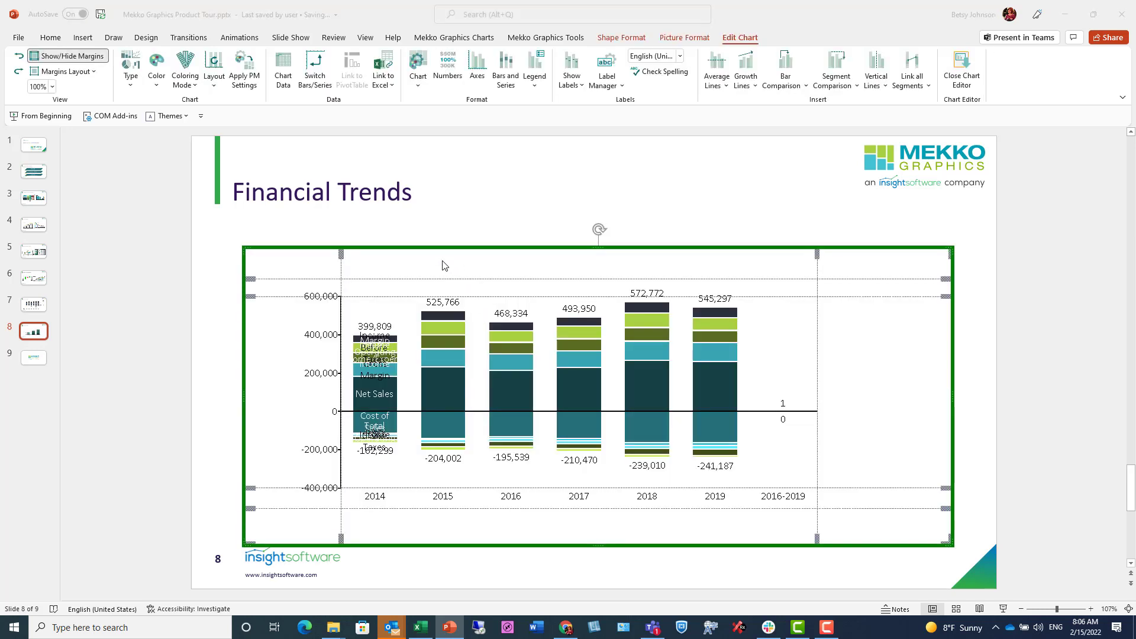
mouse_move(513, 259)
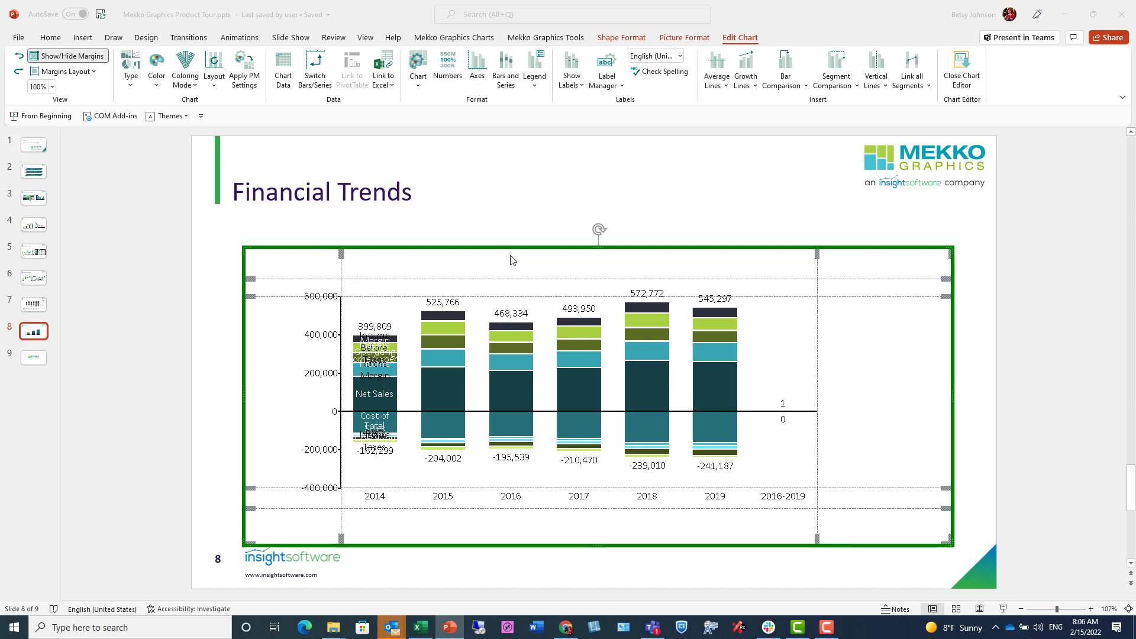
mouse_move(763, 351)
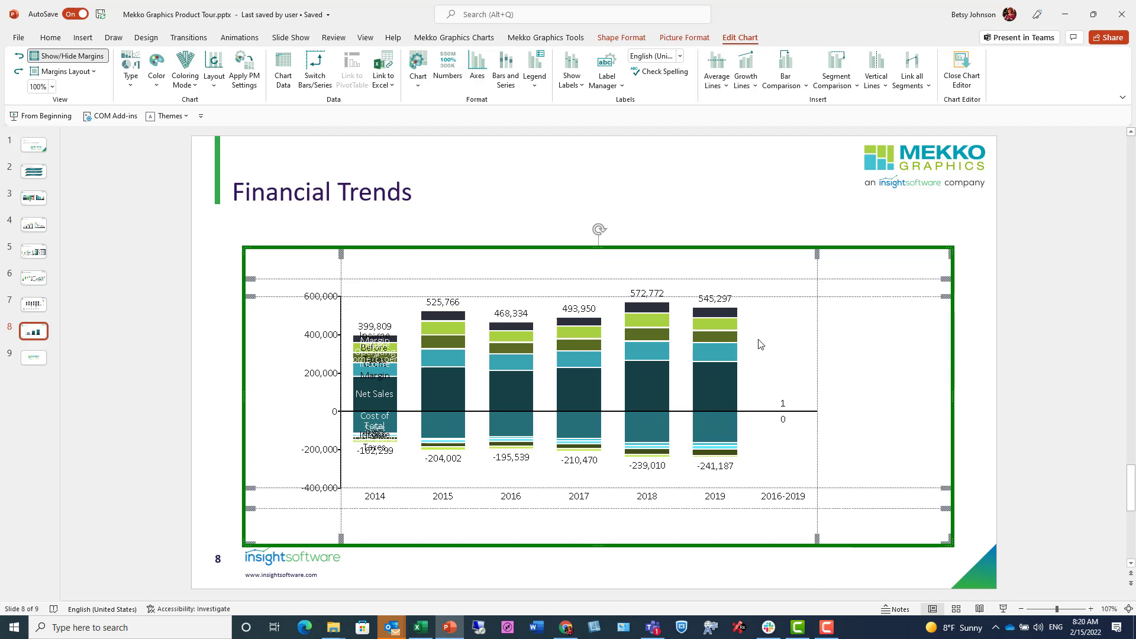
mouse_move(506, 67)
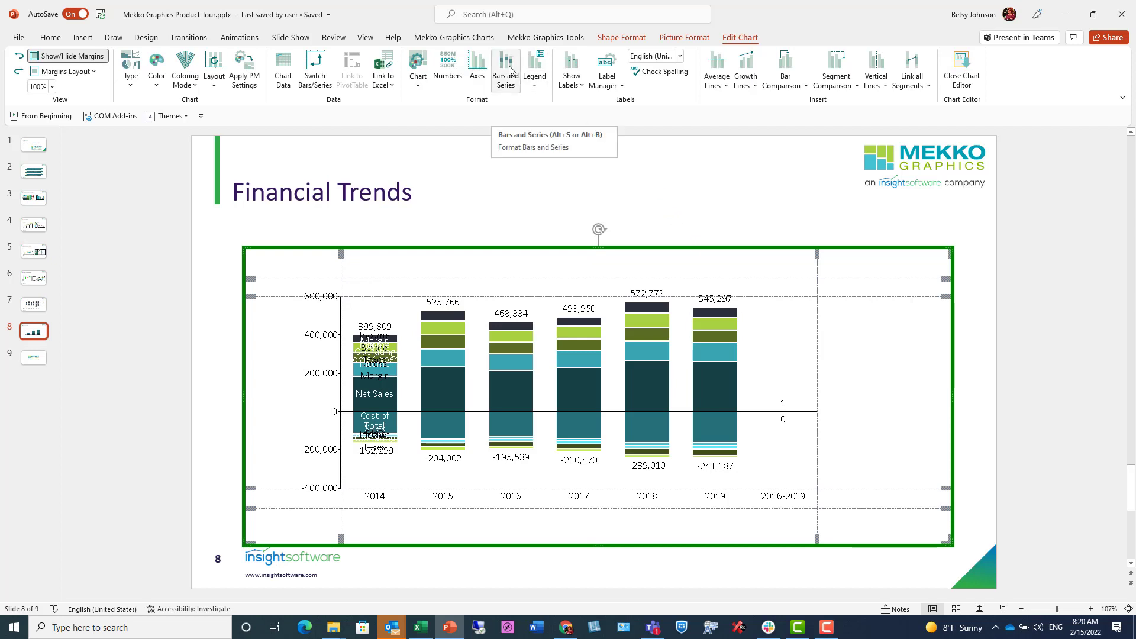
- Open Format Bars and Series for the new stacked bar chart on slide 8
click(506, 64)
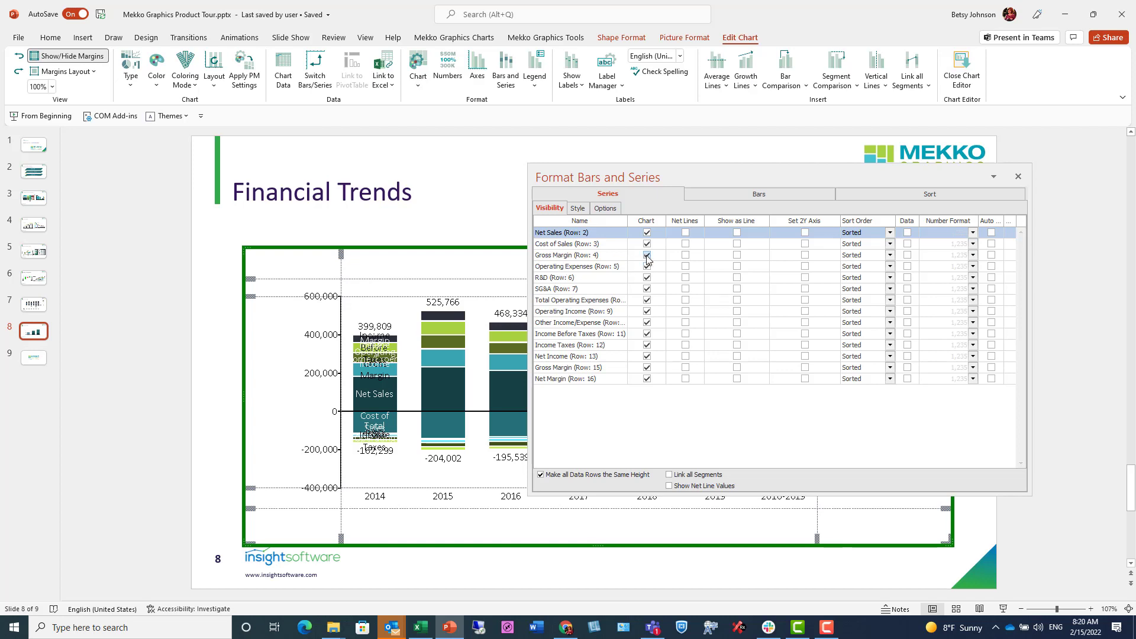
- Uncheck Chart for Gross Margin, Total Operating Expenses, Operating Income, Other Income/Expense and Income Taxes
click(645, 255)
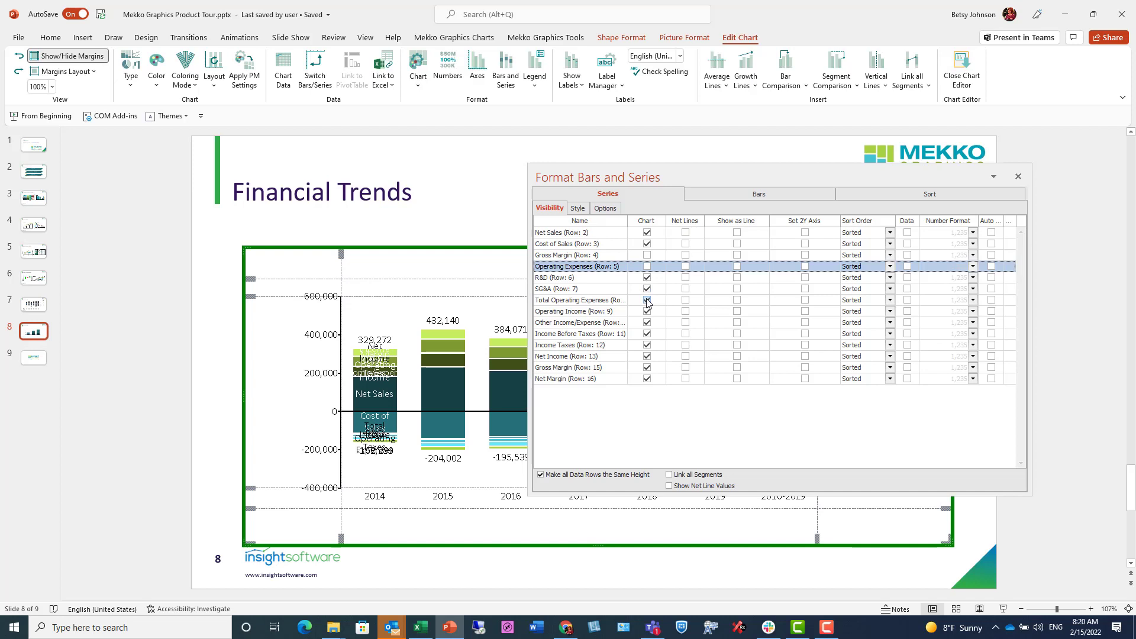
click(646, 300)
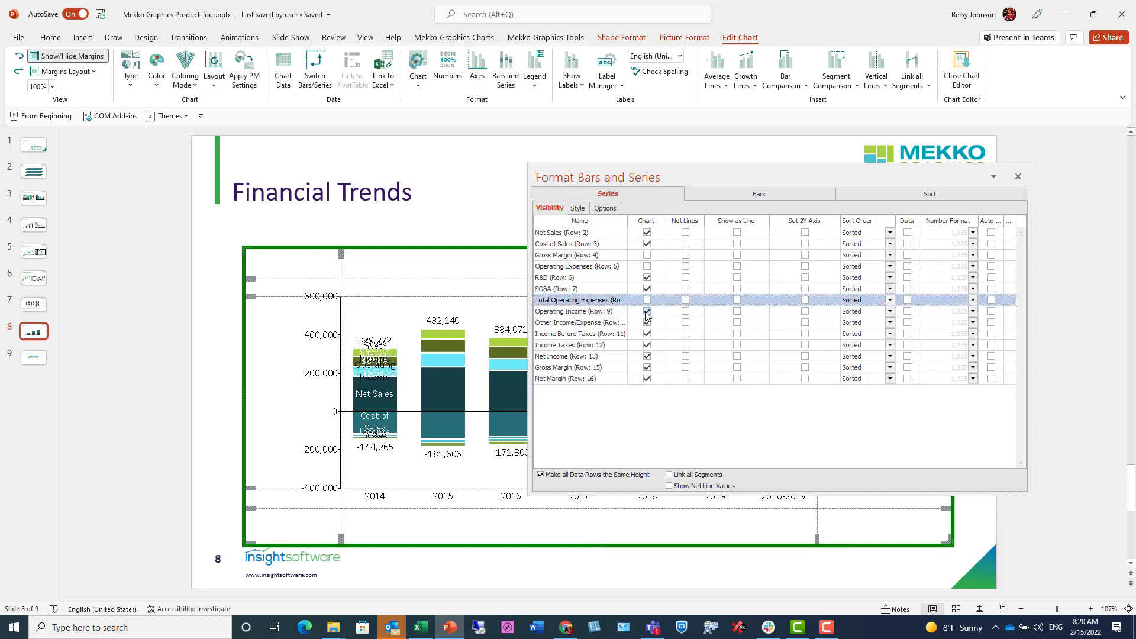
click(646, 312)
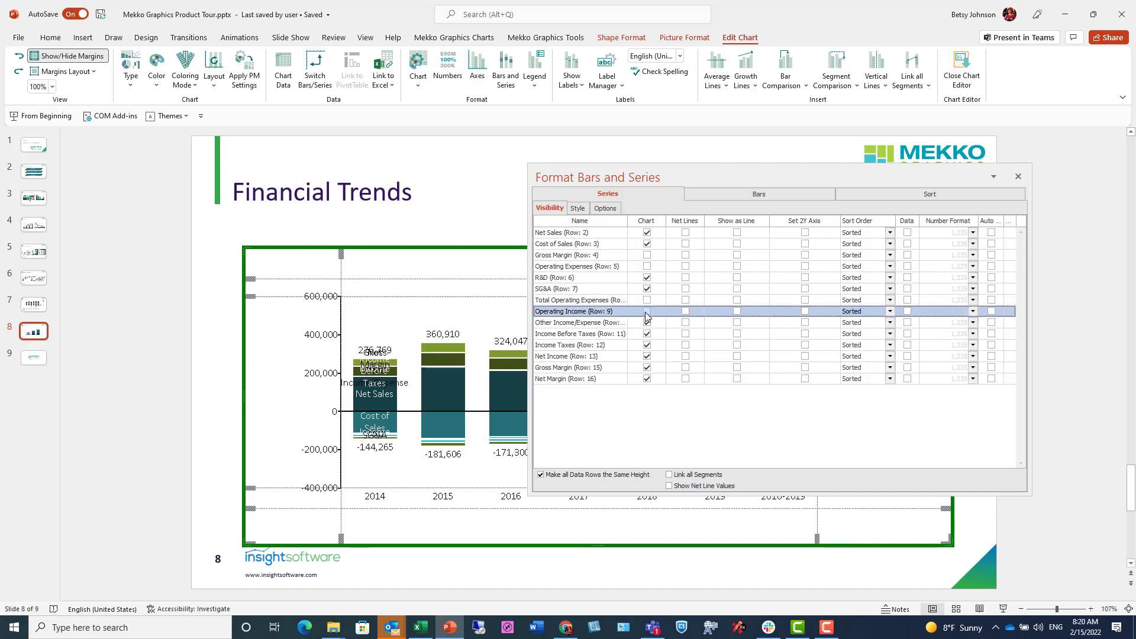
click(647, 322)
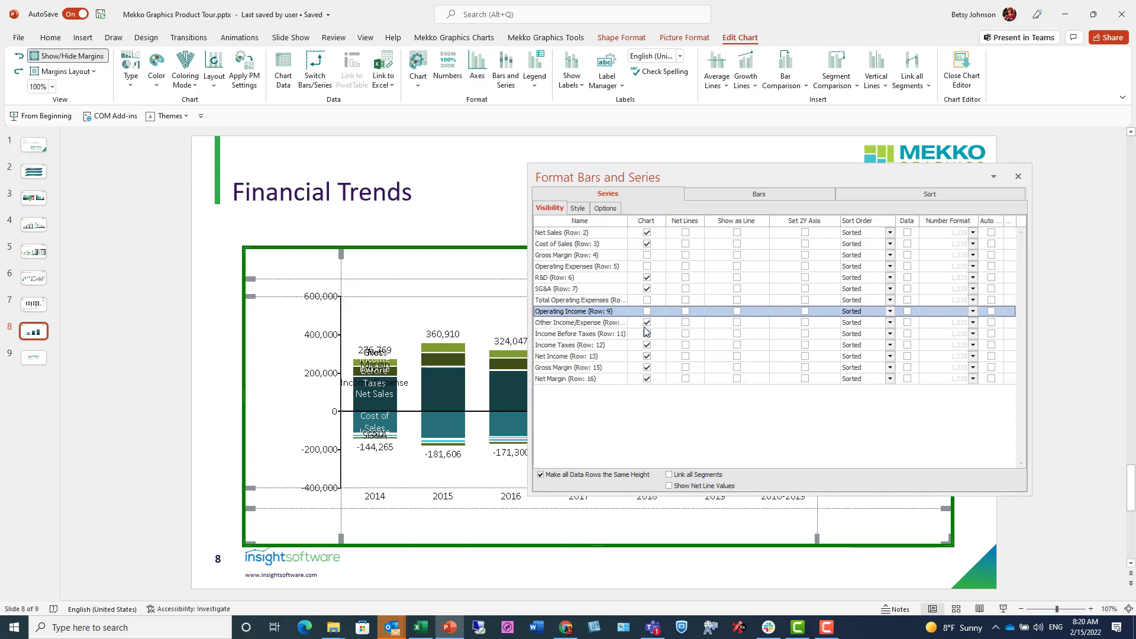
click(646, 310)
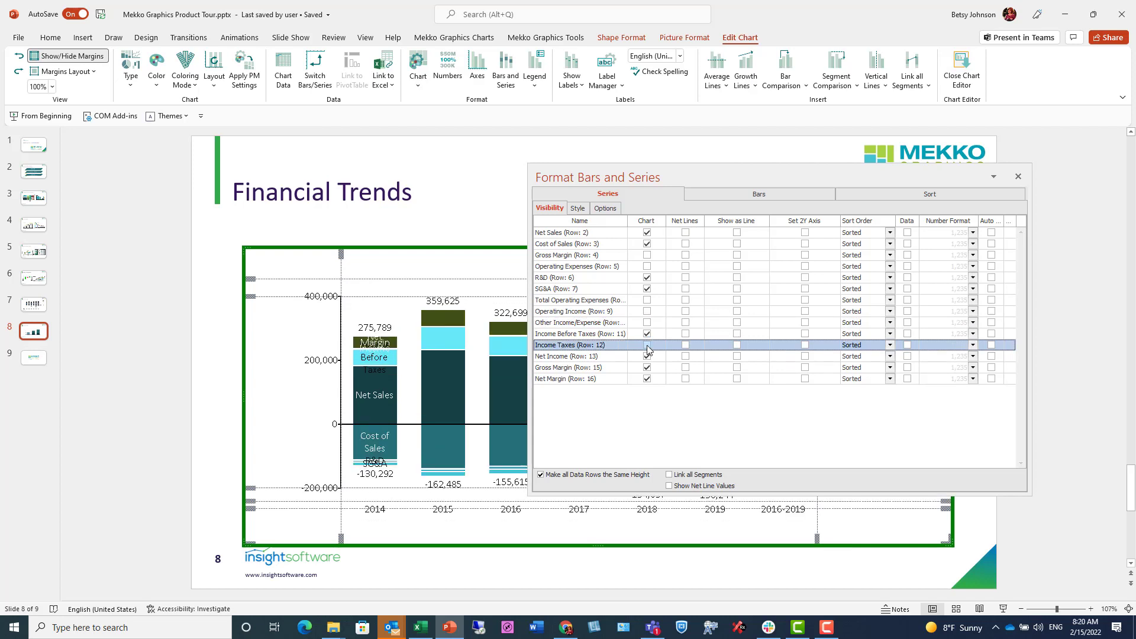
click(646, 345)
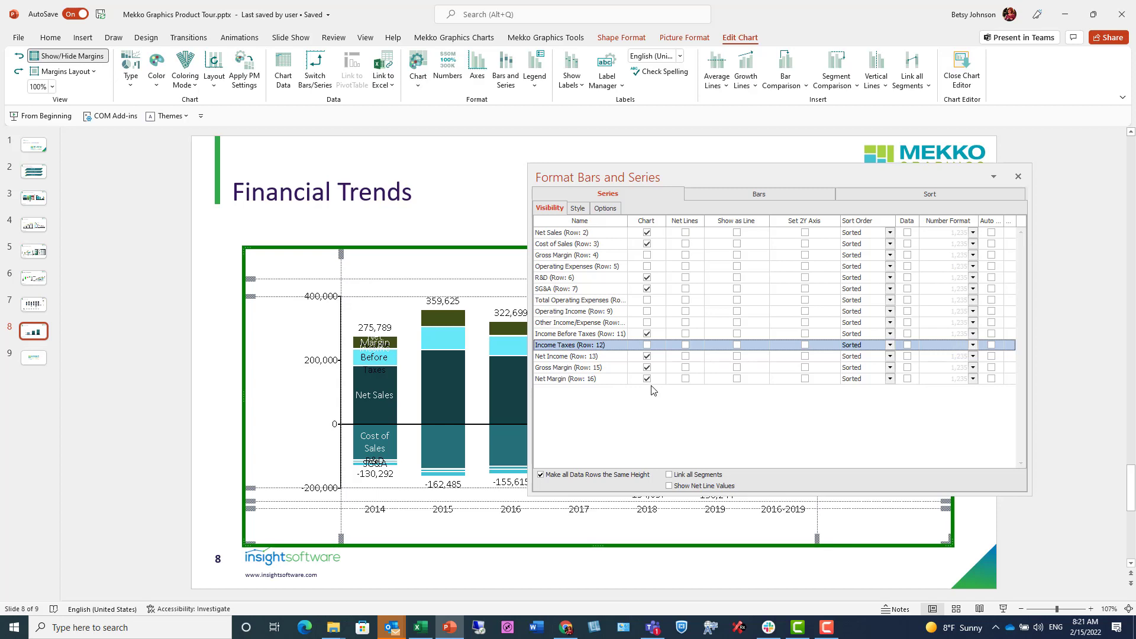
- Add a Net Income net line and remove Net Margin and Gross Margin from the bars
click(646, 356)
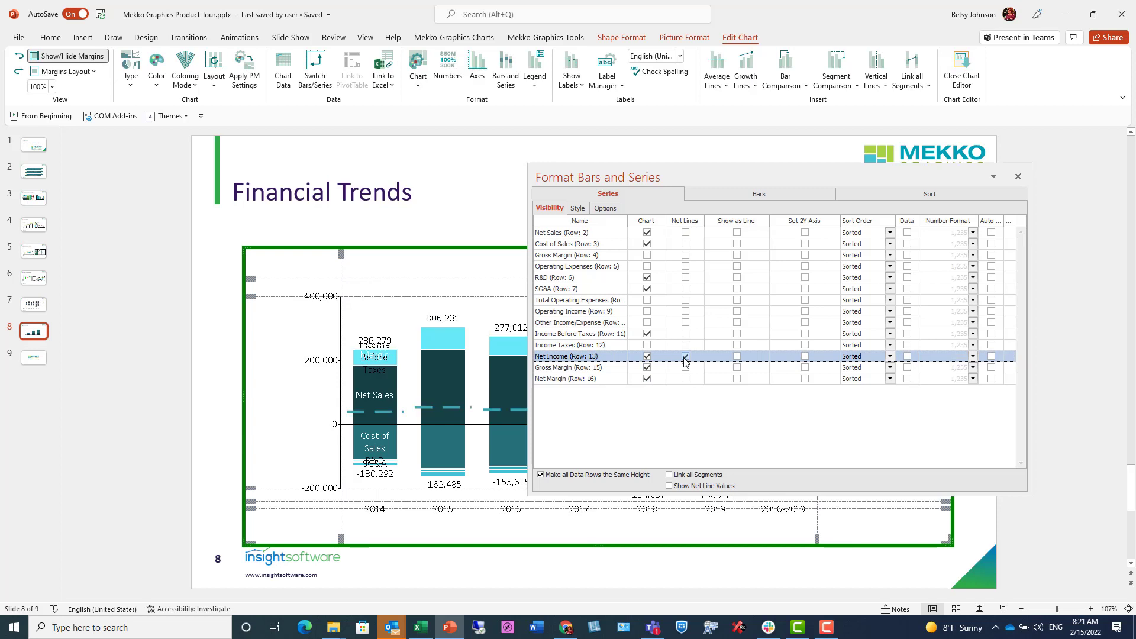
click(685, 356)
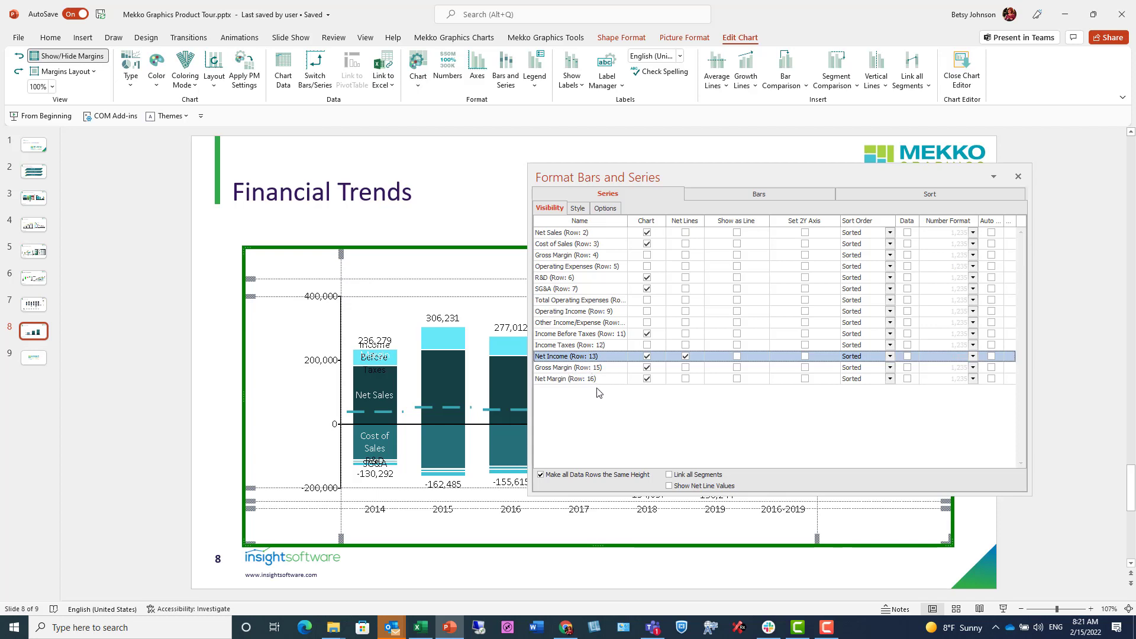
click(647, 378)
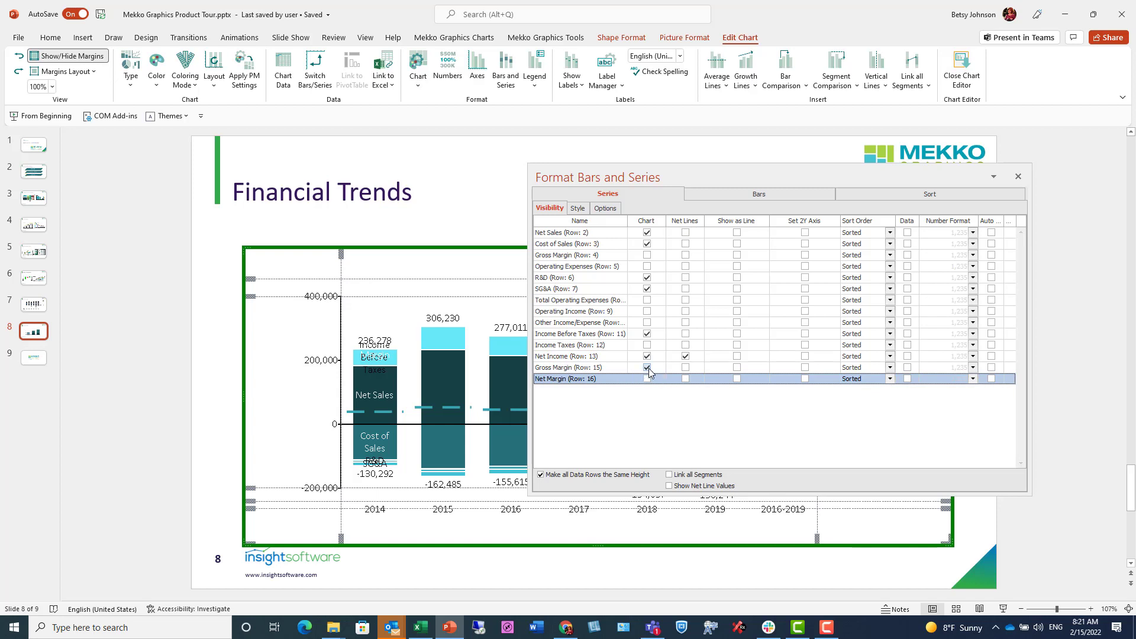
click(647, 368)
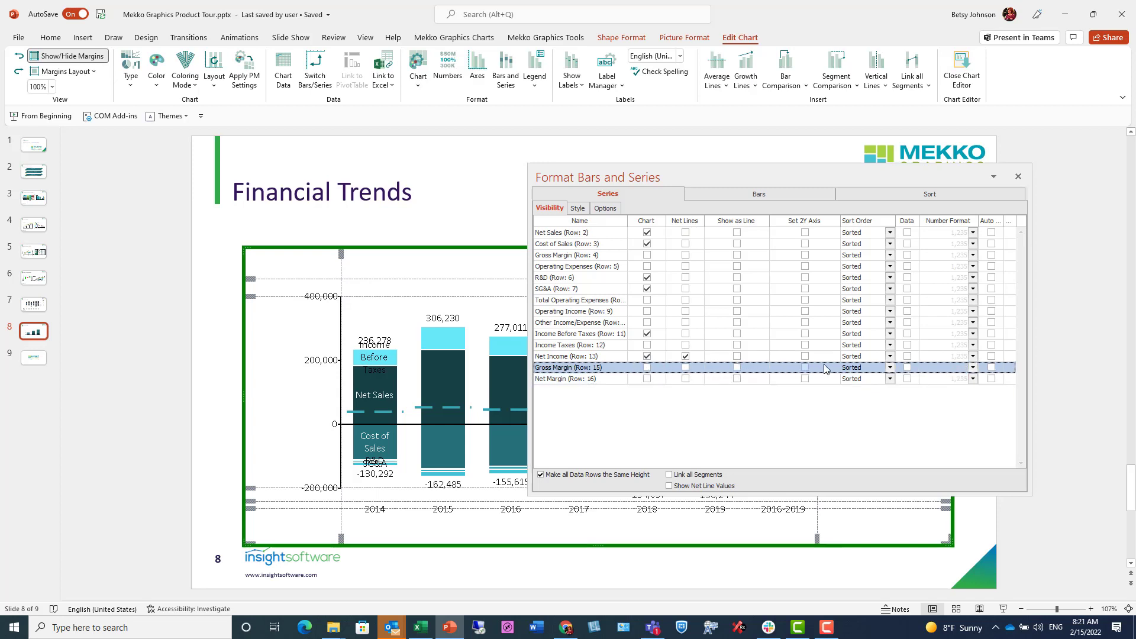
- Show Gross Margin and Net Margin as data rows beneath the chart
click(906, 367)
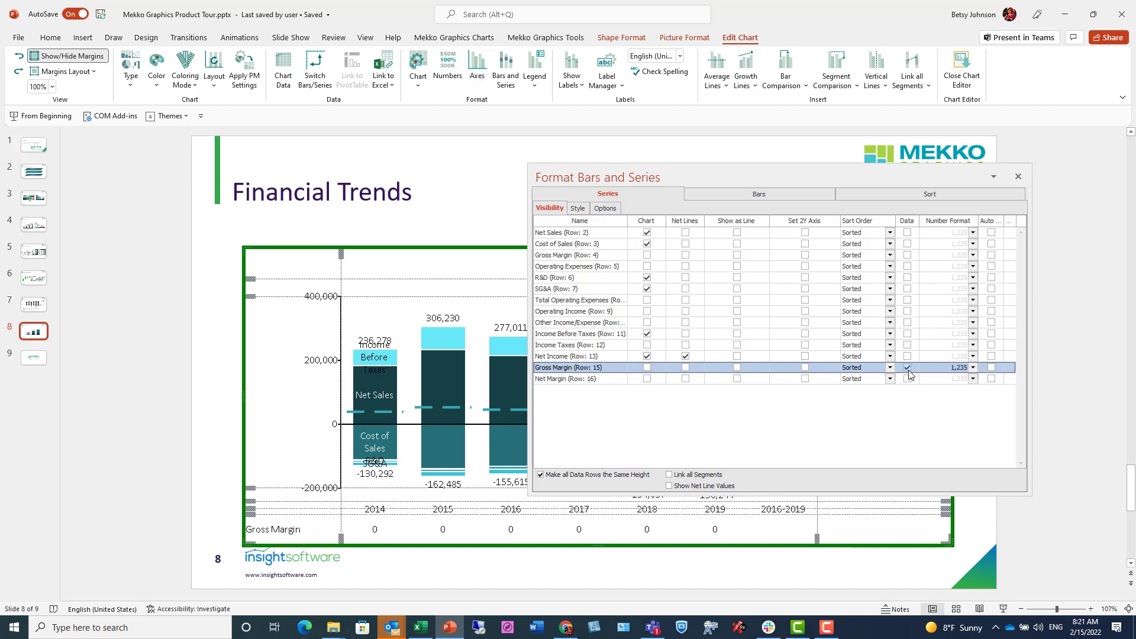
click(907, 378)
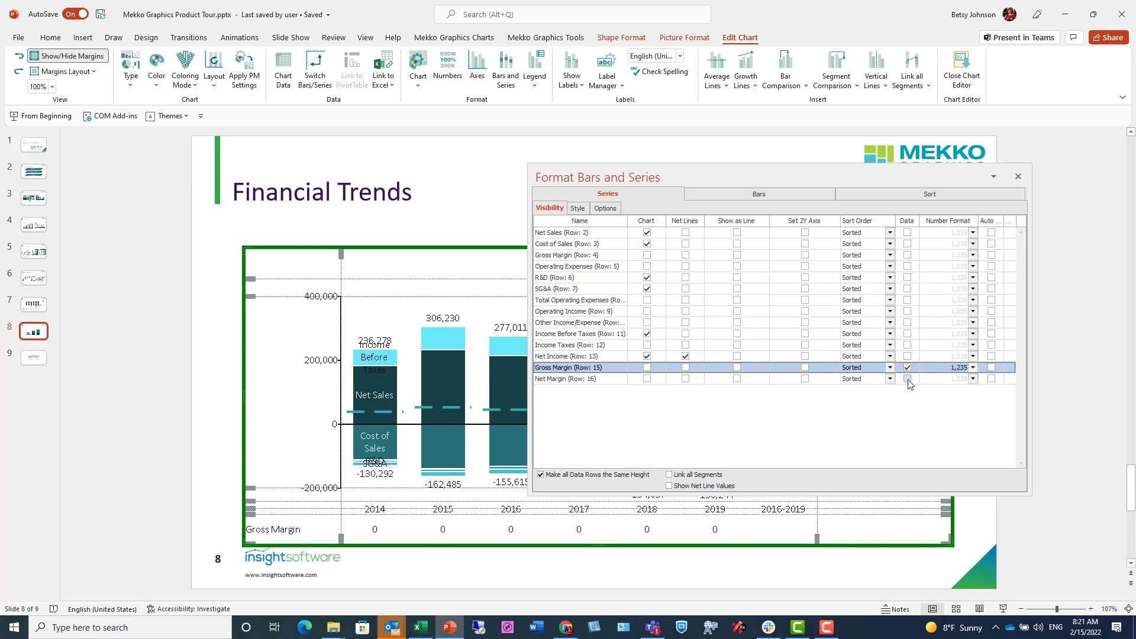
click(906, 378)
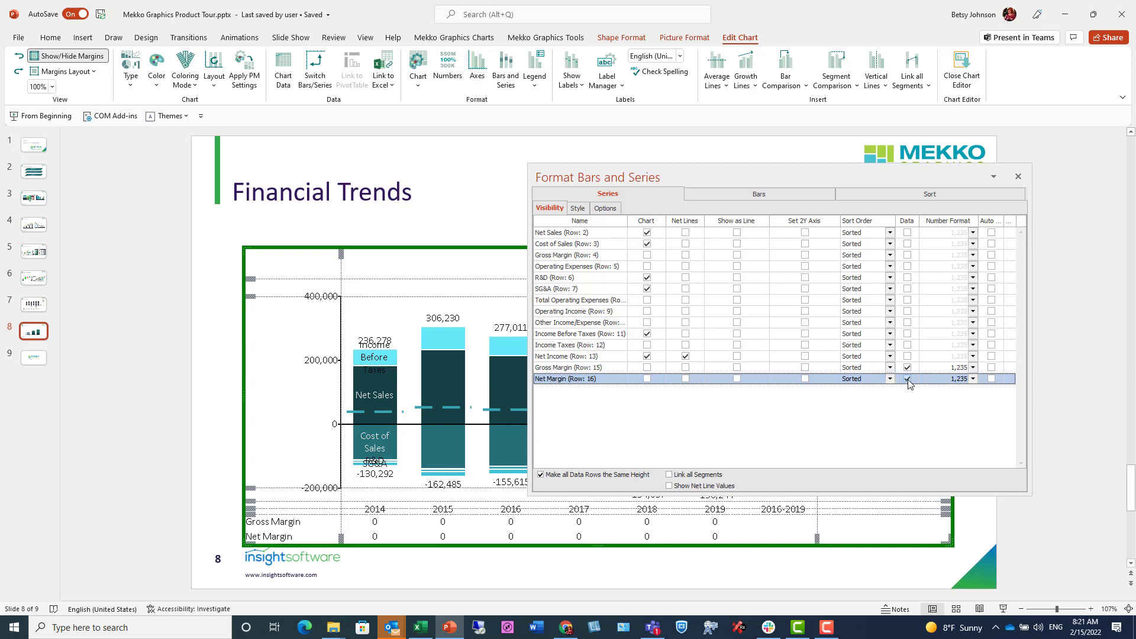
click(906, 378)
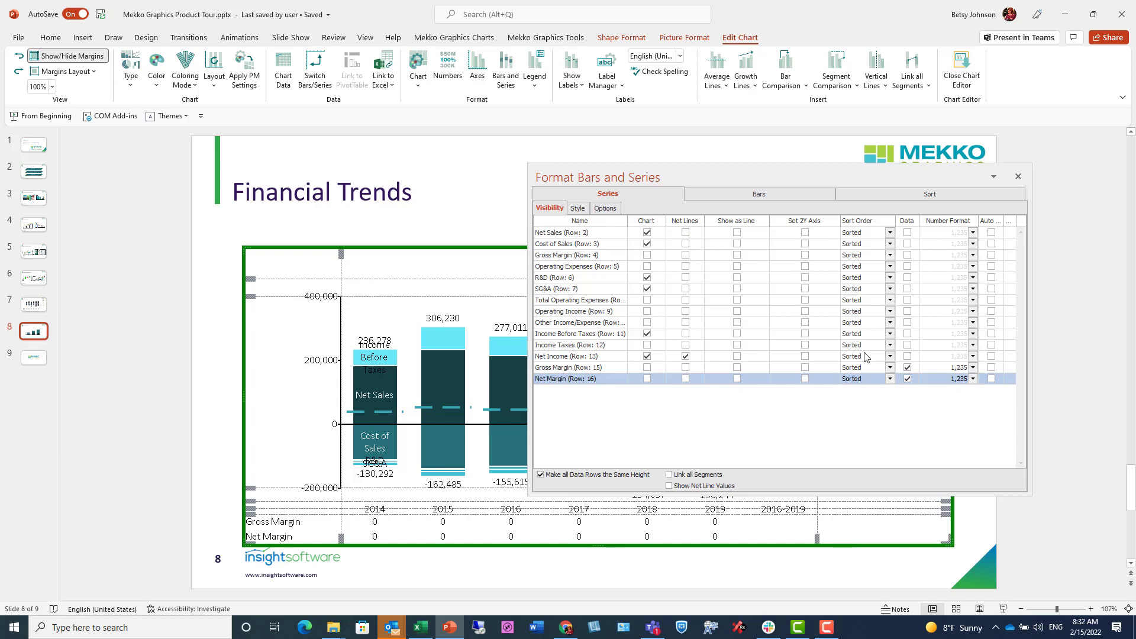
mouse_move(759, 194)
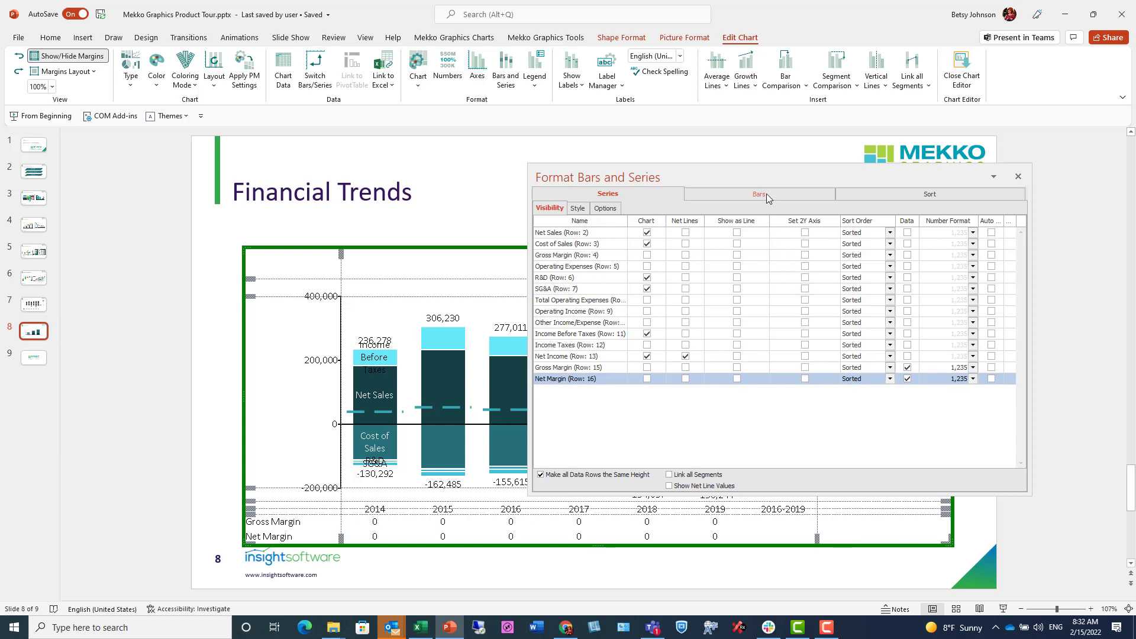
- Mark the 2016-2019 column as CAGR on the Bars tab and close the dialog
click(759, 194)
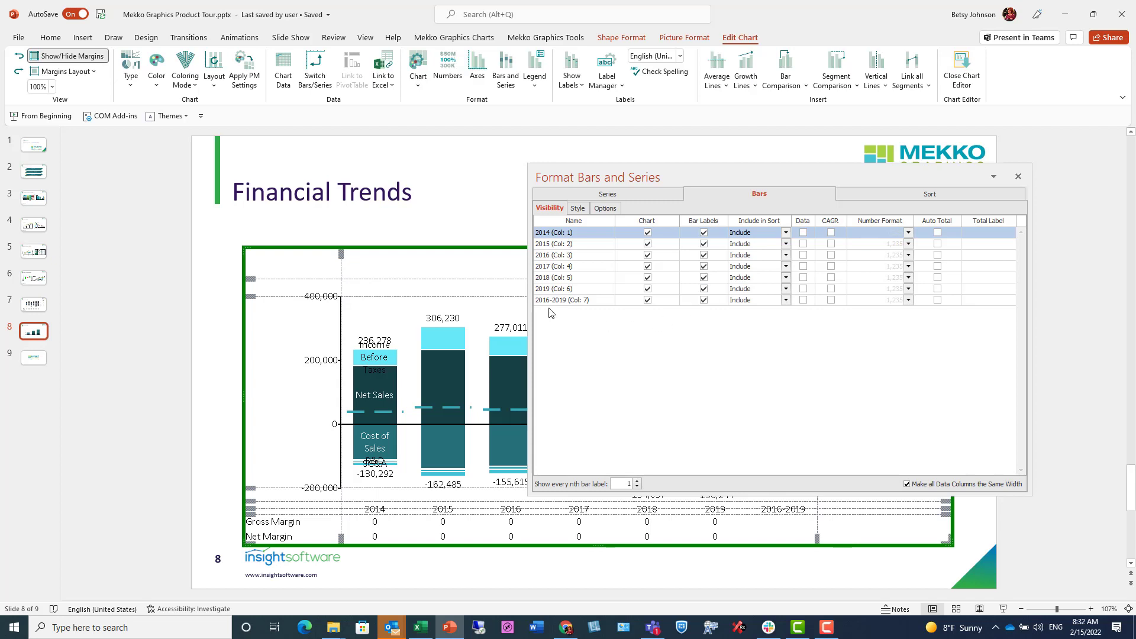
mouse_move(595, 306)
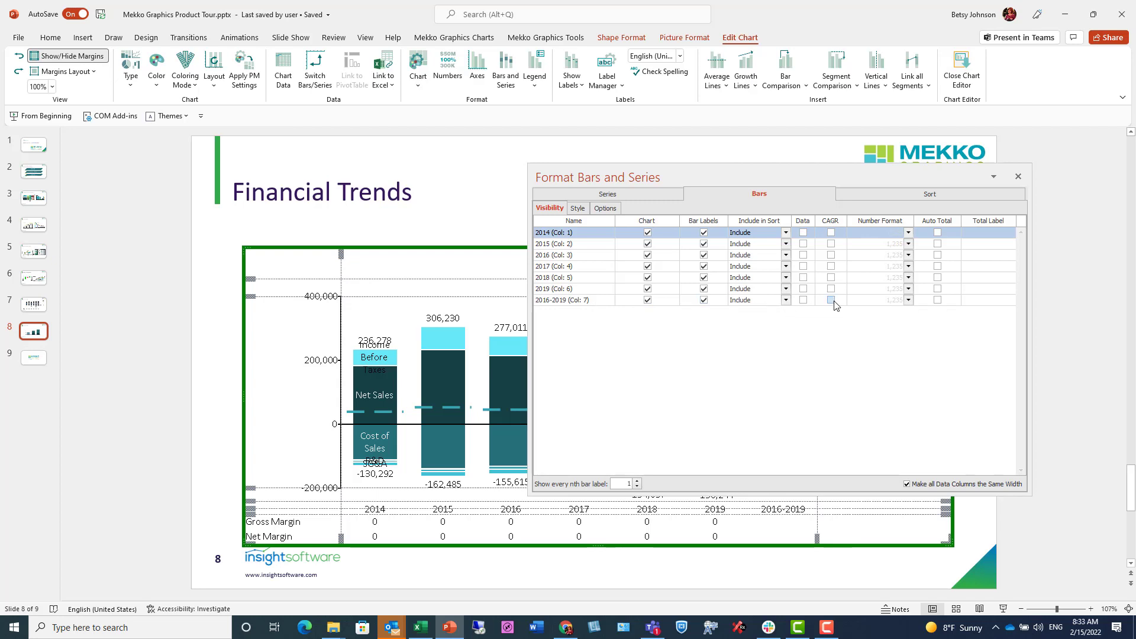
click(830, 300)
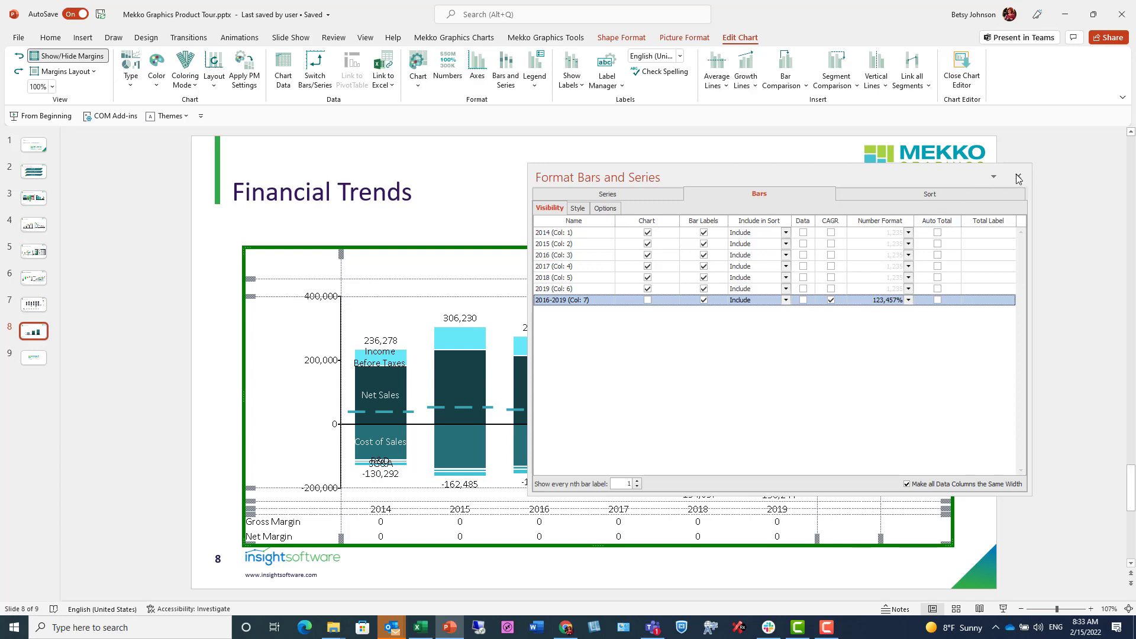
click(1018, 178)
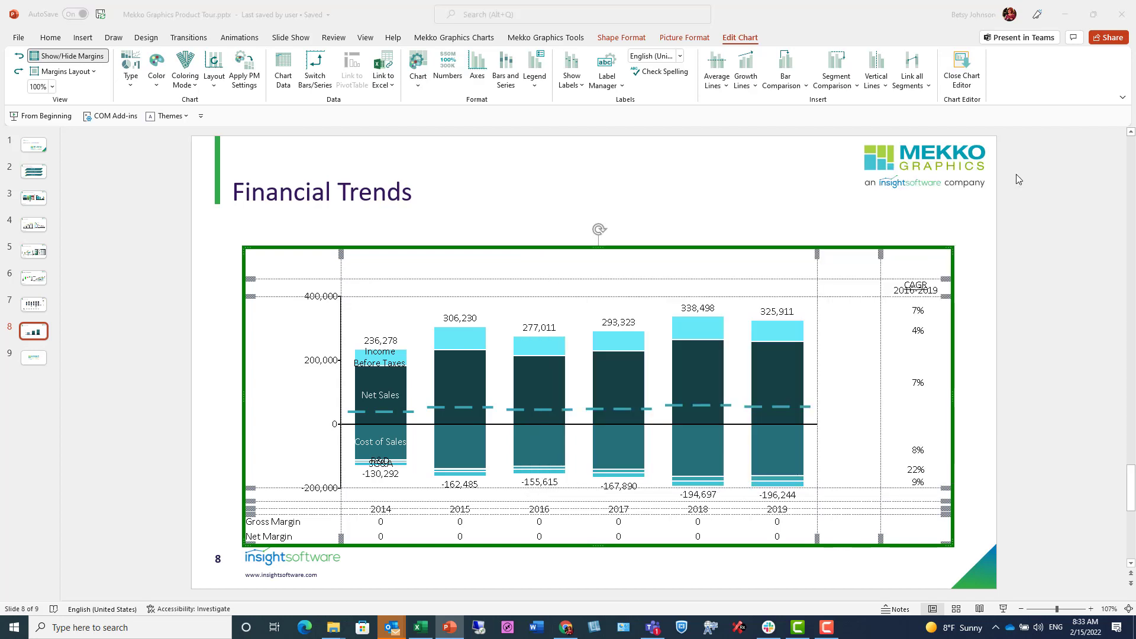
mouse_move(664, 88)
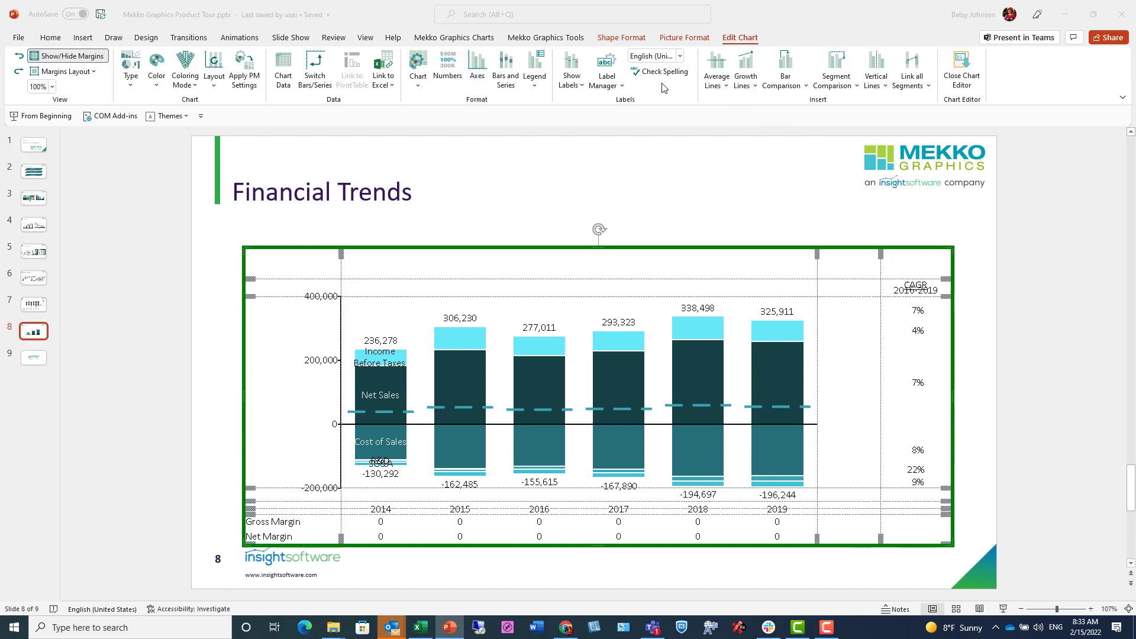
mouse_move(535, 65)
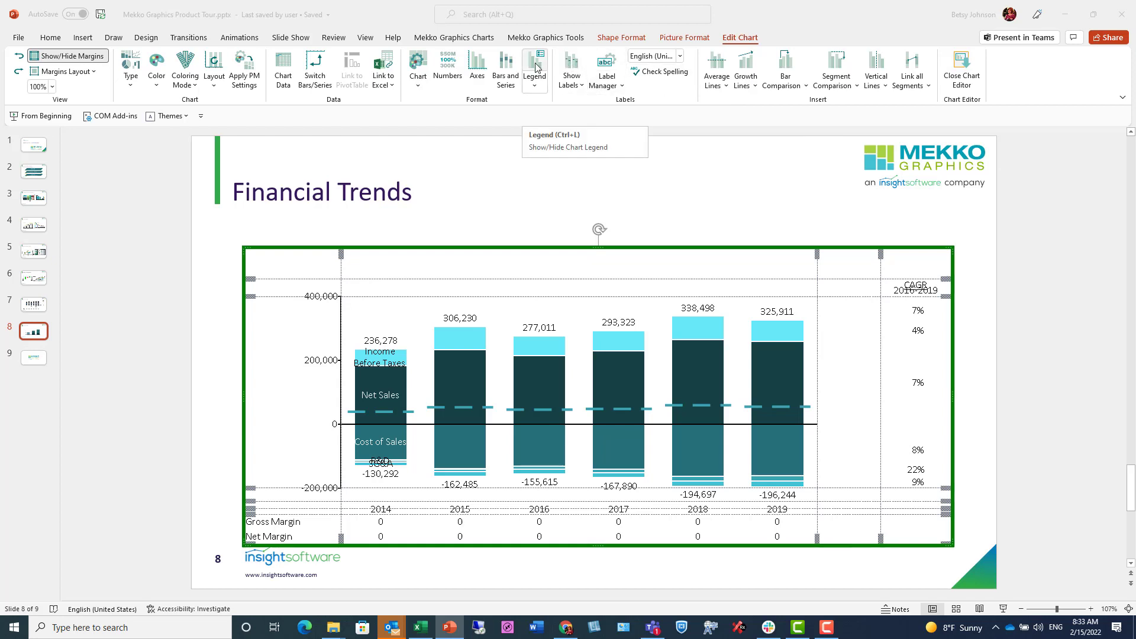
- Add a legend aligned to the CAGR values, widen the bar area and lower the top margin
click(534, 60)
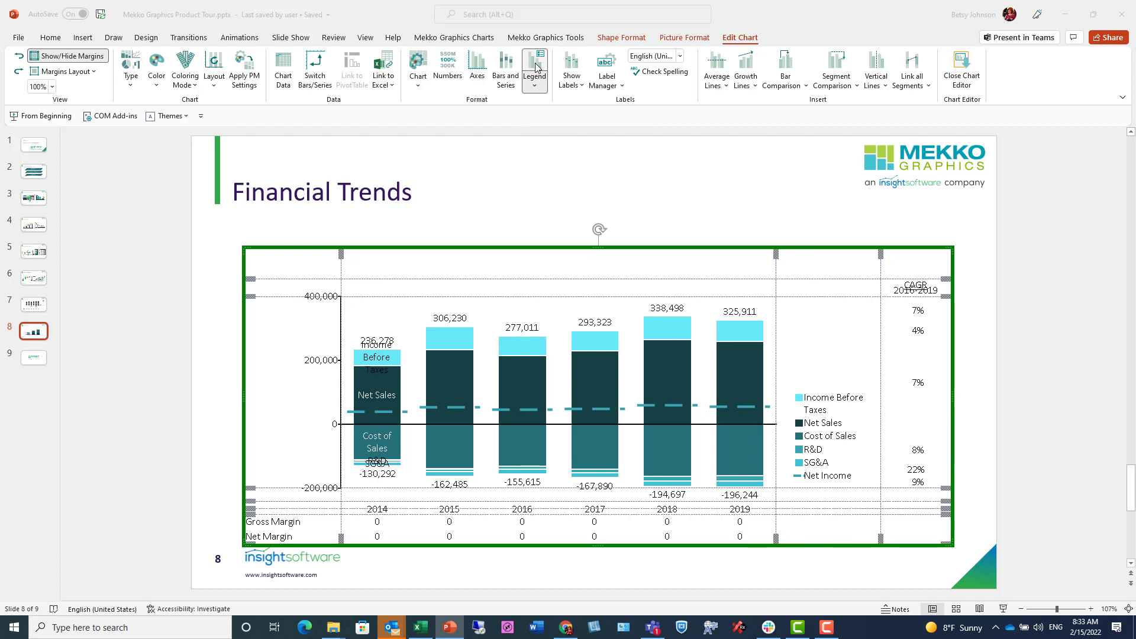
mouse_move(789, 367)
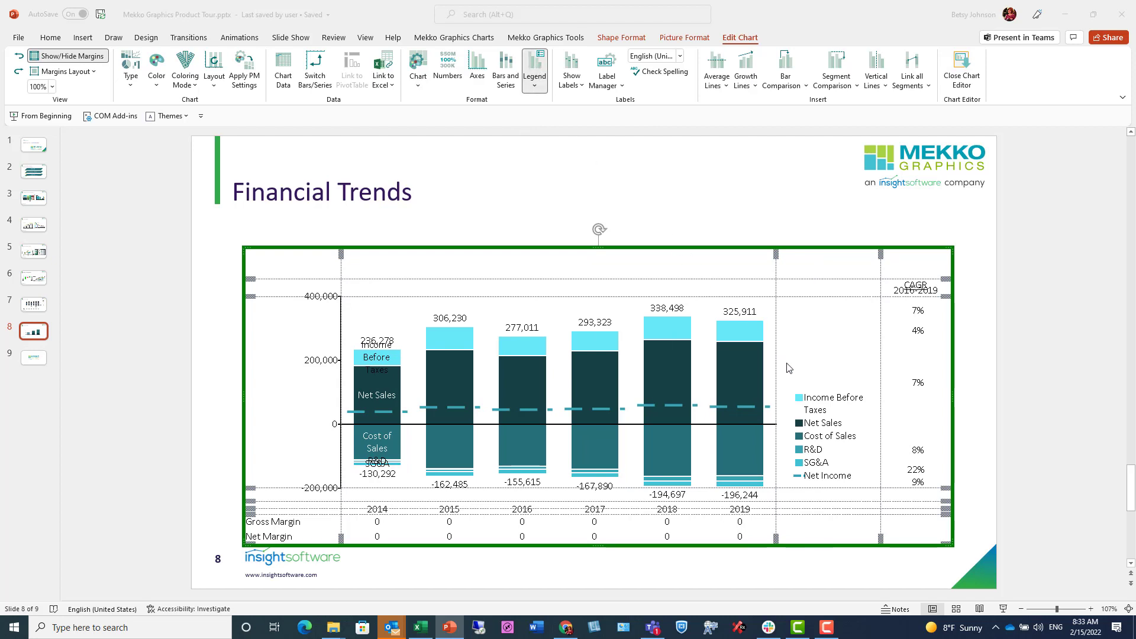
mouse_move(816, 376)
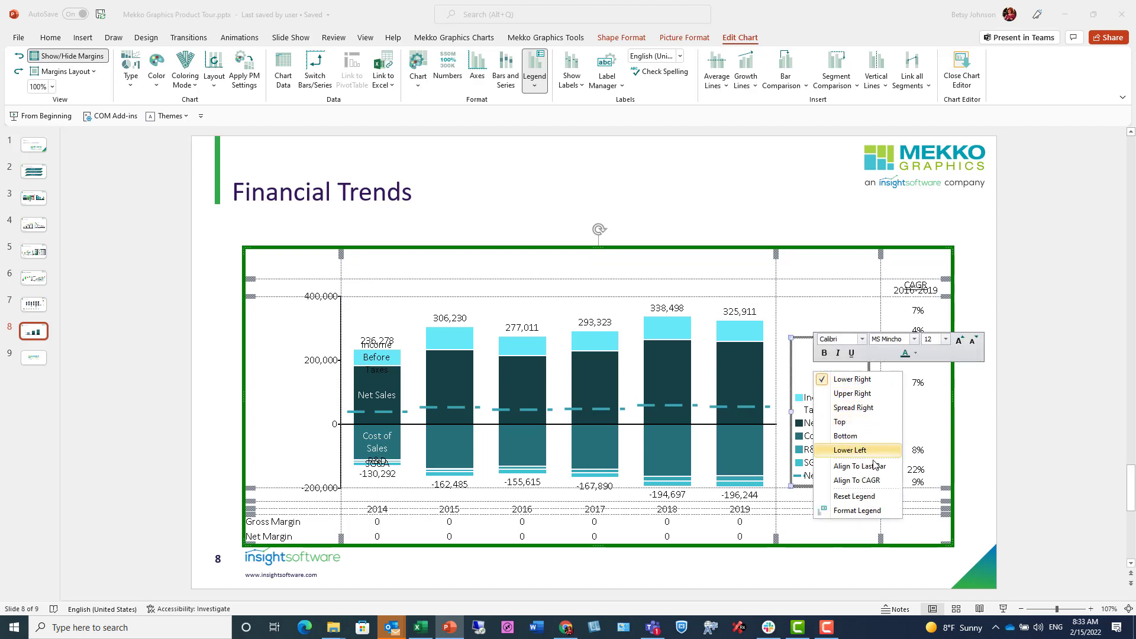
click(850, 449)
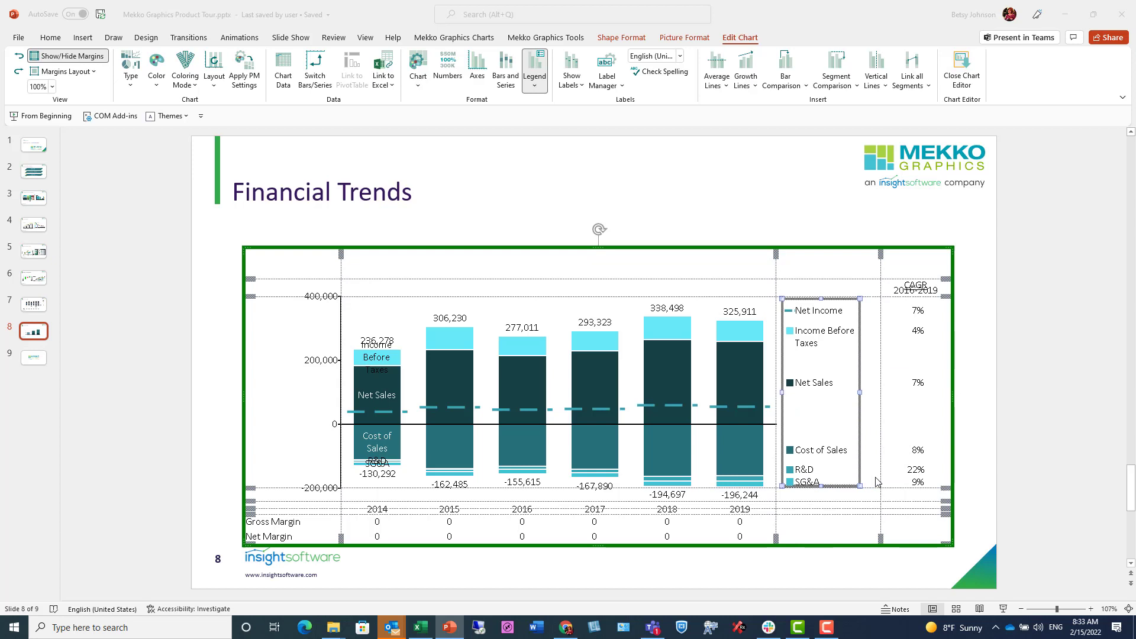
mouse_move(776, 253)
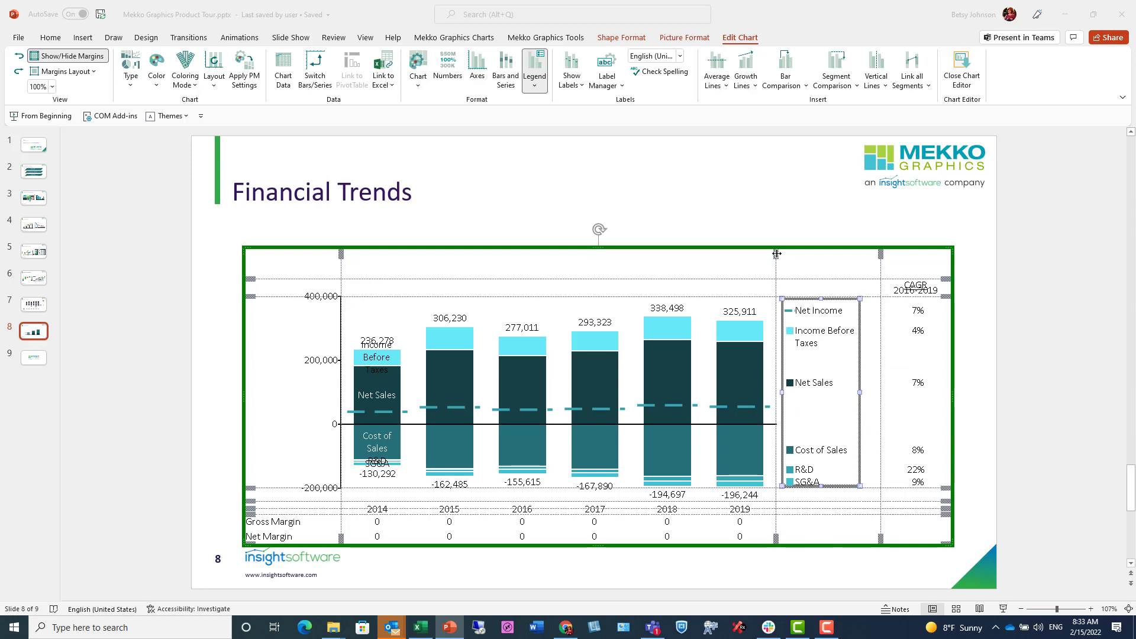
drag(777, 254, 810, 255)
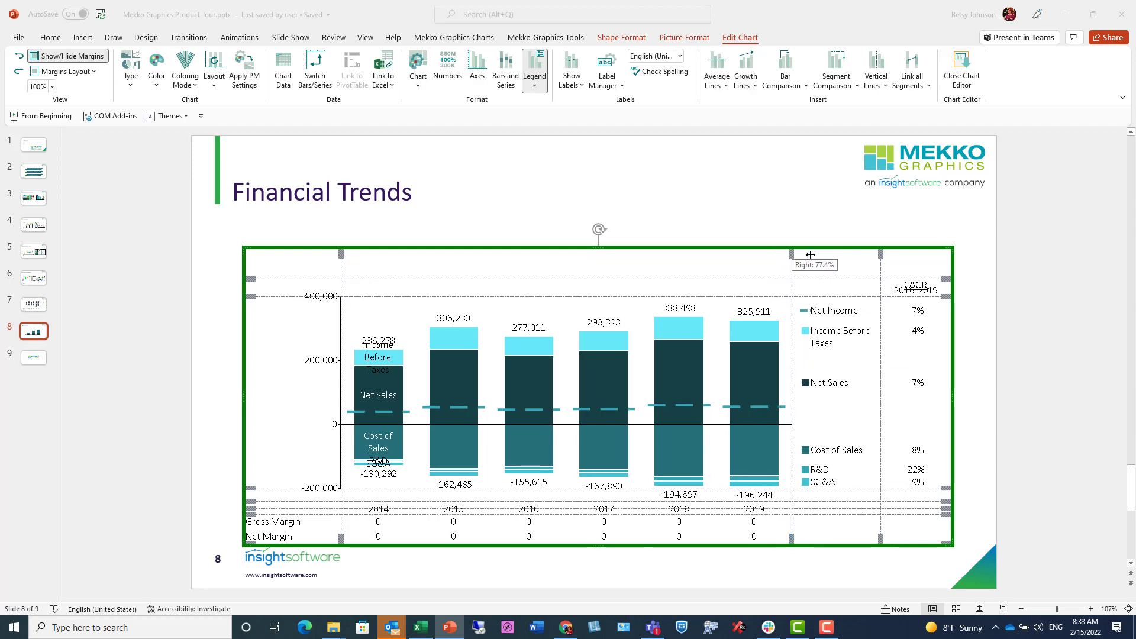
drag(809, 255, 800, 257)
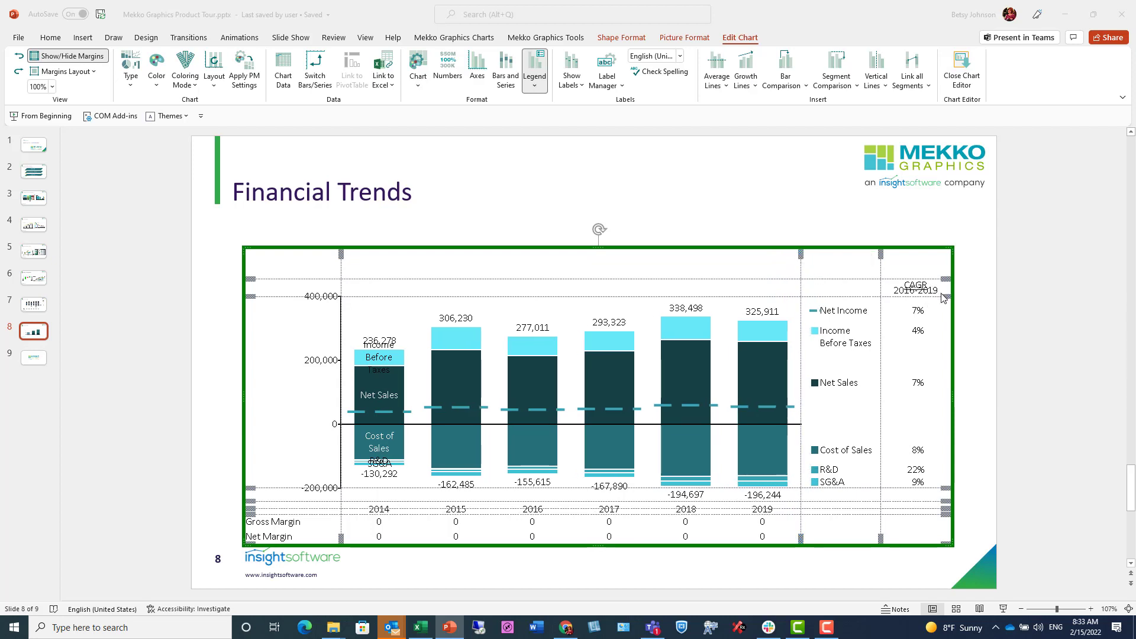
mouse_move(943, 302)
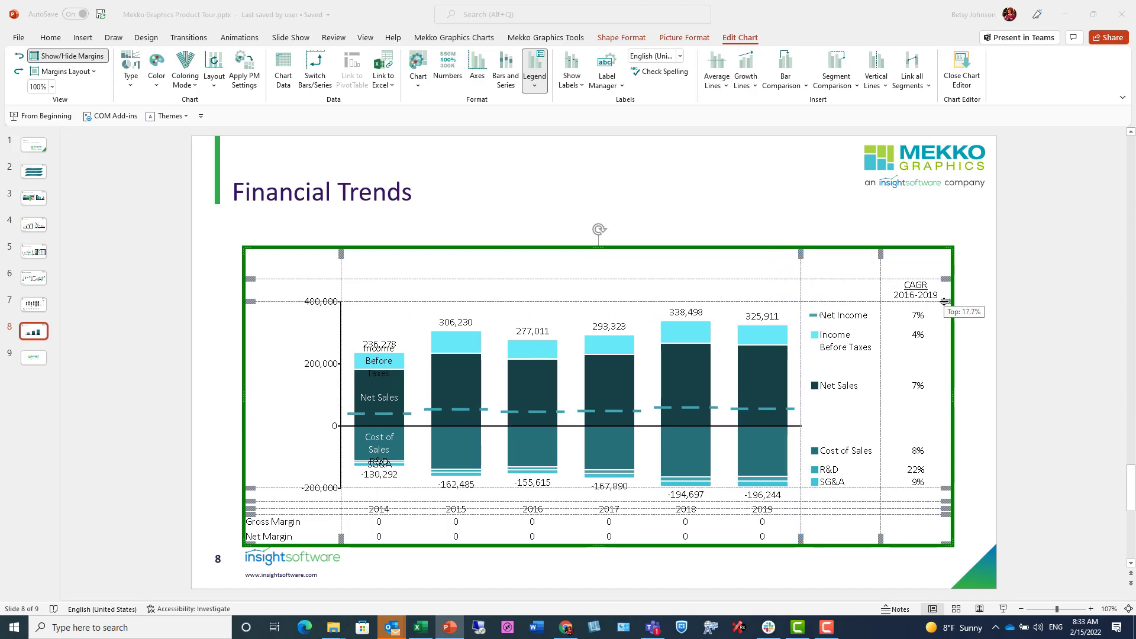
mouse_move(707, 213)
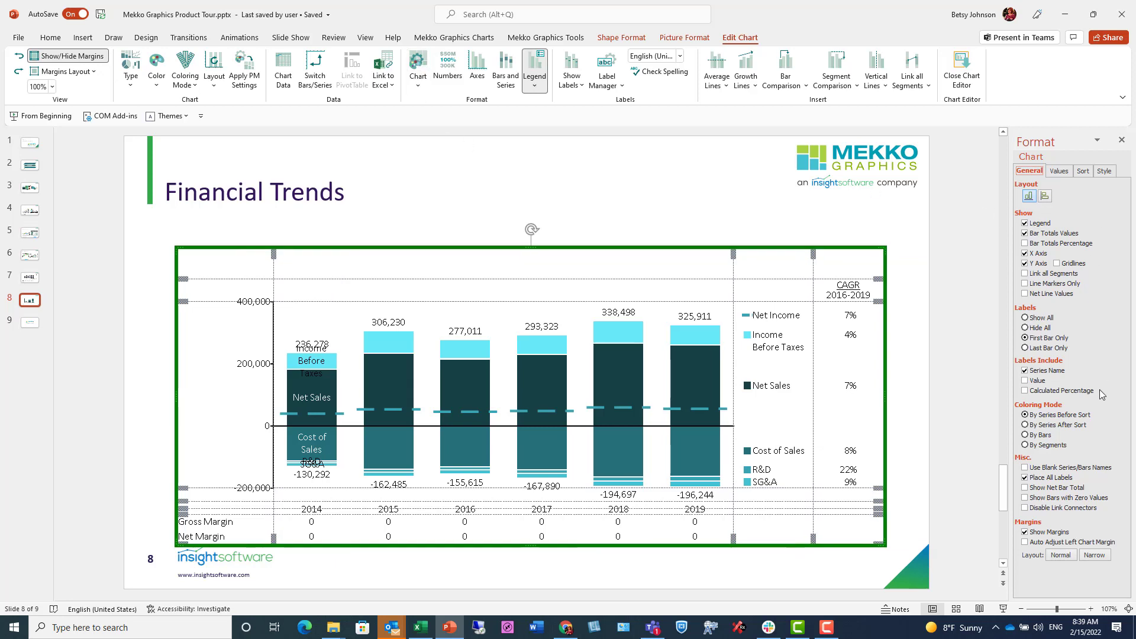
mouse_move(1108, 590)
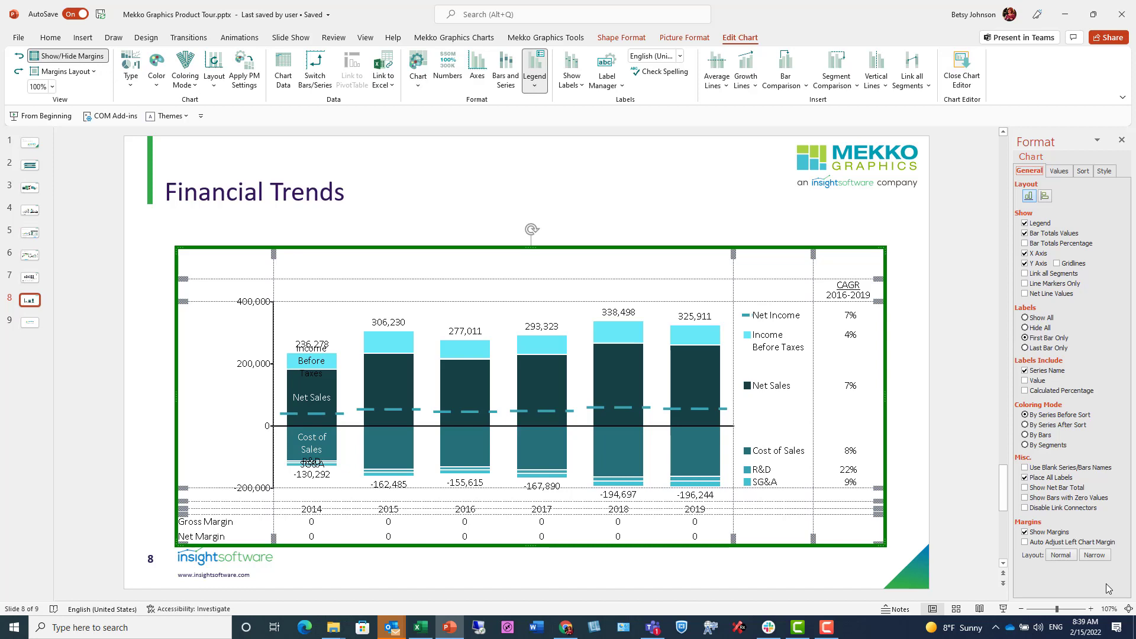
mouse_move(1106, 577)
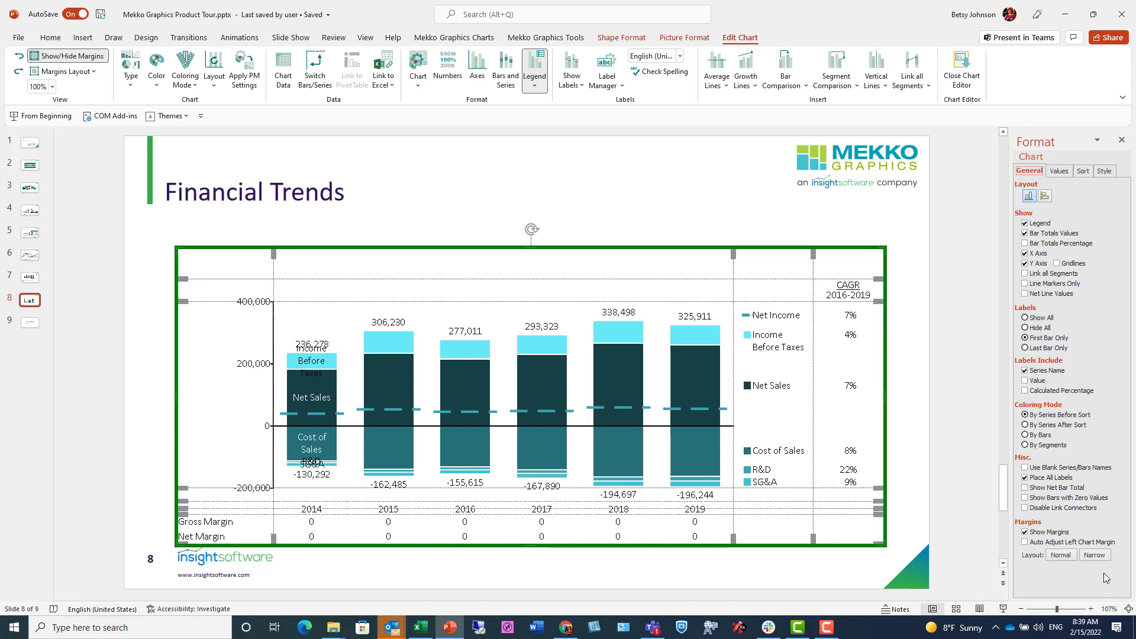
mouse_move(1024, 263)
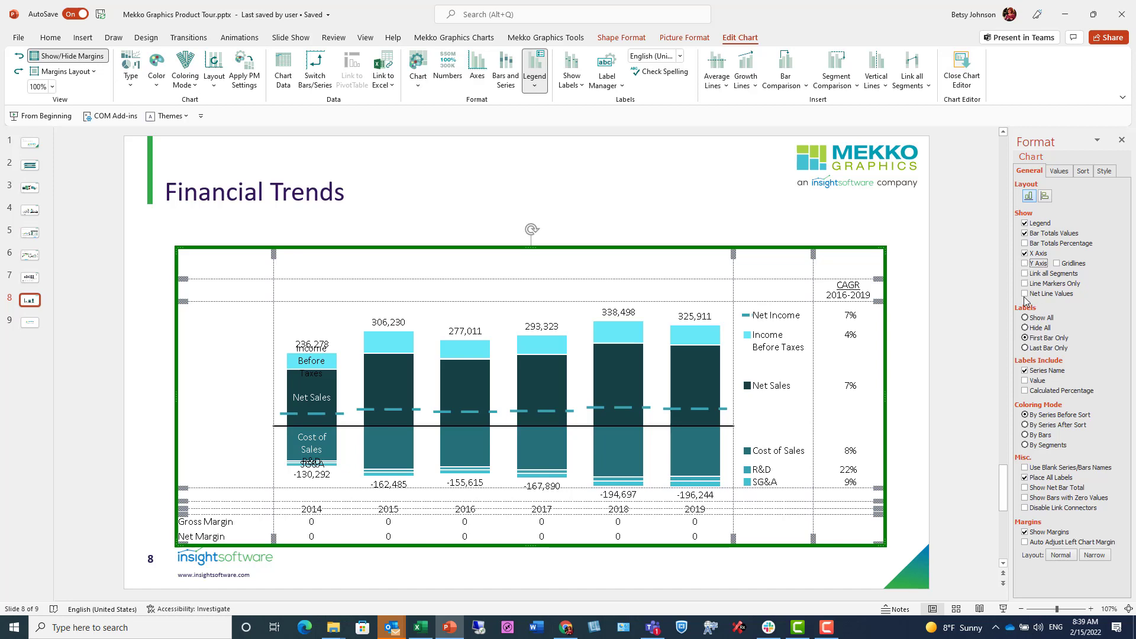
- Turn on Net Line Values and set the bar Labels to Hide All
click(1024, 294)
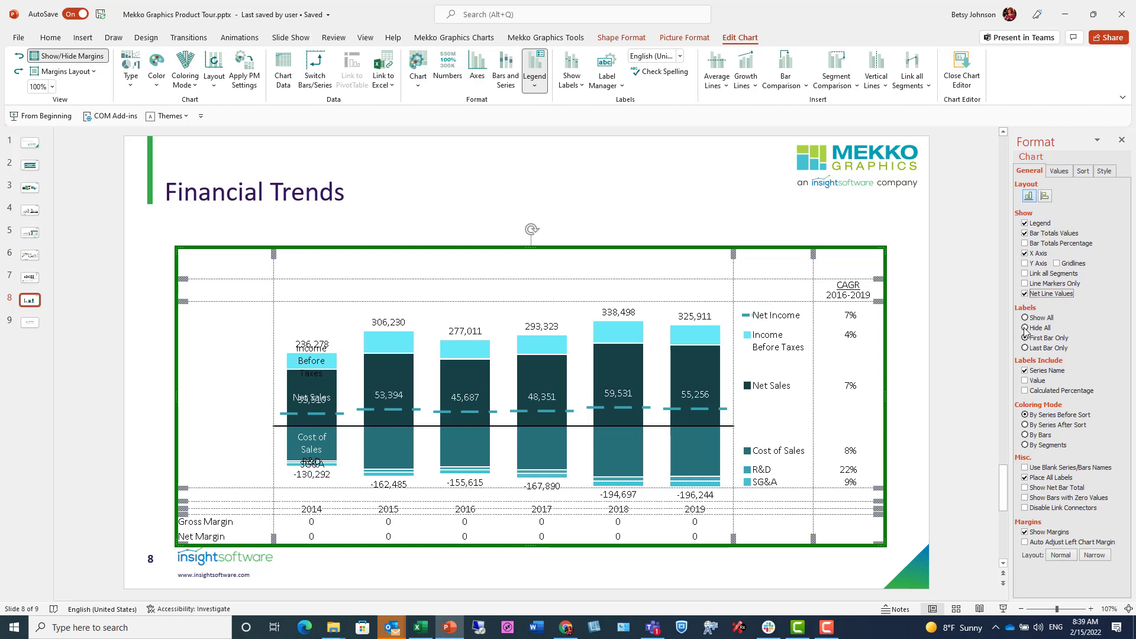
click(1024, 328)
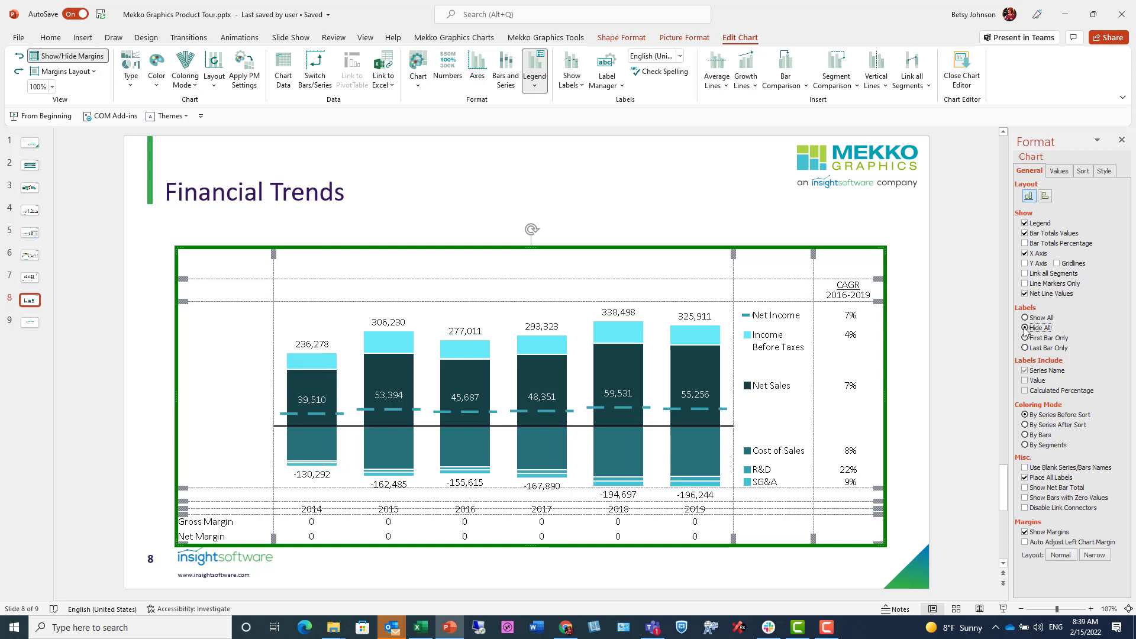
mouse_move(1079, 170)
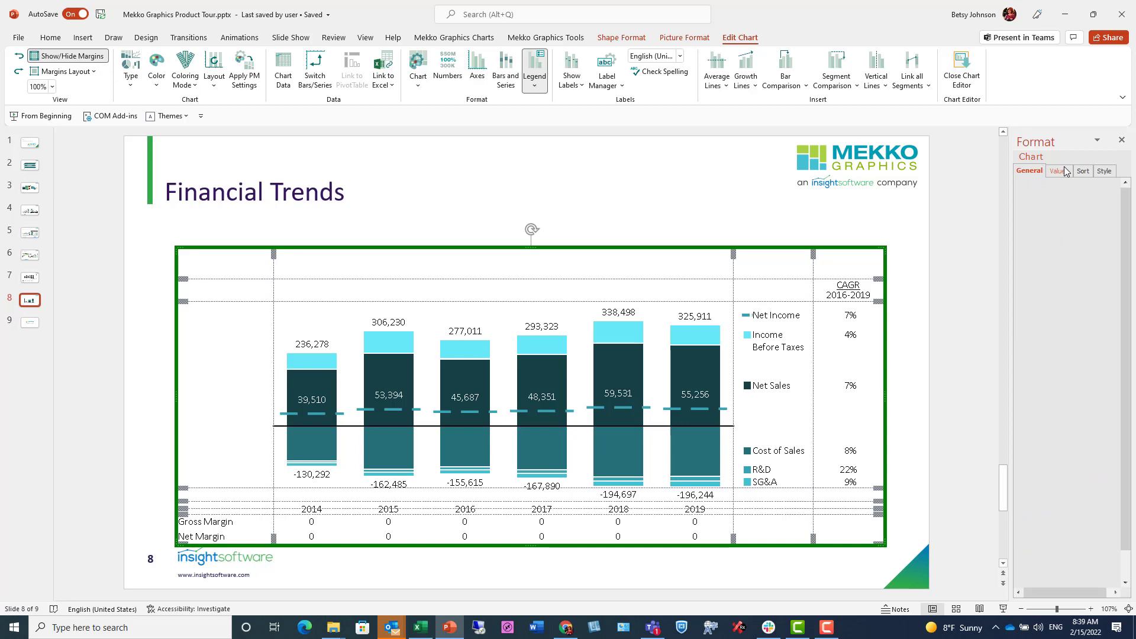
- Set the chart values' data scale exponent to 3 in the number formatting options
click(1058, 171)
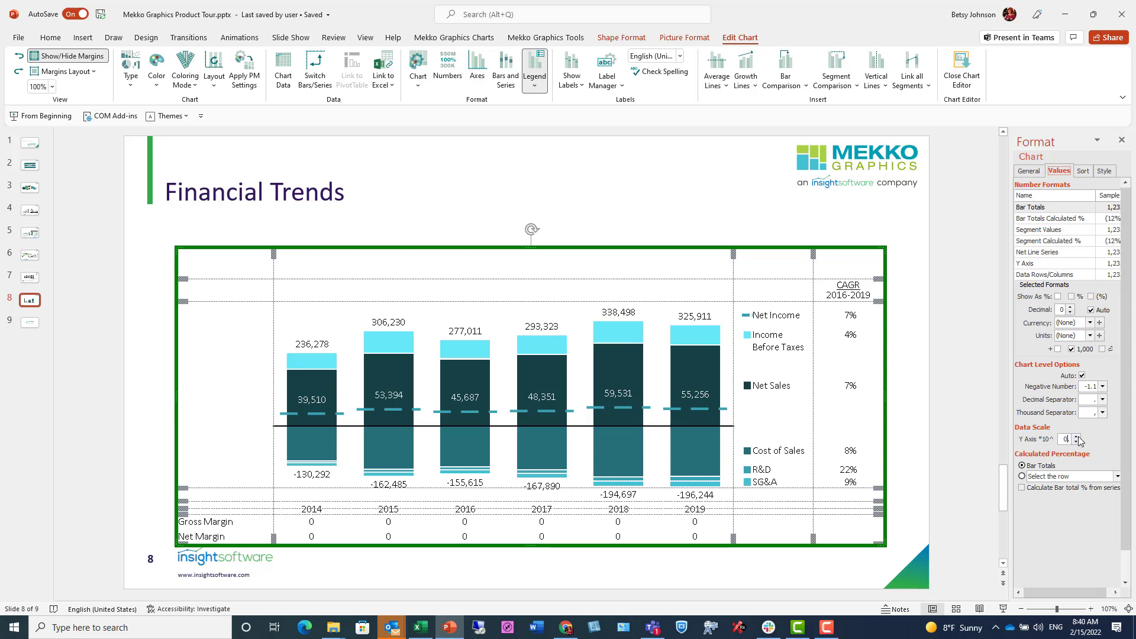
click(1076, 437)
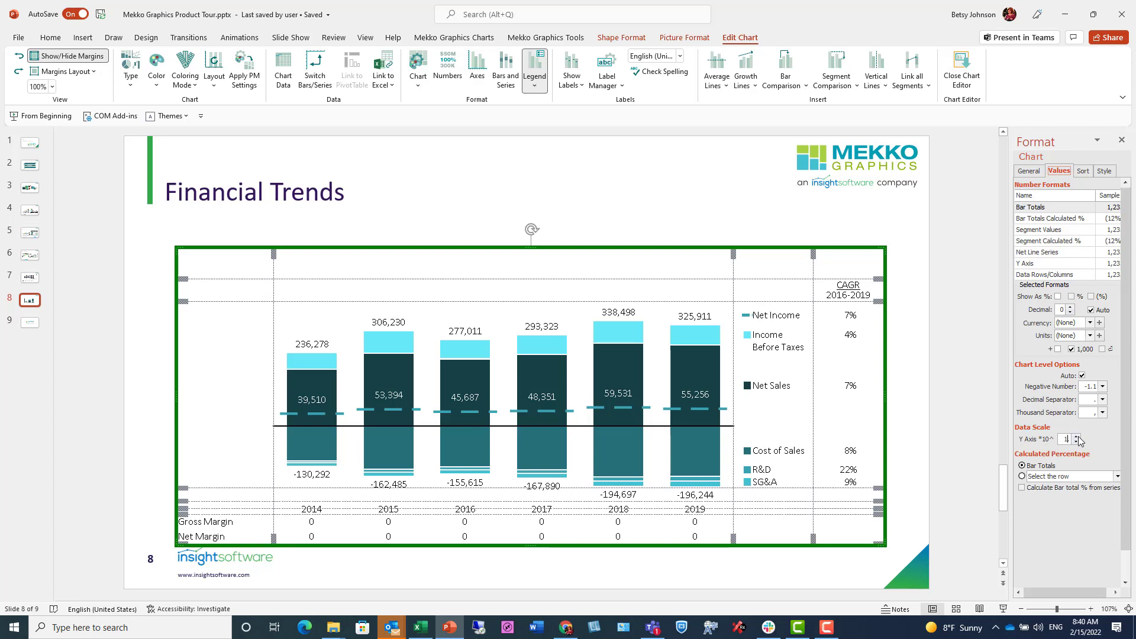
click(1074, 436)
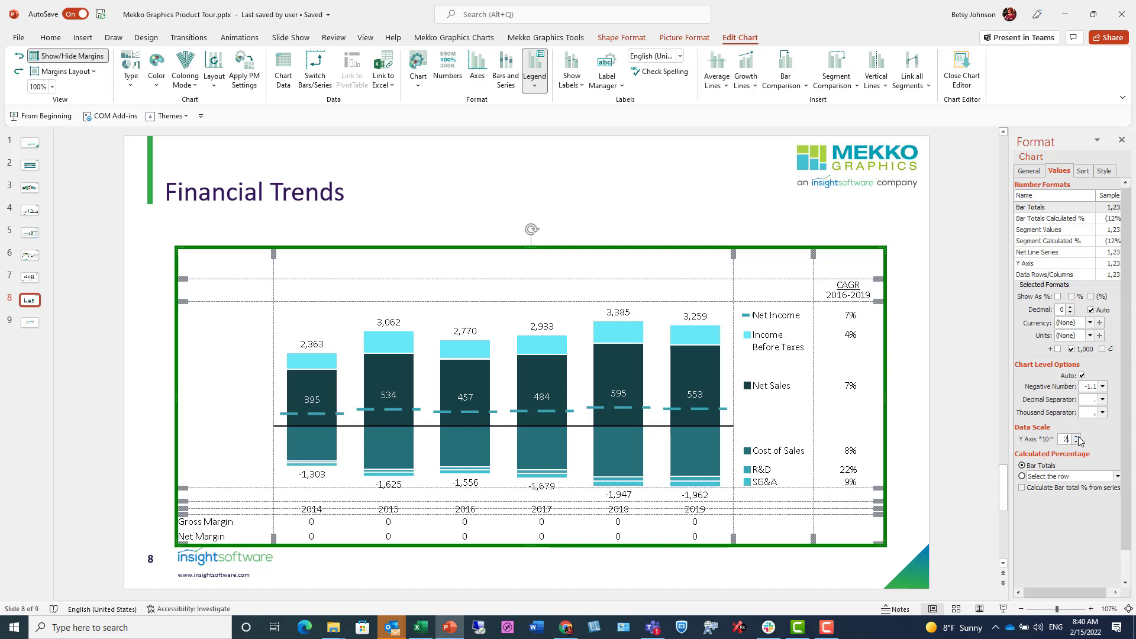
click(1075, 436)
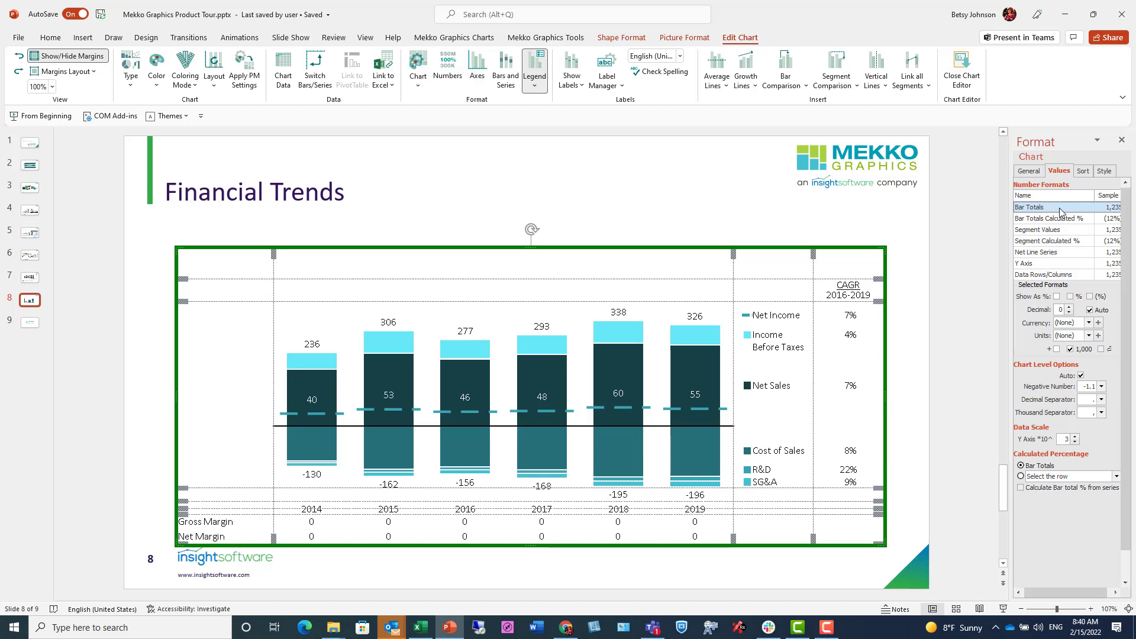
mouse_move(1029, 224)
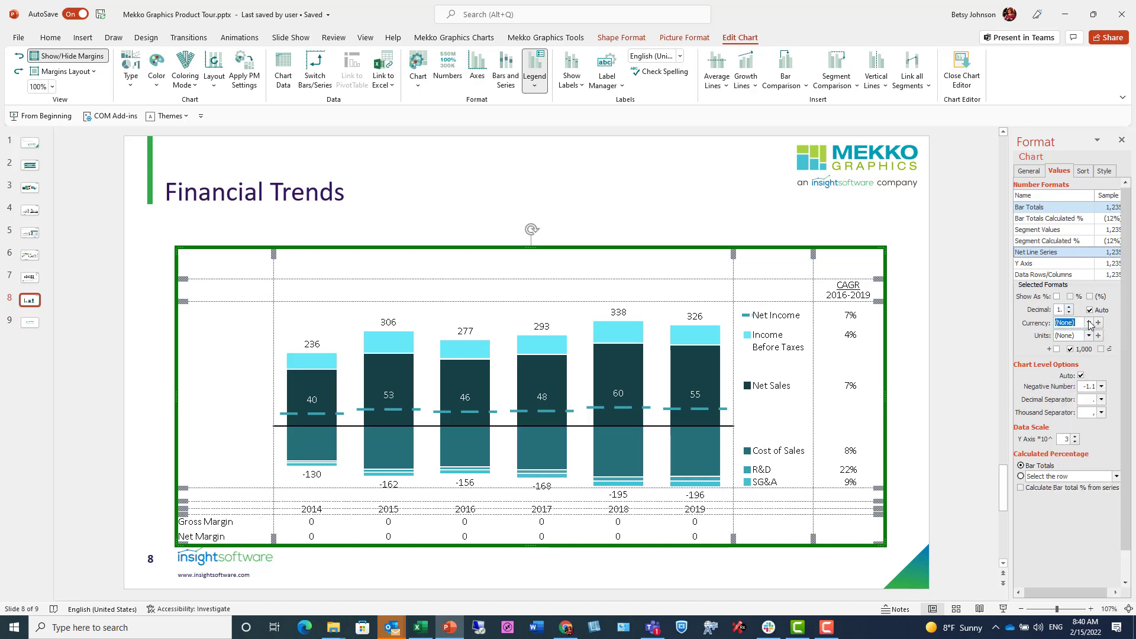
- Format the totals and Net Income values in dollars with a B suffix, like $236.3B
click(1087, 322)
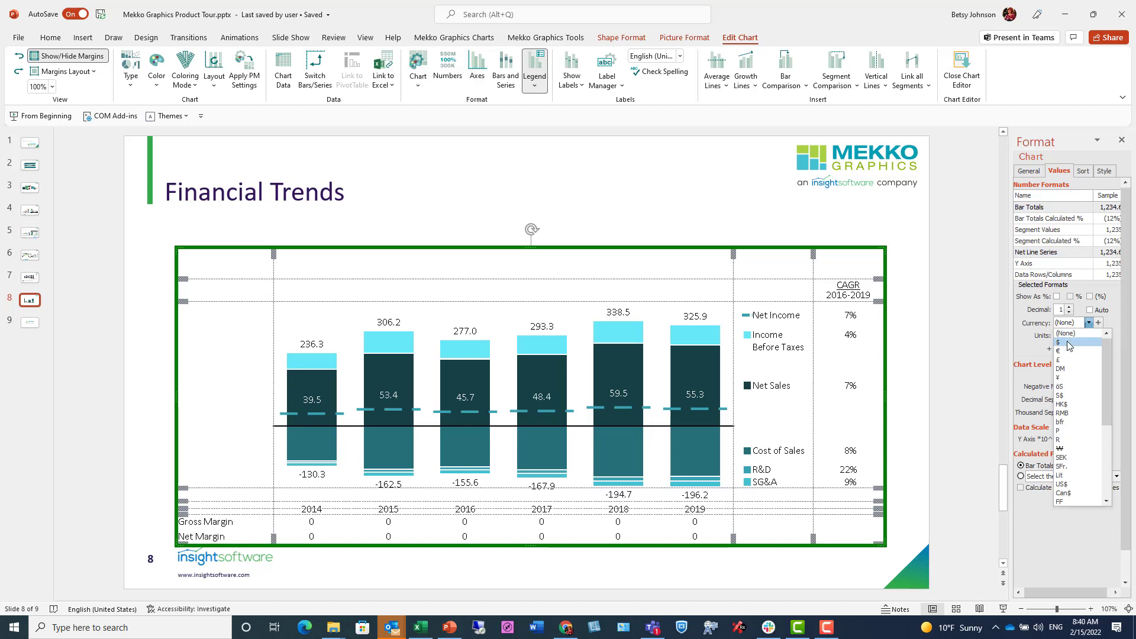
click(1059, 342)
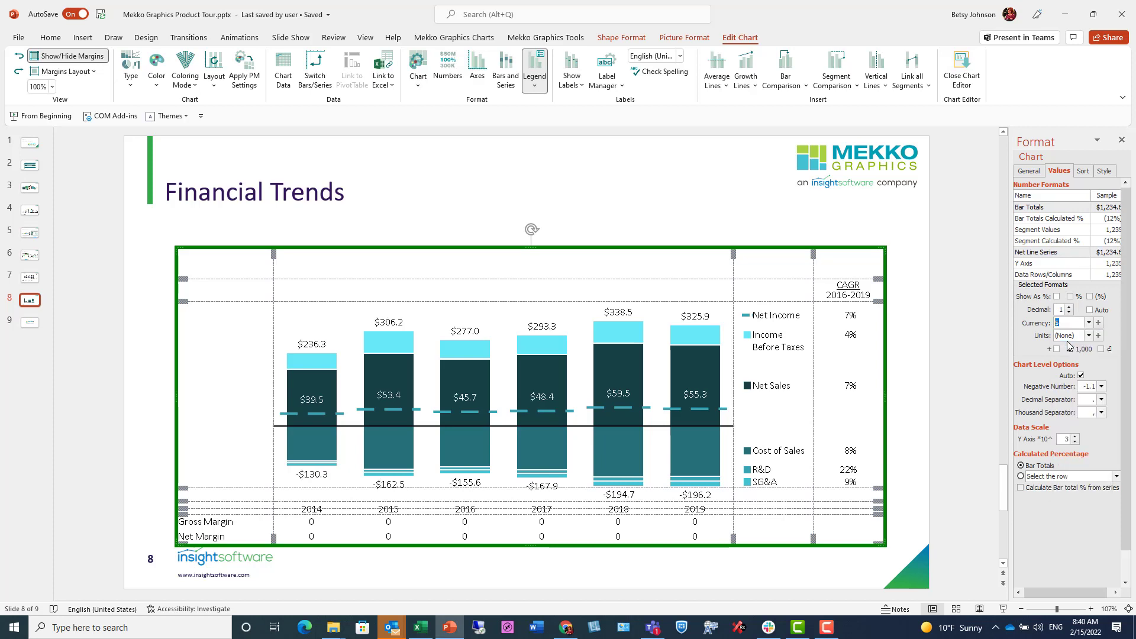
click(1087, 335)
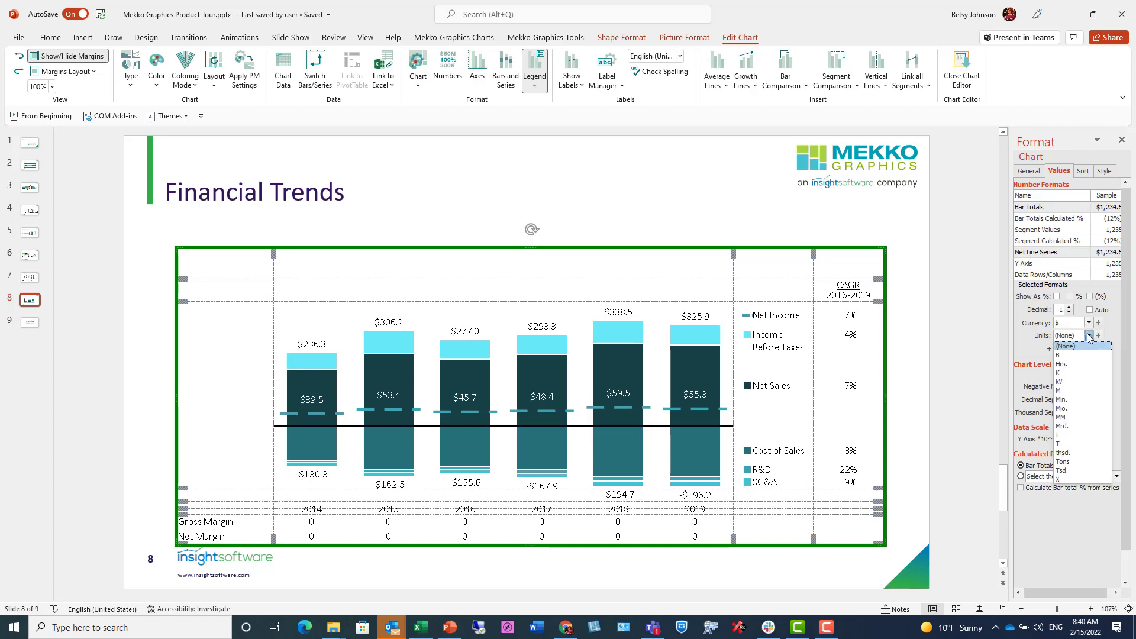
click(1089, 336)
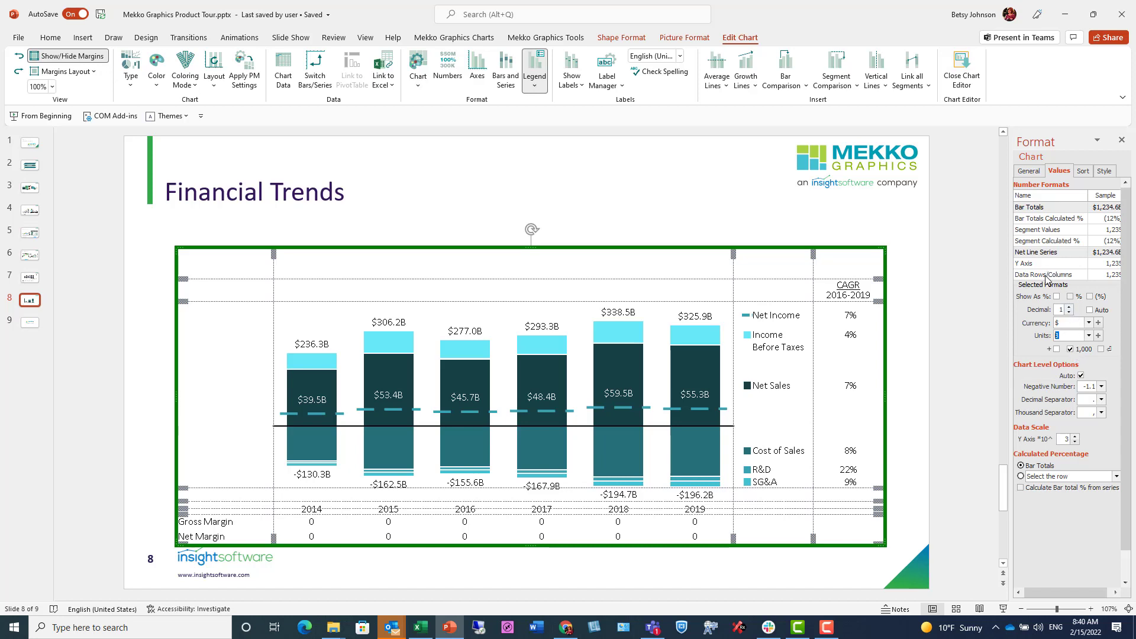
- Show Gross Margin, Net Margin and CAGR values as percentages with one decimal, like 38.6%
click(1042, 274)
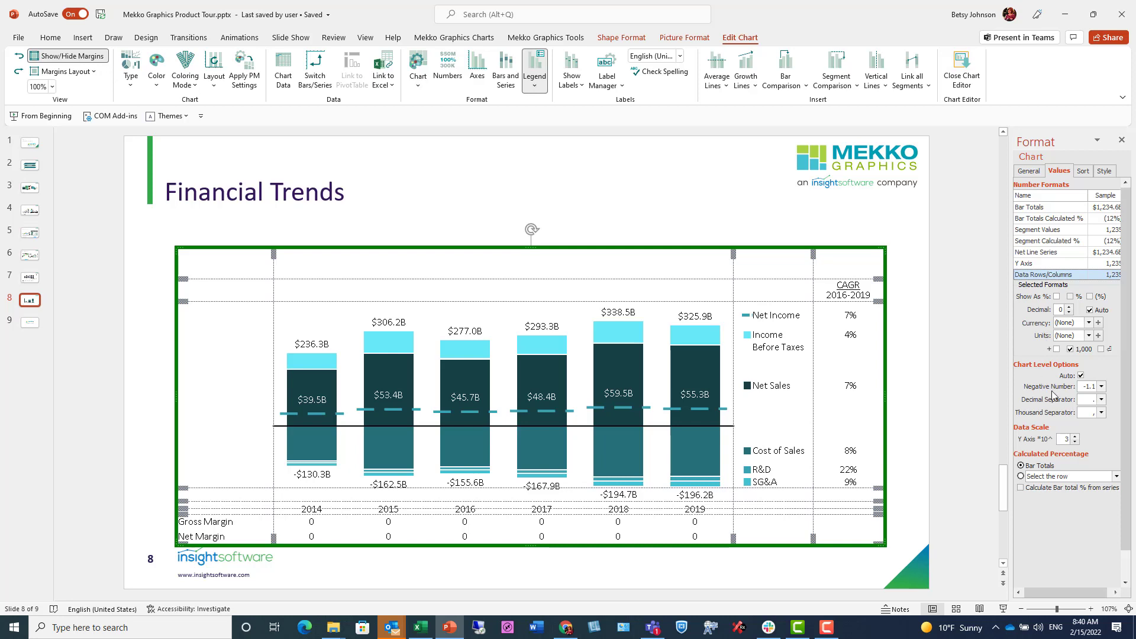
mouse_move(1060, 306)
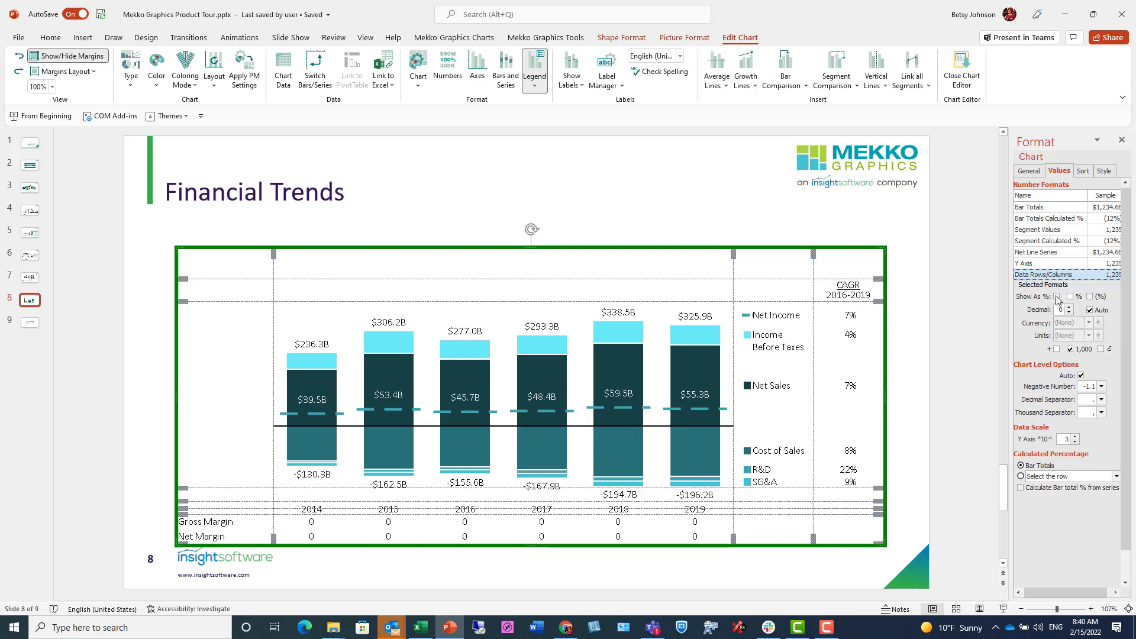
click(1058, 296)
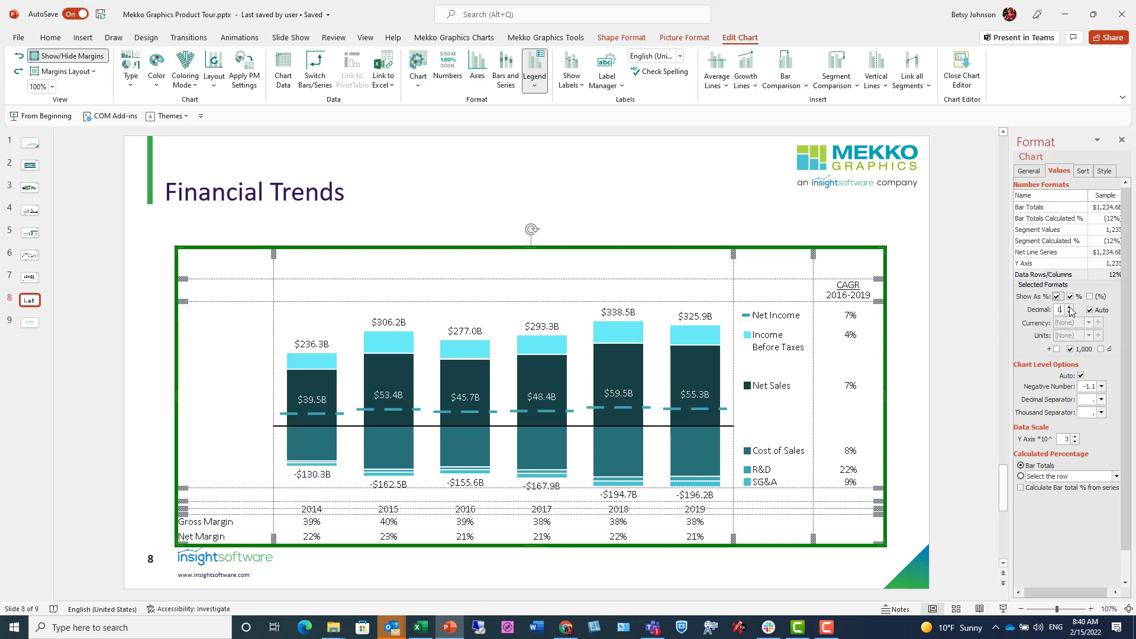
click(1069, 307)
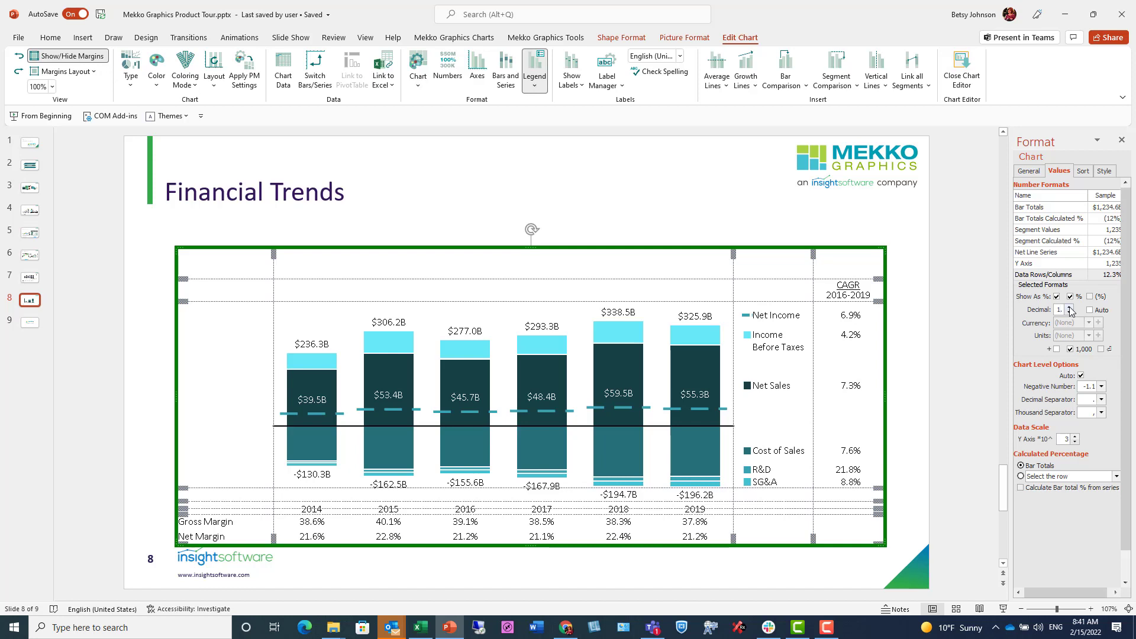
mouse_move(1069, 307)
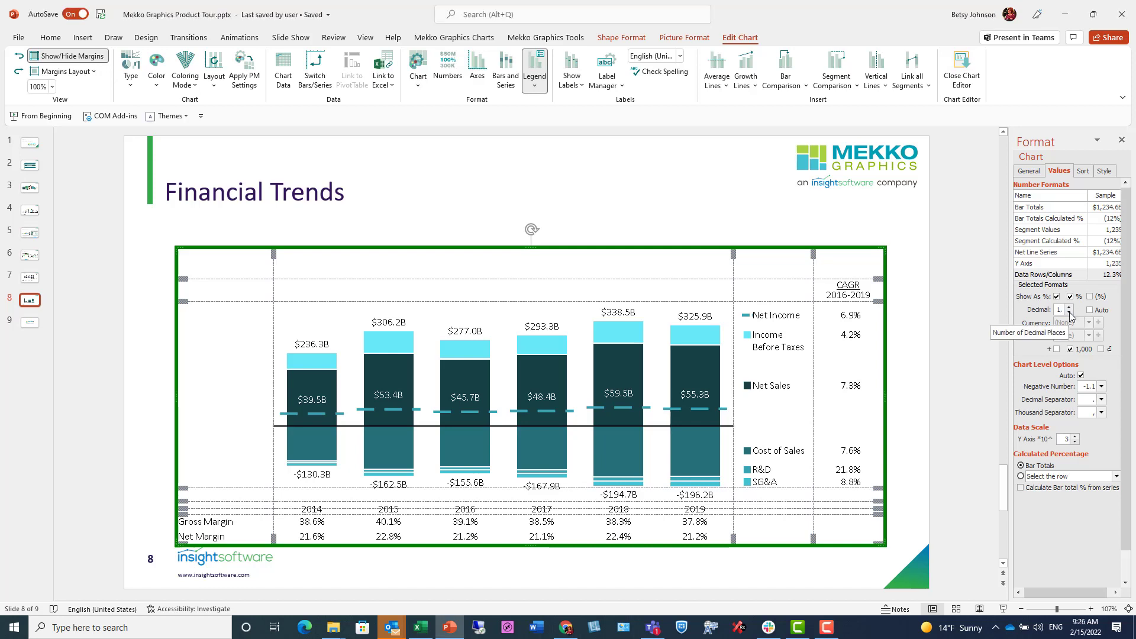
mouse_move(968, 319)
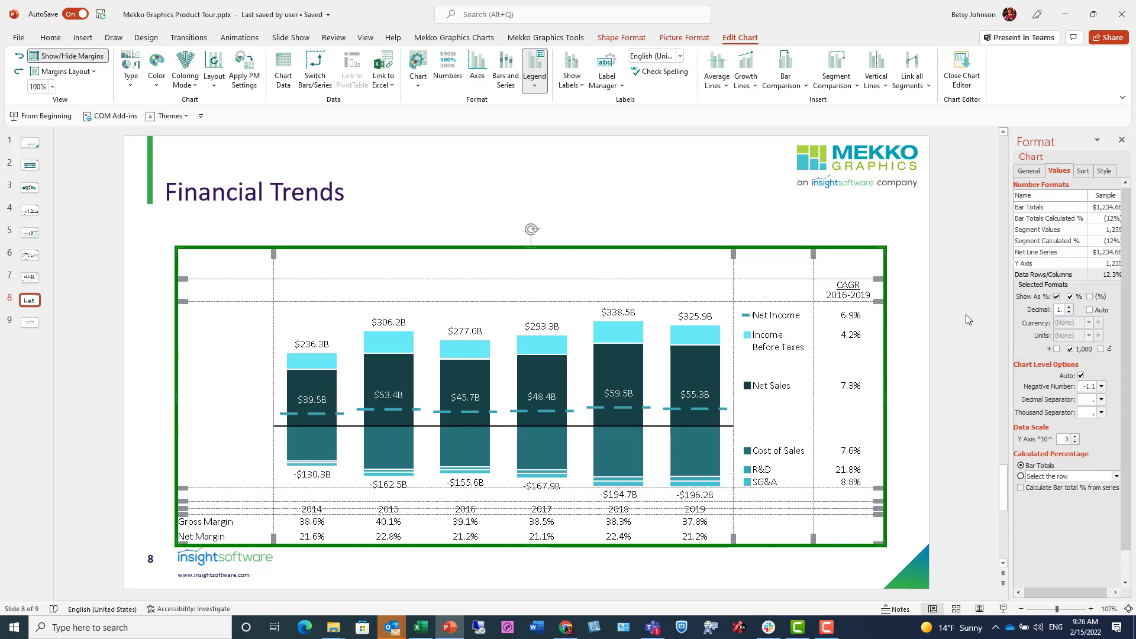
- Close the chart editor to return to the Financial Trends chart on slide 8
click(51, 37)
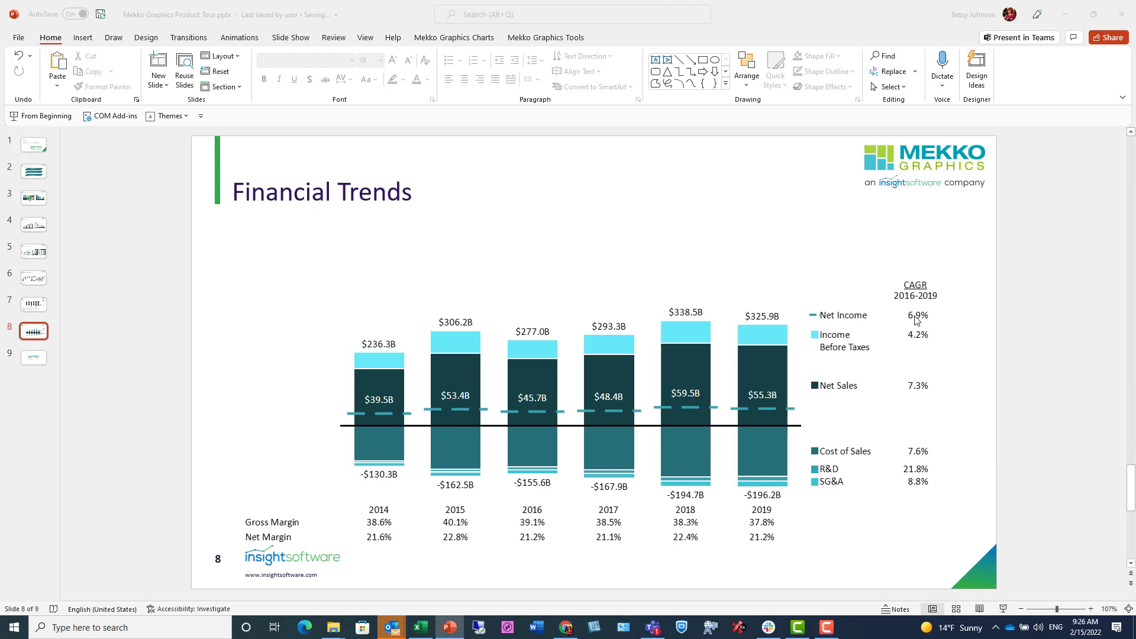
mouse_move(524, 25)
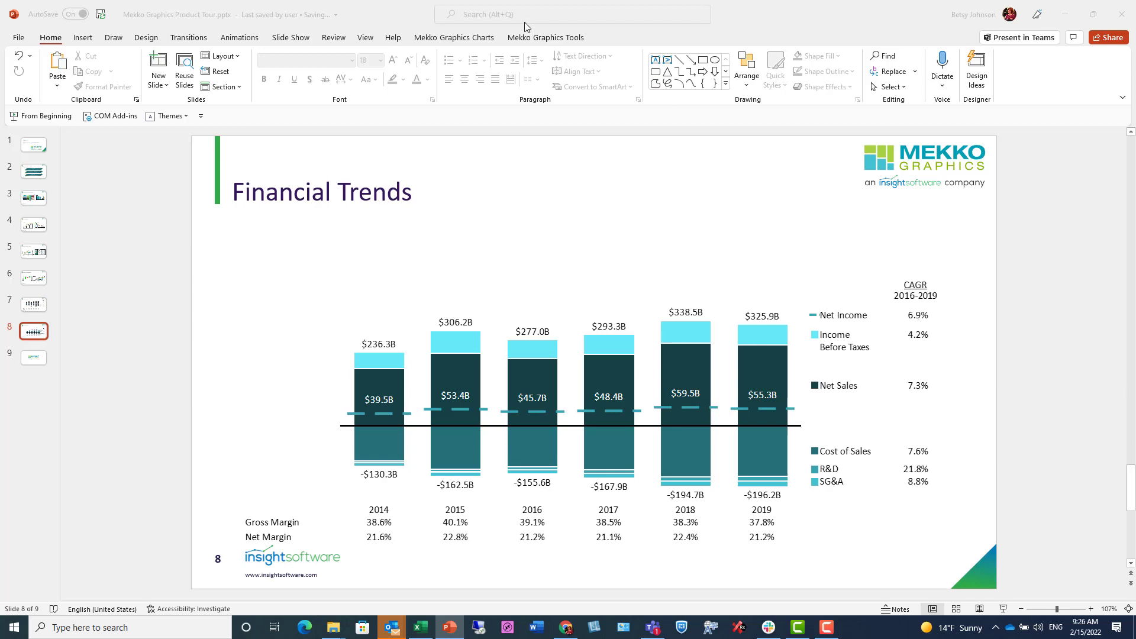
click(453, 38)
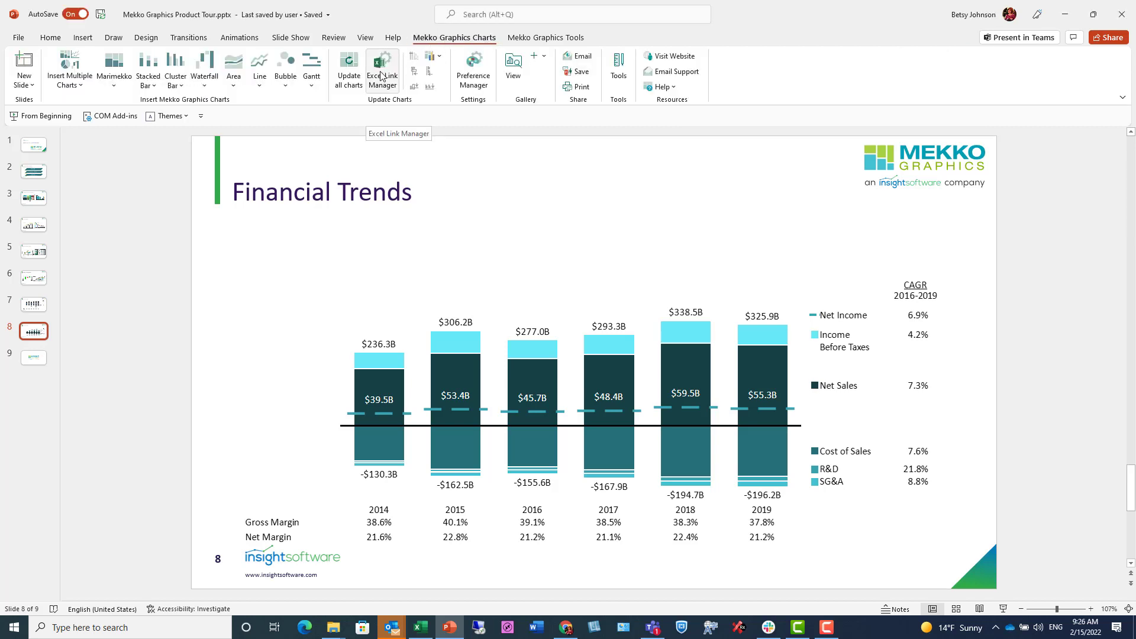
click(382, 66)
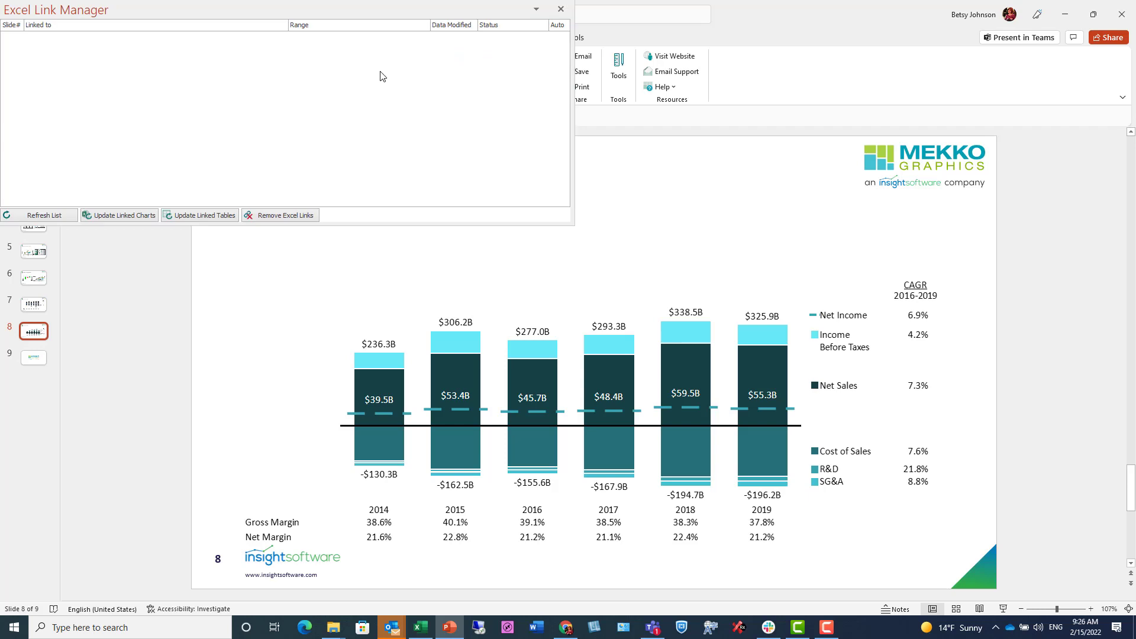
click(36, 214)
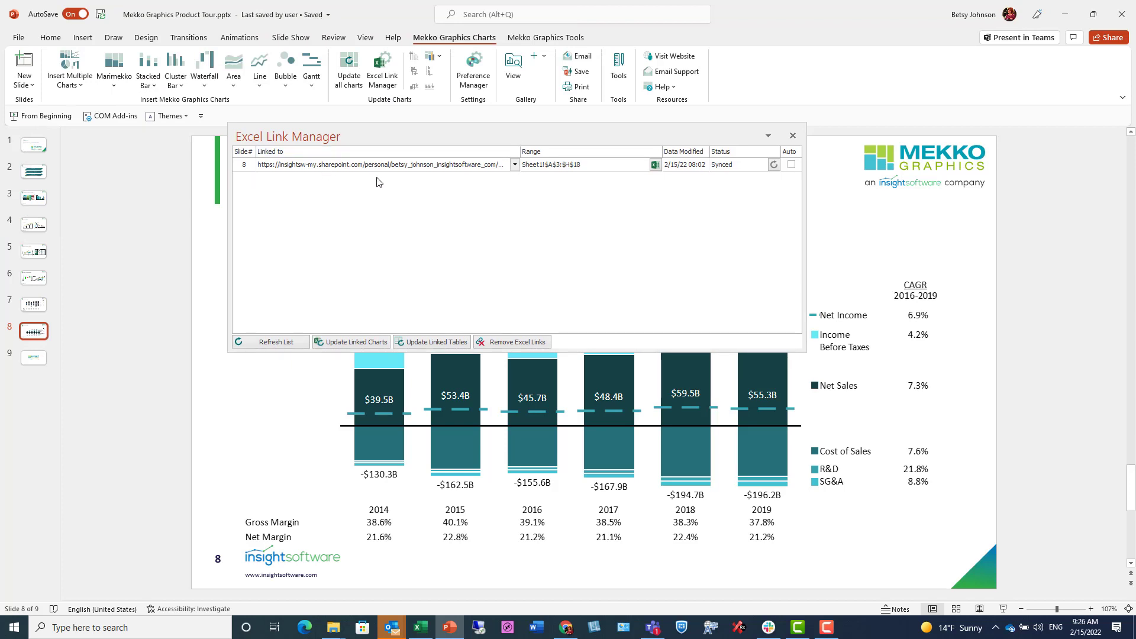
mouse_move(747, 174)
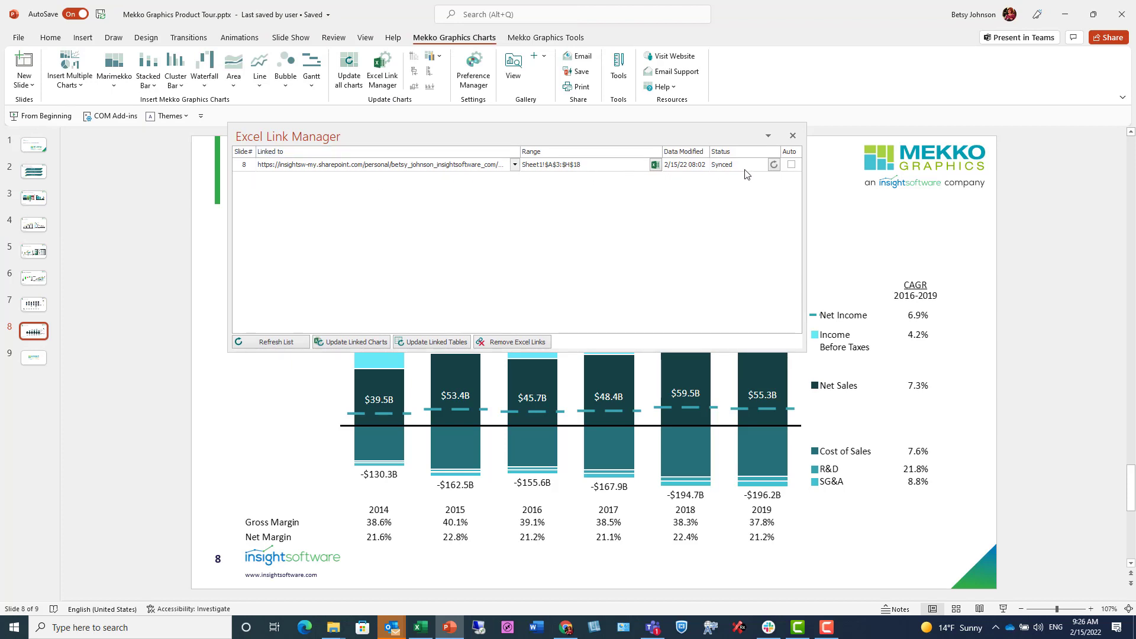
mouse_move(774, 152)
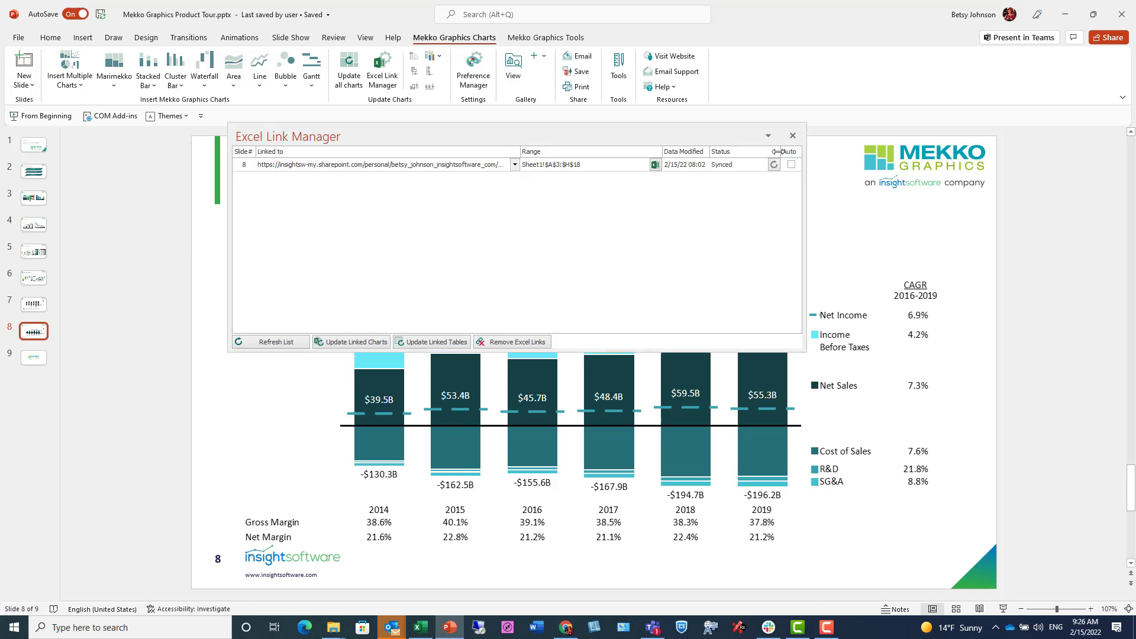
mouse_move(792, 135)
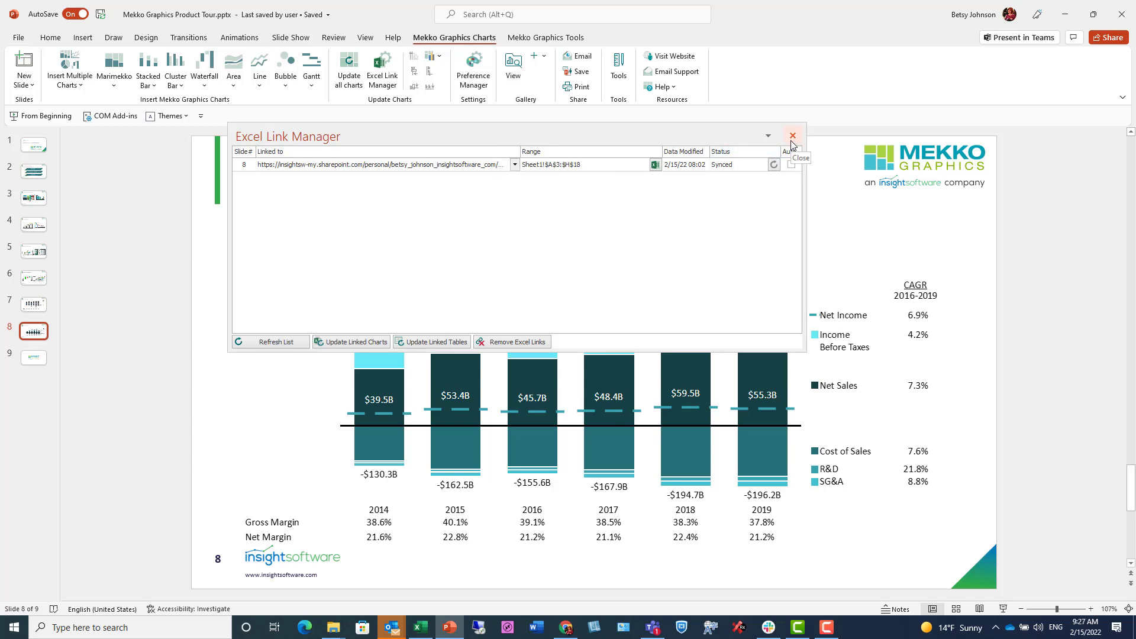
click(792, 135)
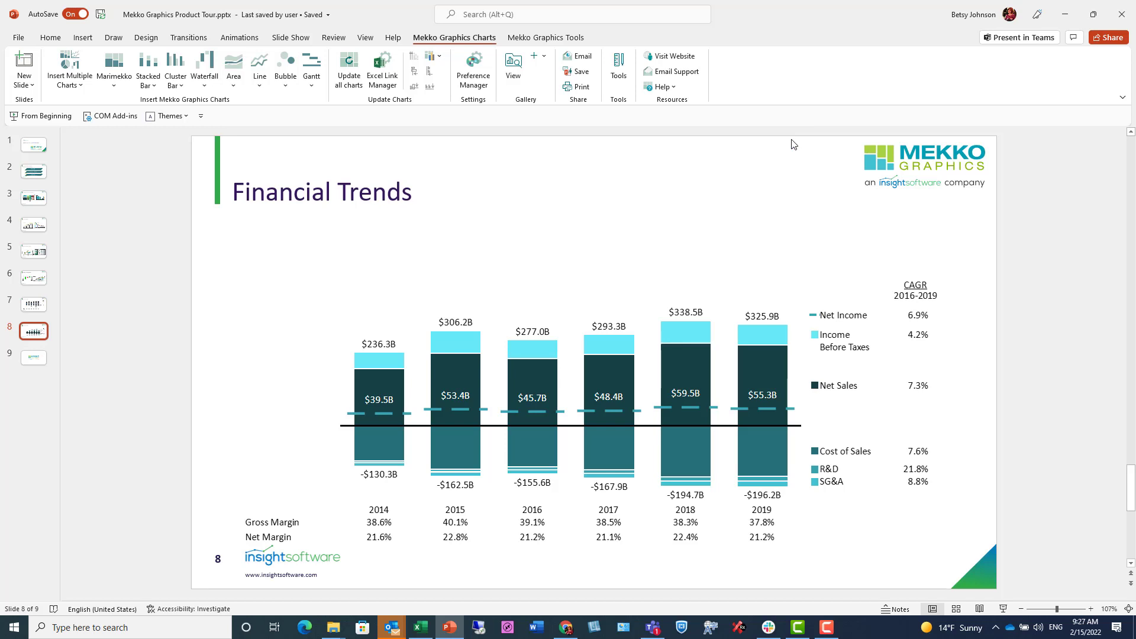
mouse_move(663, 304)
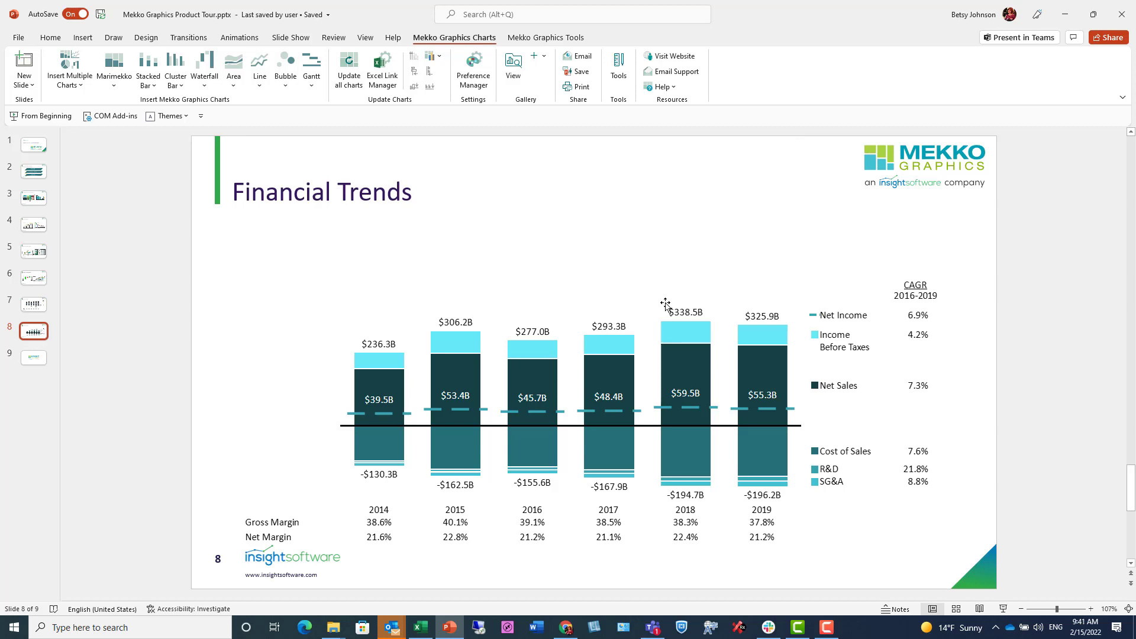
mouse_move(694, 271)
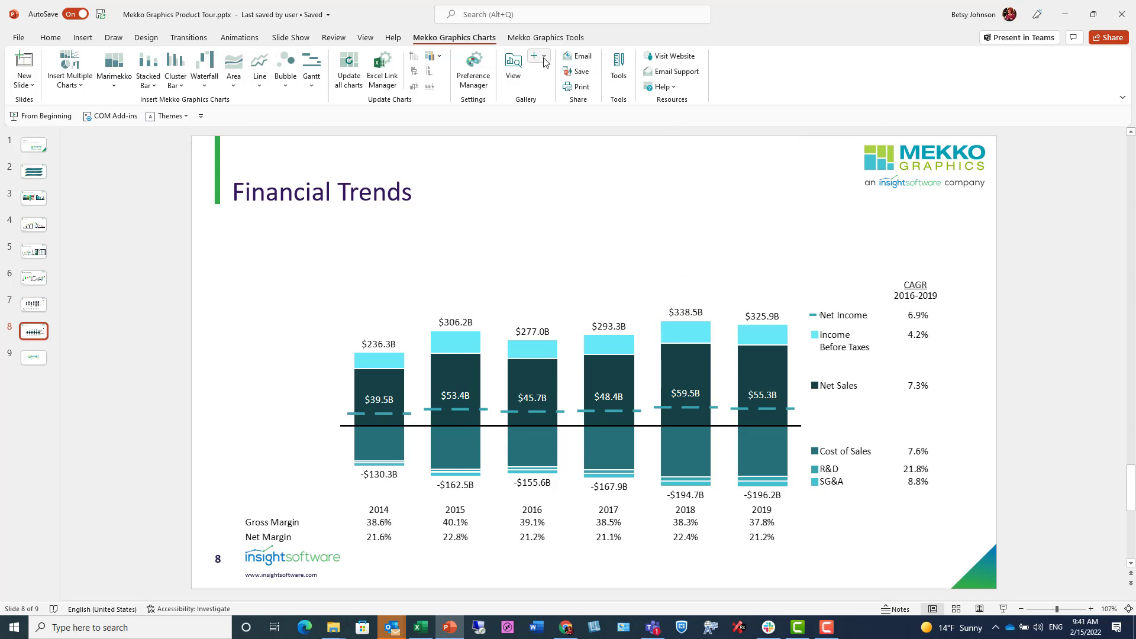
click(543, 57)
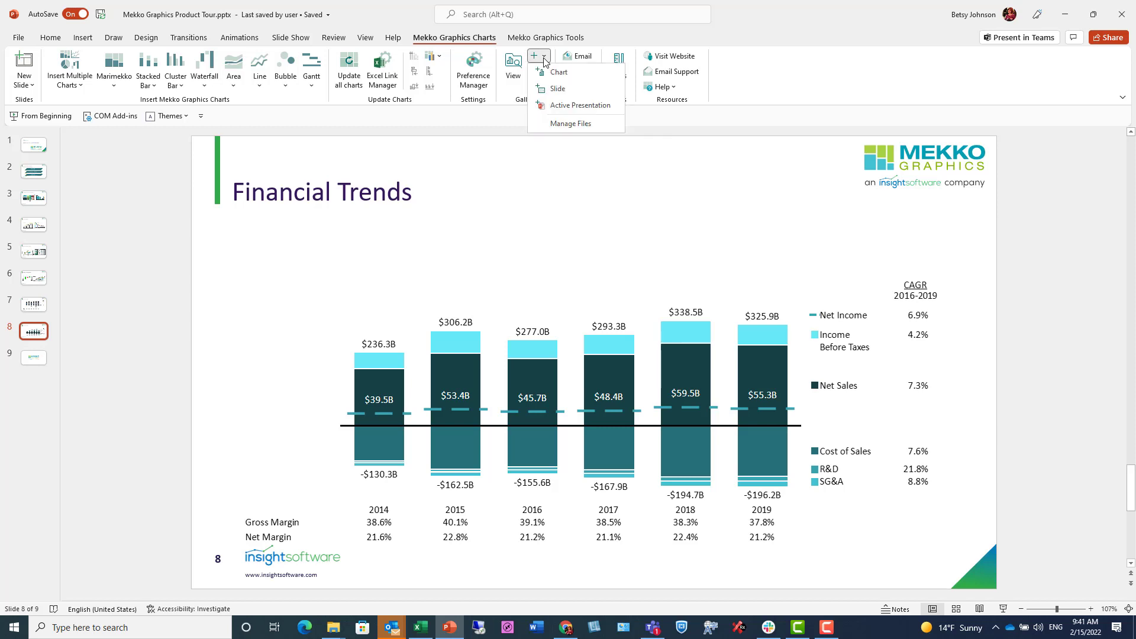
mouse_move(546, 70)
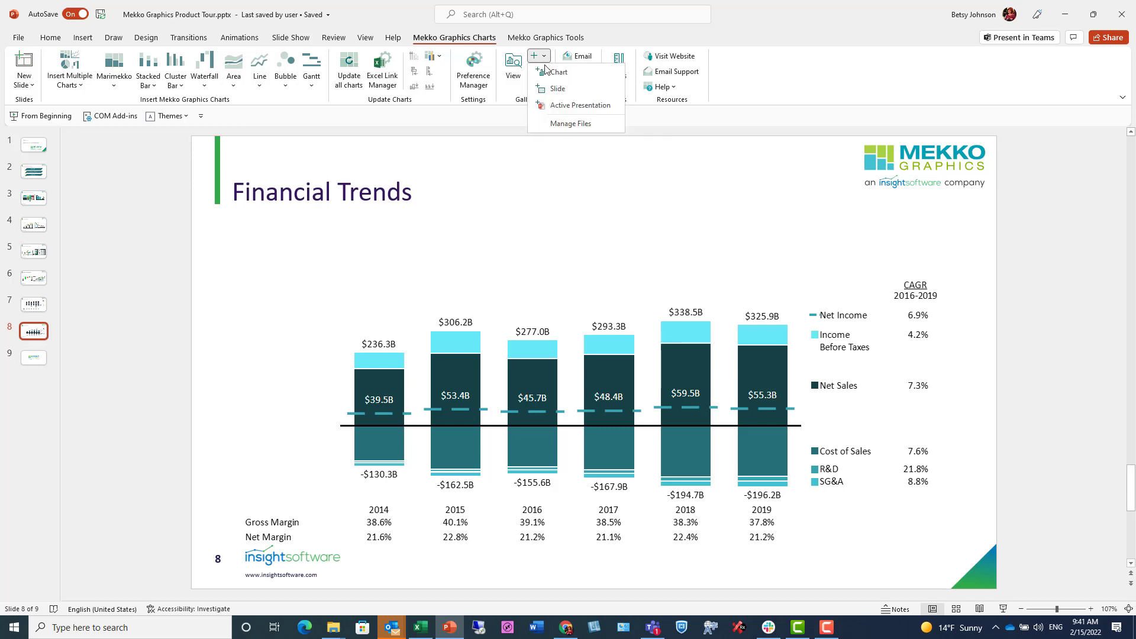
mouse_move(575, 74)
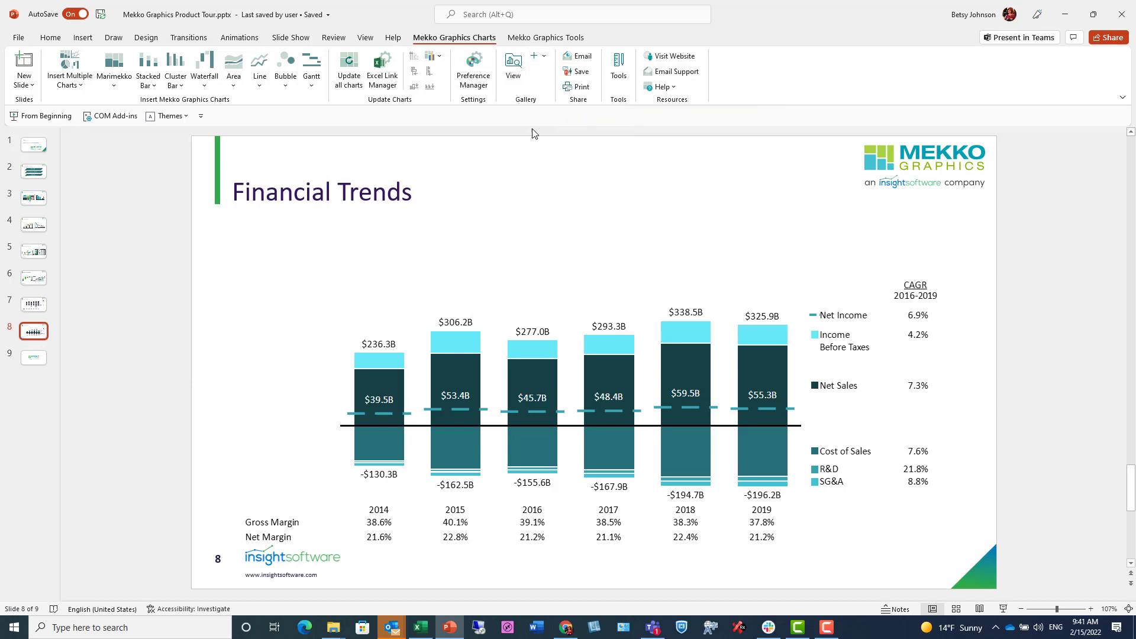
mouse_move(513, 63)
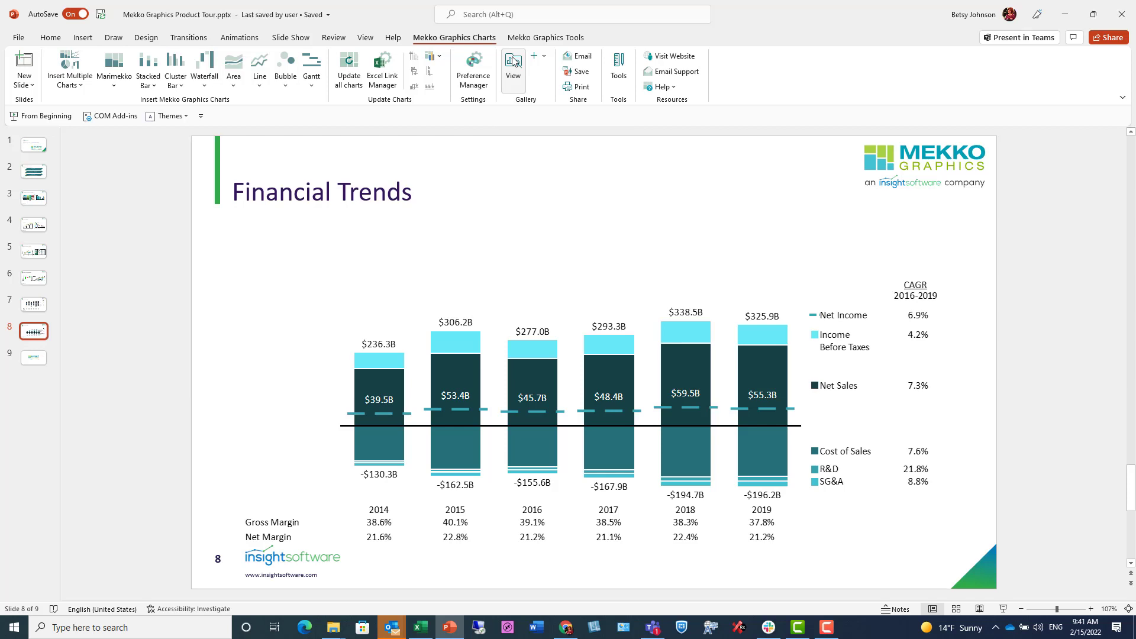
- Search the Mekko chart gallery for 'valuation' and view insert options for World's Largest Unicorns
click(513, 62)
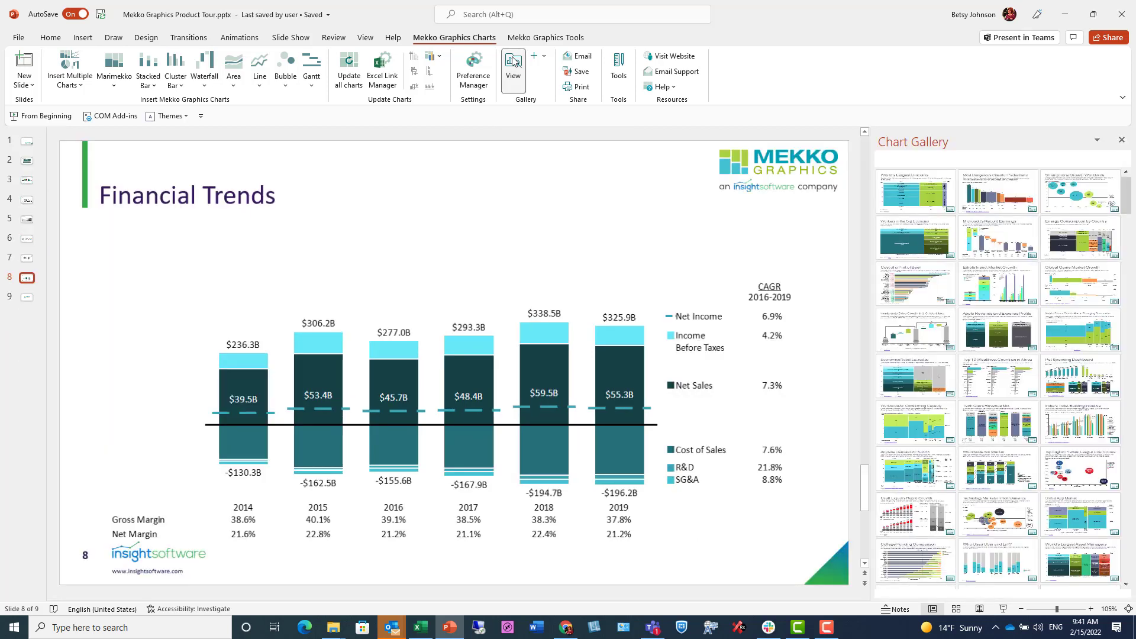
click(513, 61)
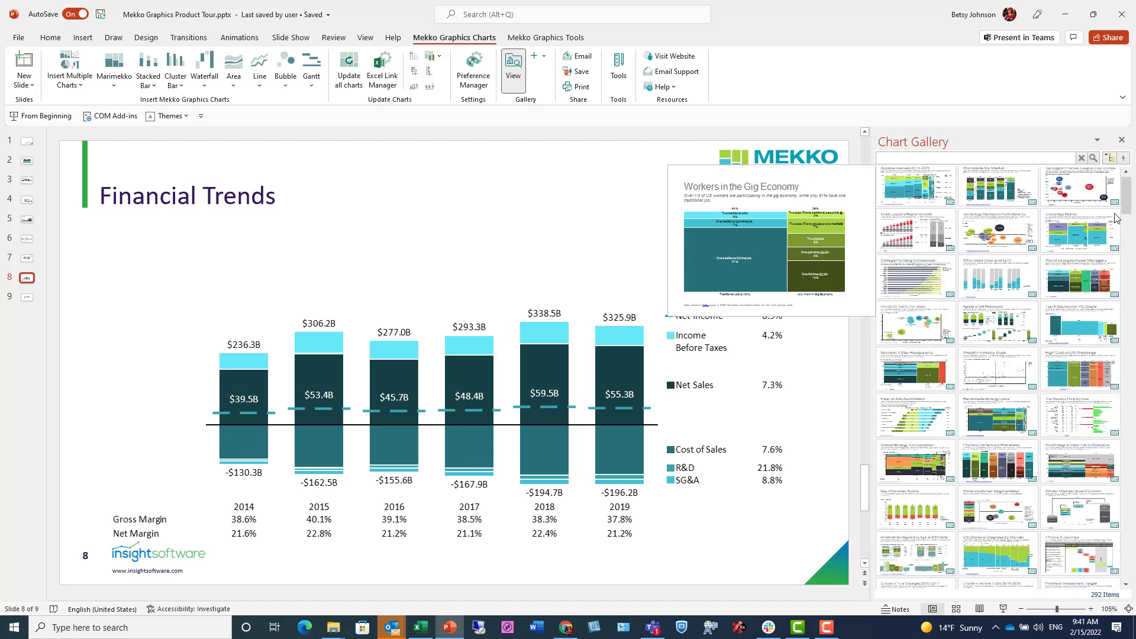
scroll(down, 3)
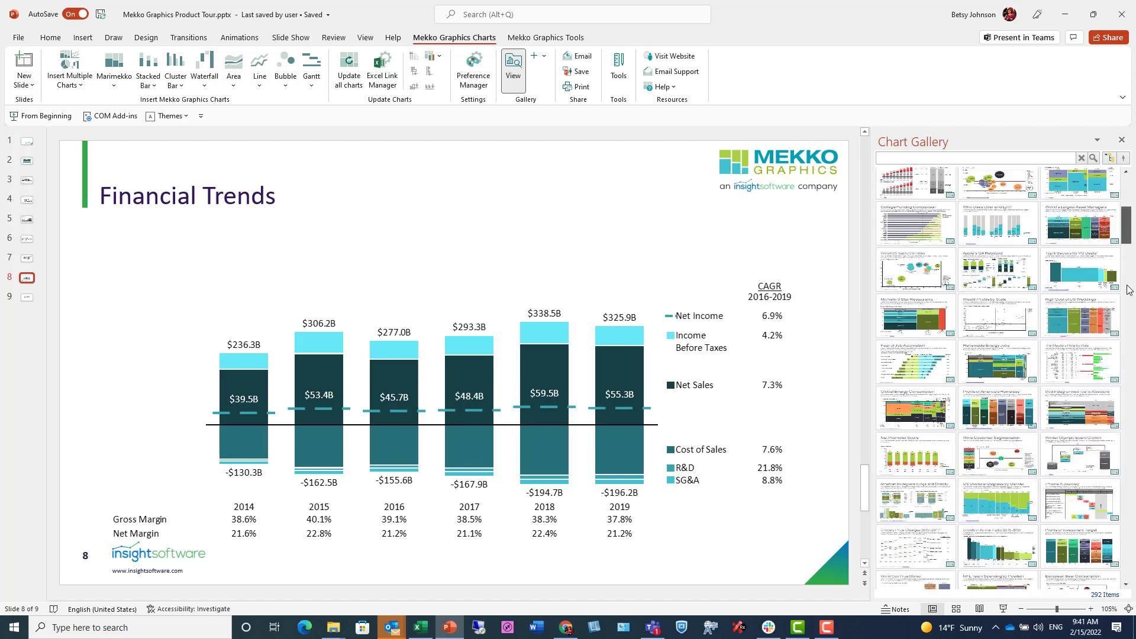
scroll(down, 3)
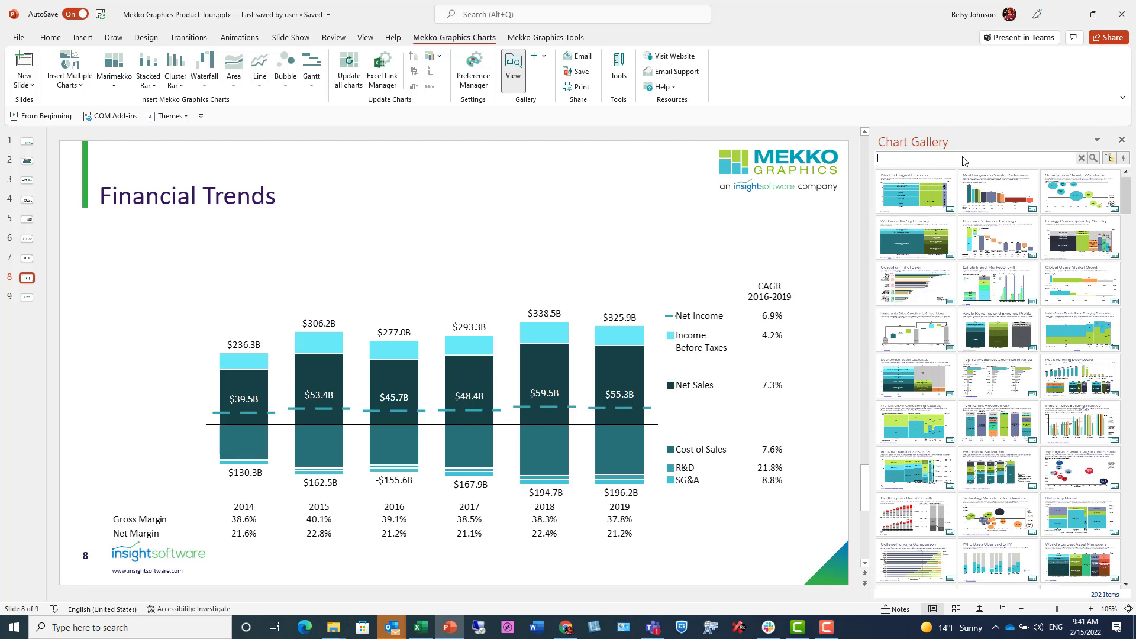
text(valuation)
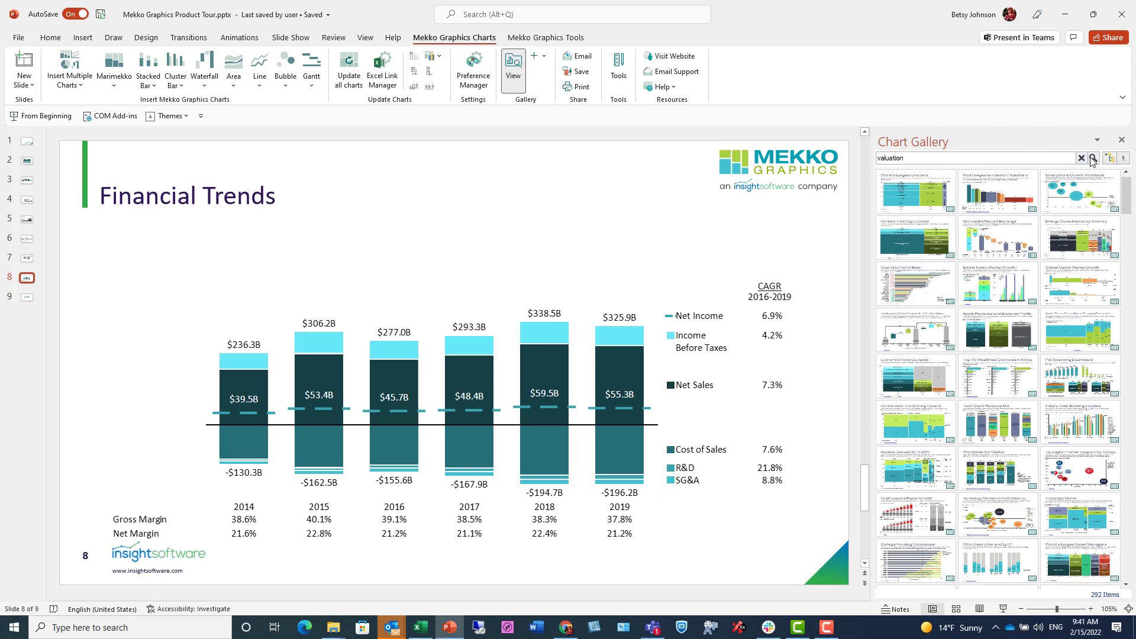
click(1093, 158)
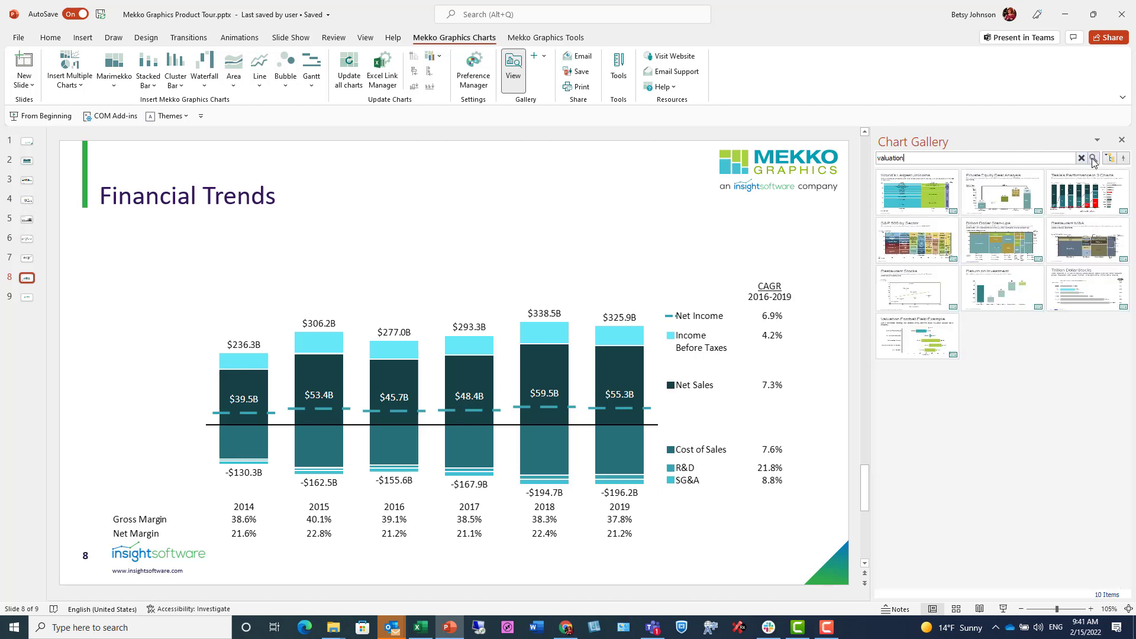
mouse_move(1071, 331)
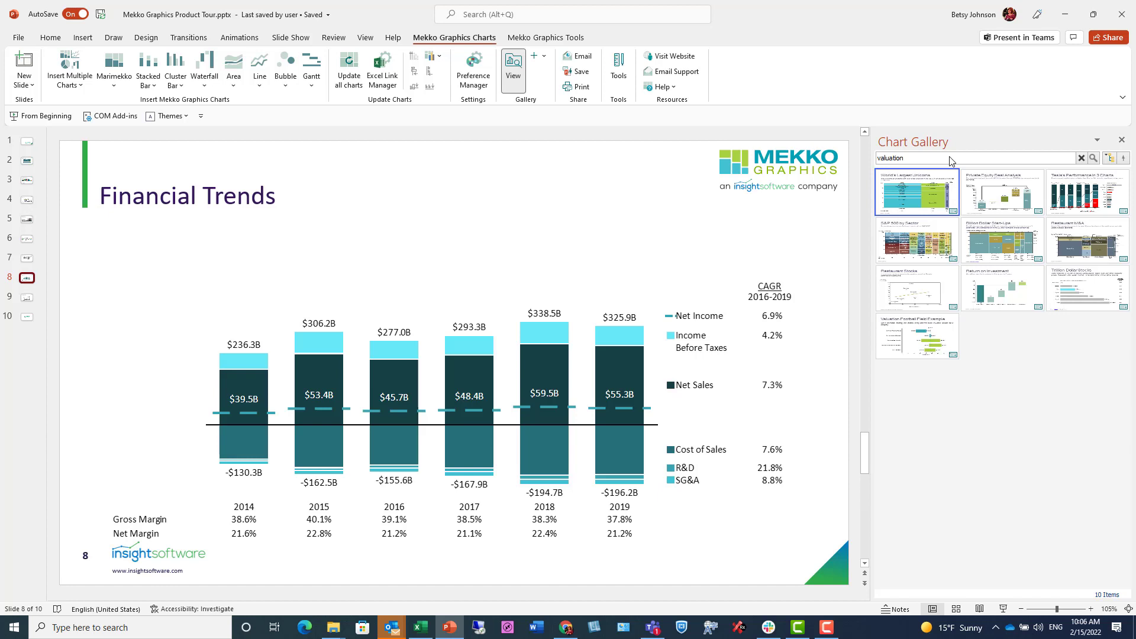
mouse_move(936, 188)
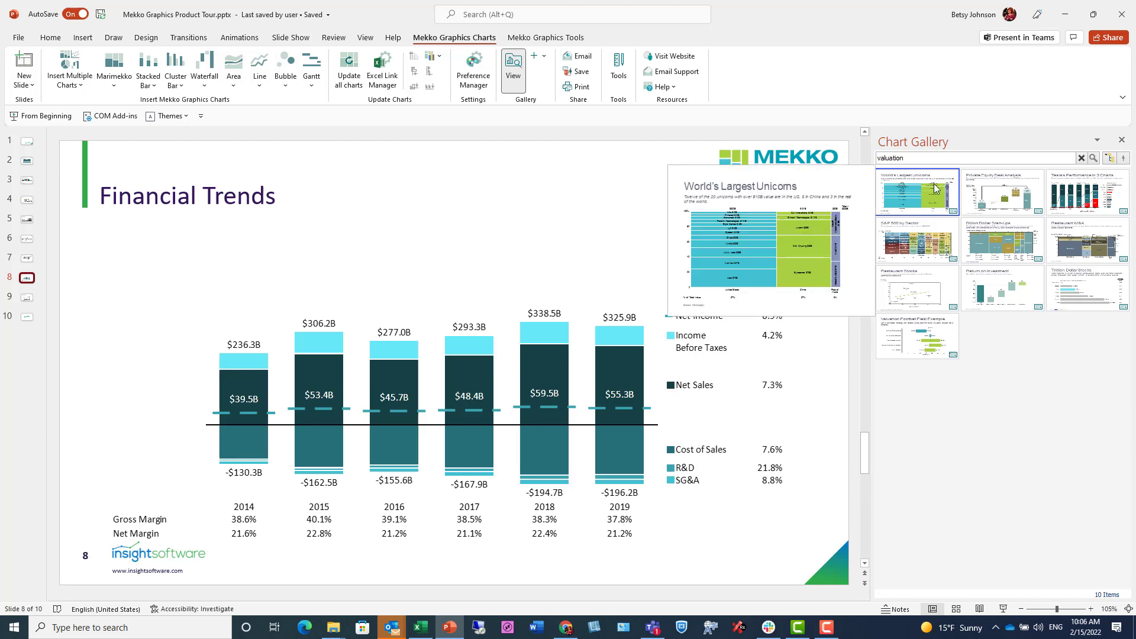
right_click(935, 188)
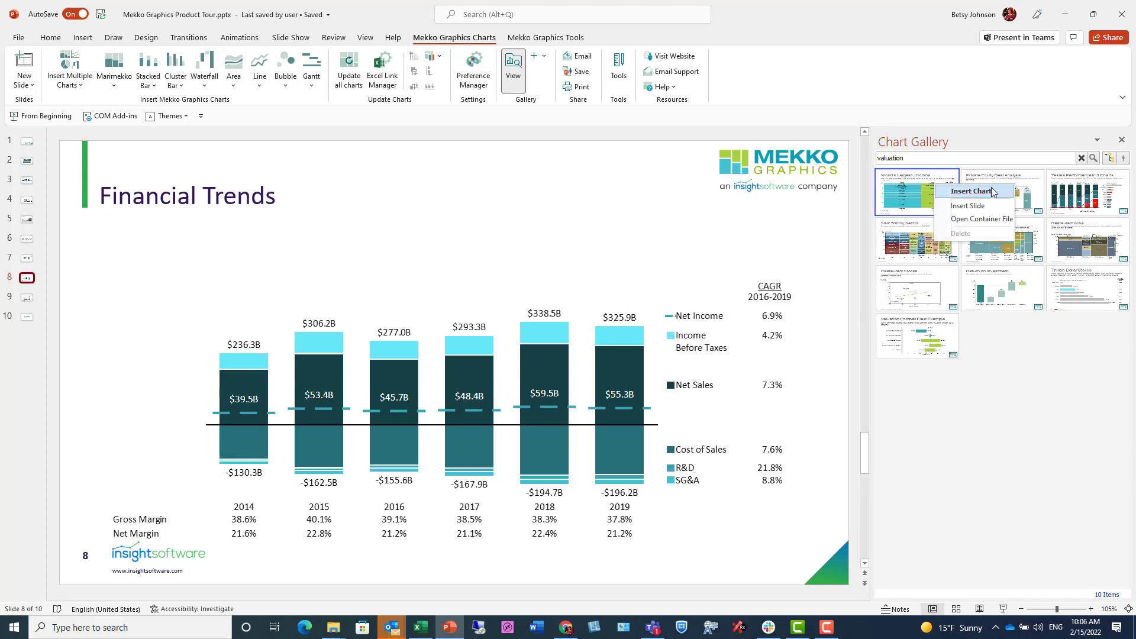
mouse_move(995, 205)
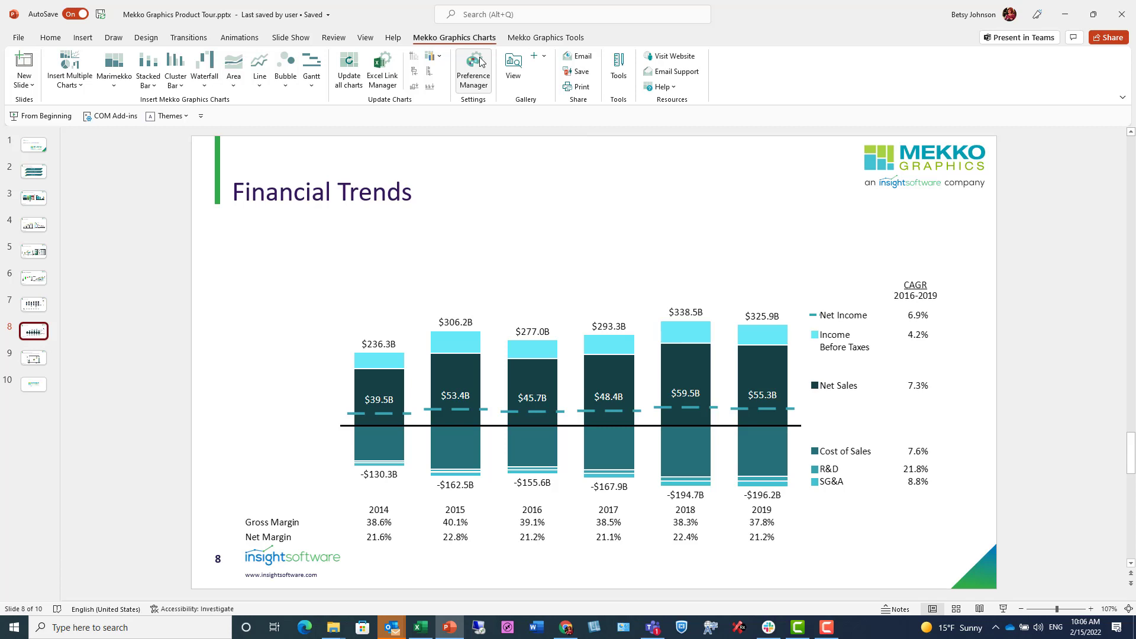
click(473, 64)
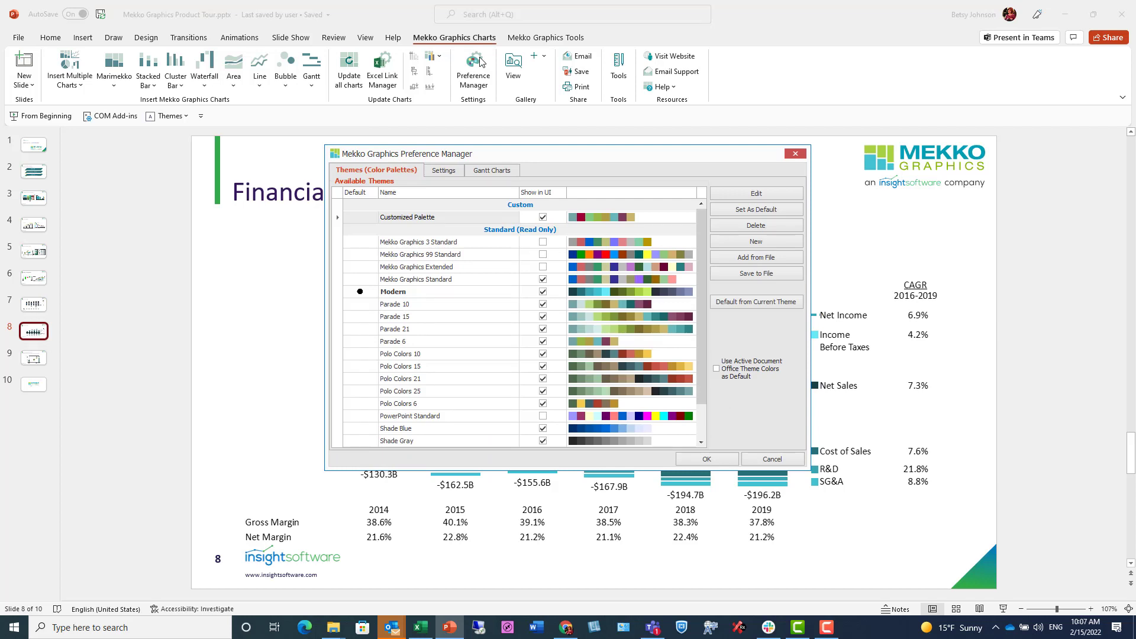
mouse_move(472, 259)
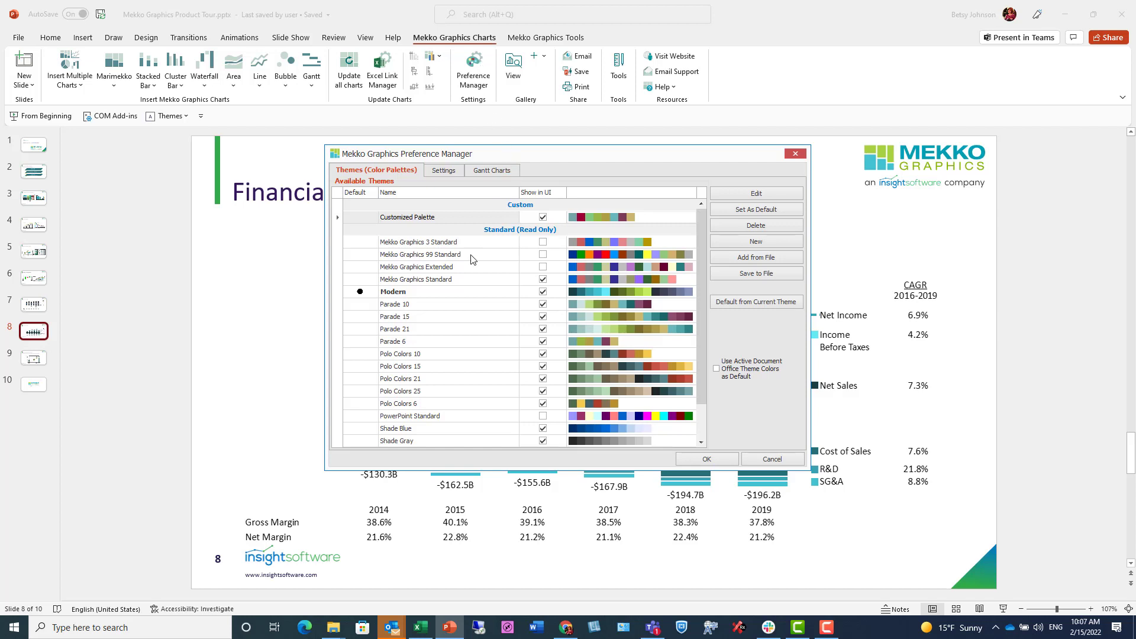
mouse_move(471, 447)
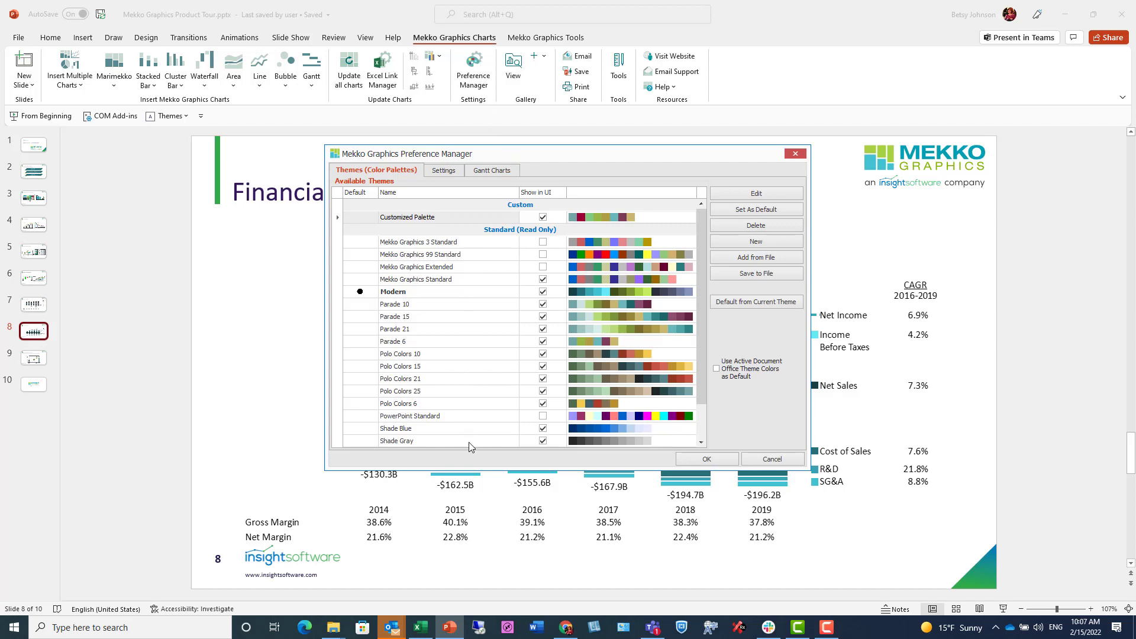
mouse_move(479, 422)
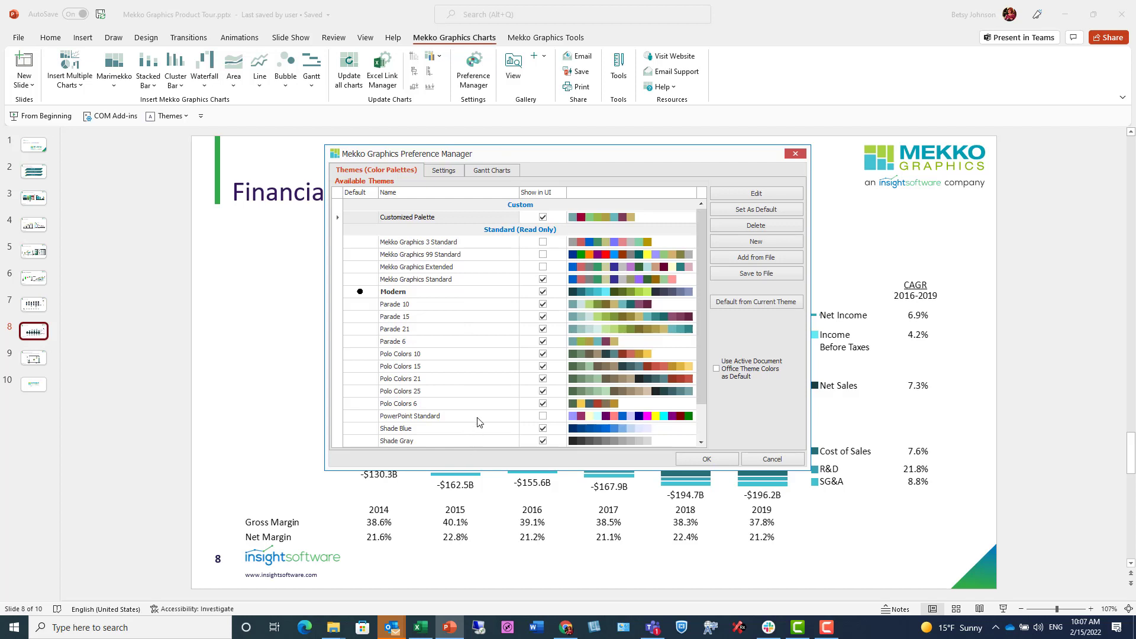
click(443, 171)
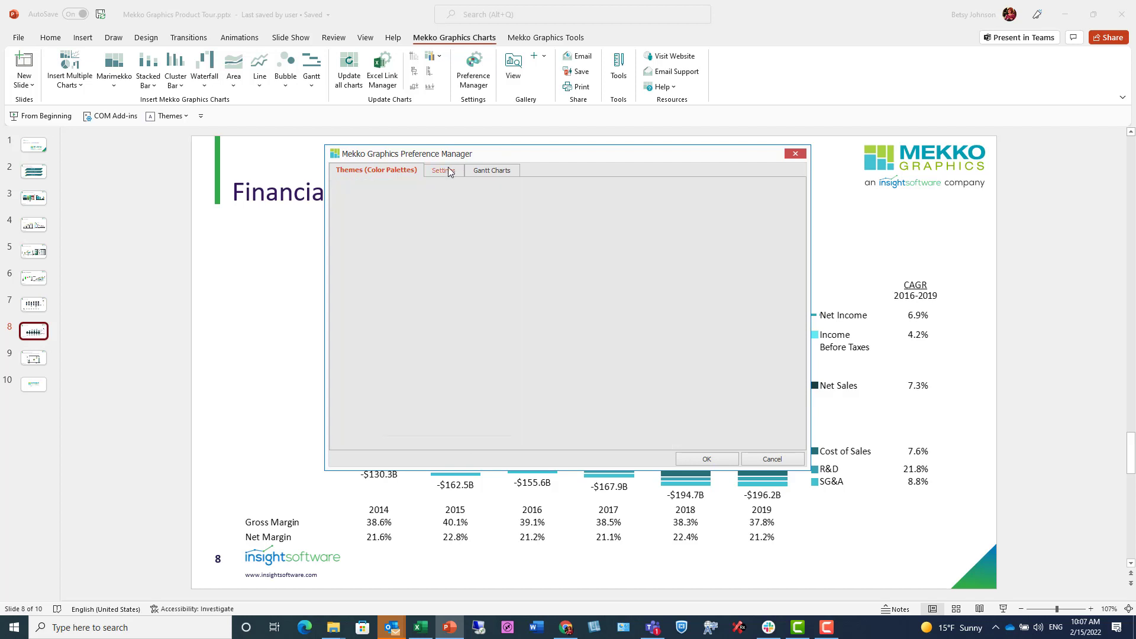
click(439, 171)
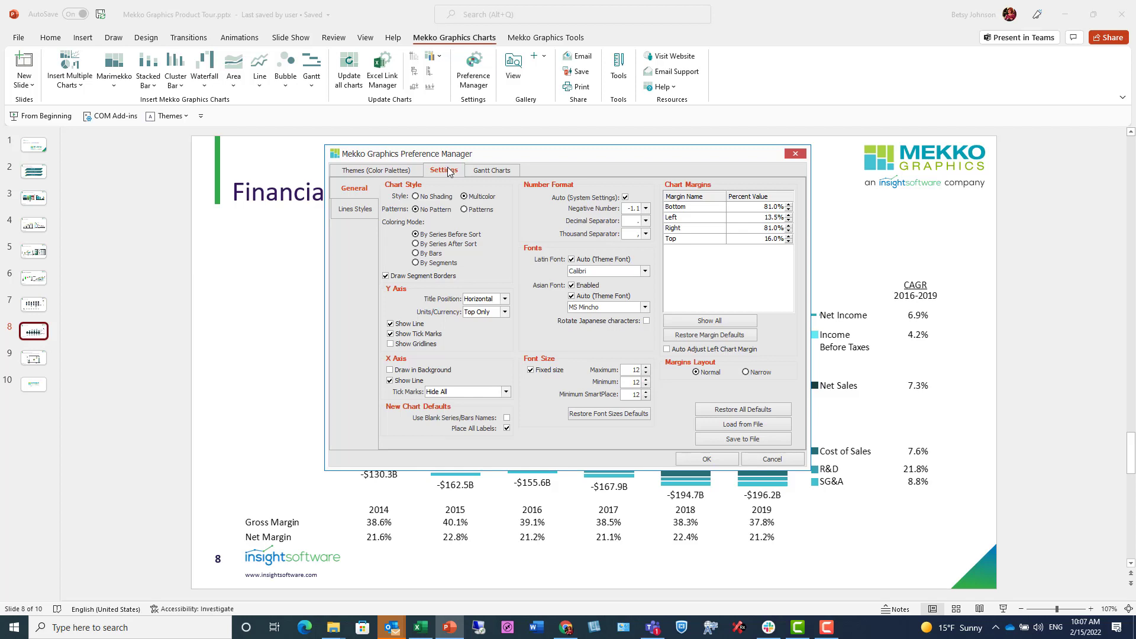
mouse_move(613, 275)
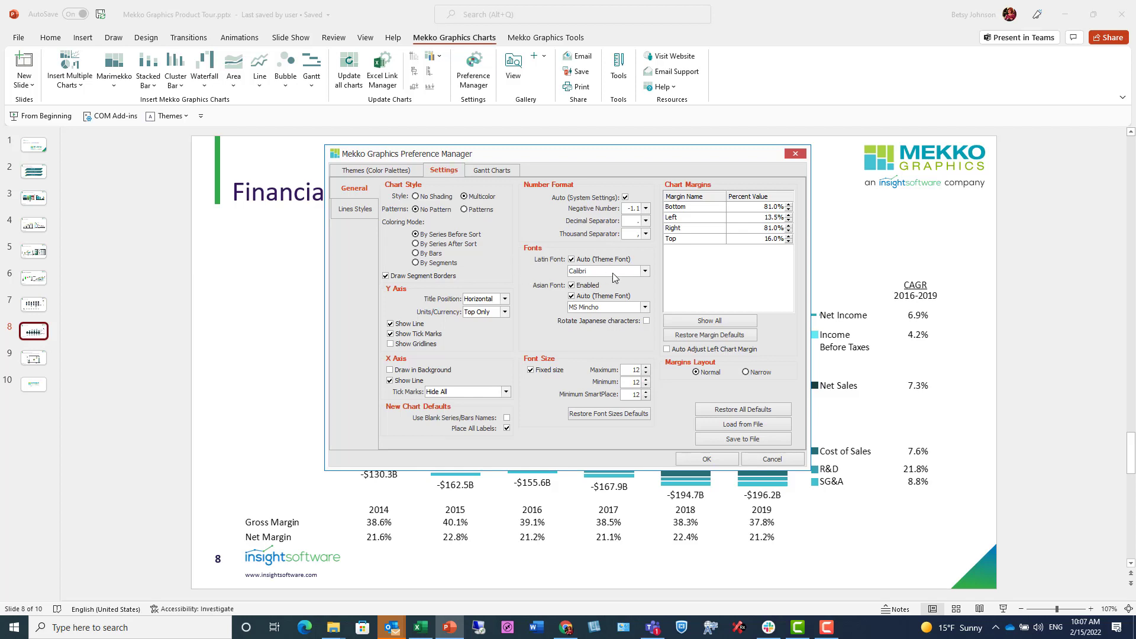
mouse_move(654, 397)
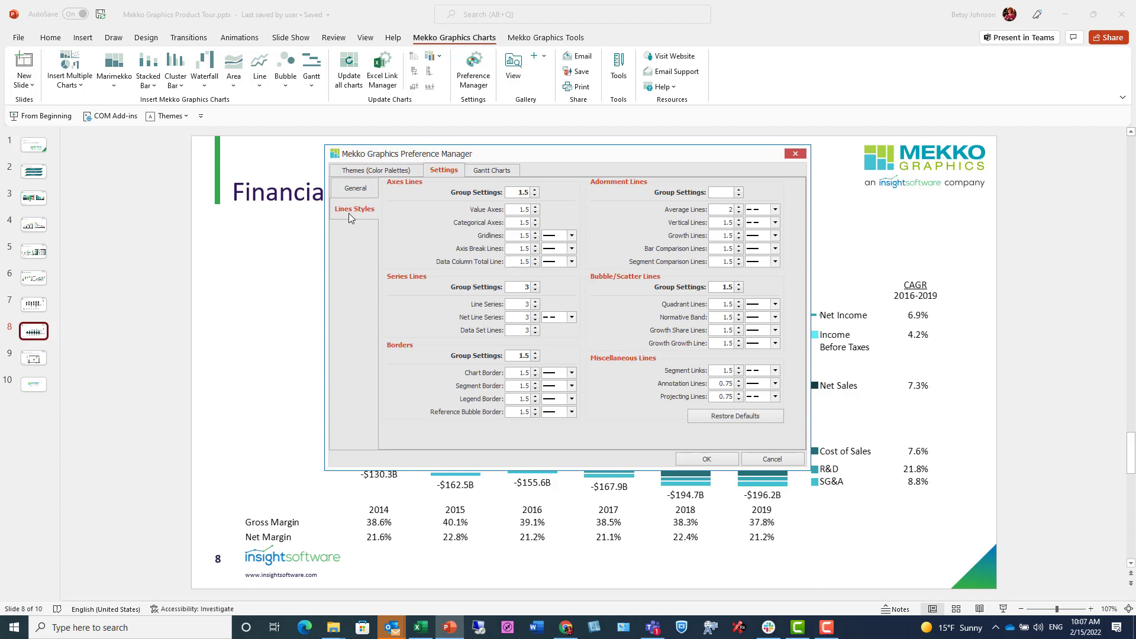
mouse_move(608, 378)
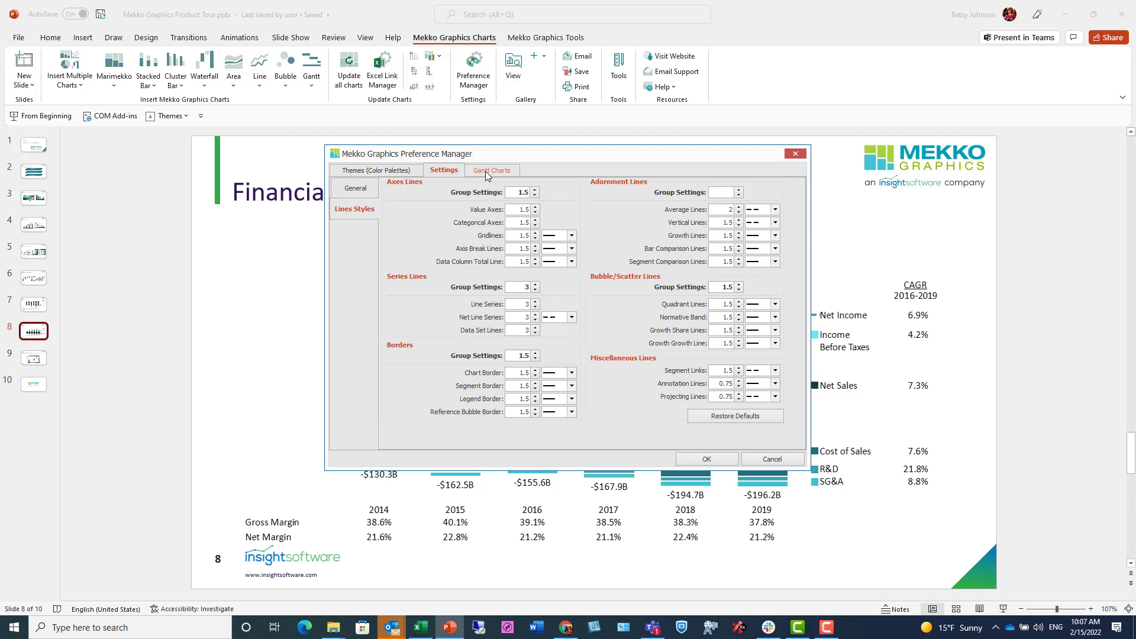
click(491, 169)
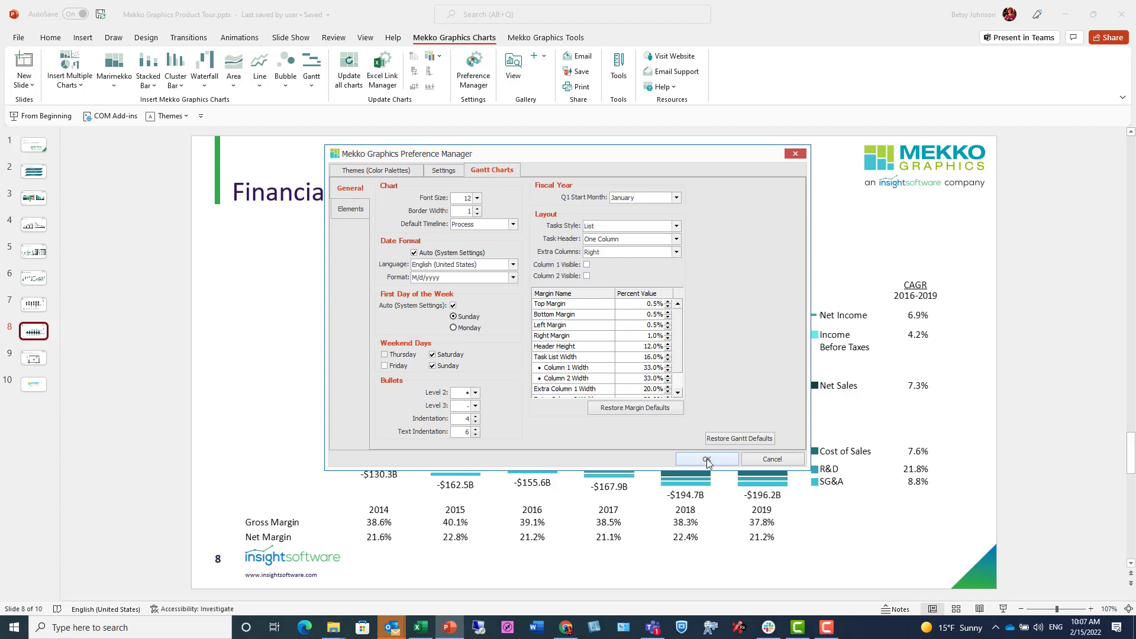
click(707, 459)
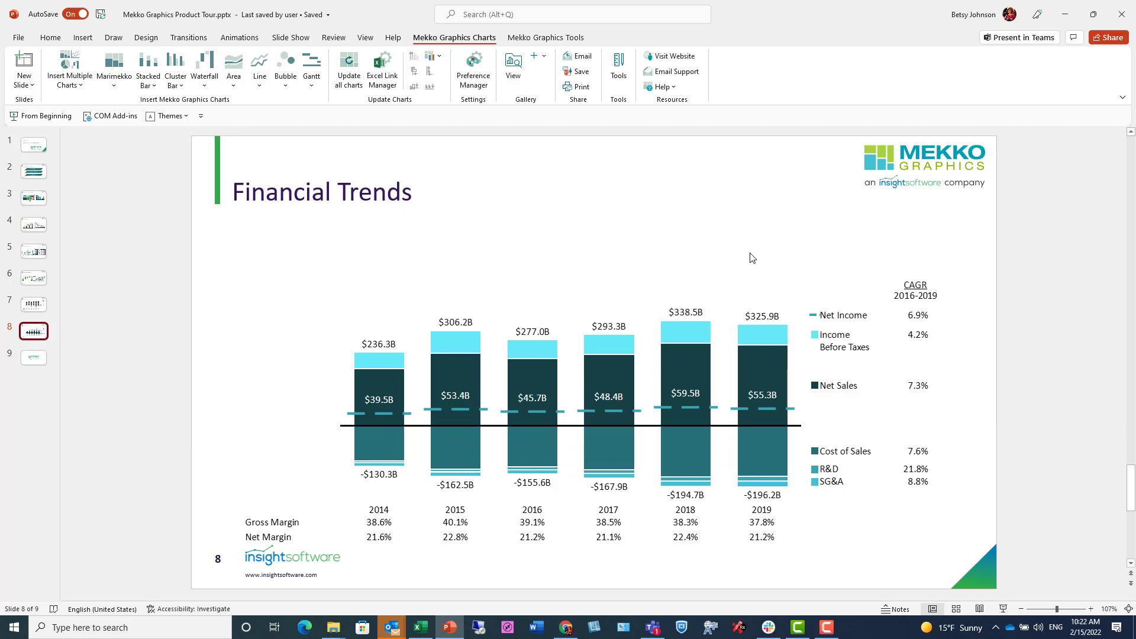
mouse_move(568, 94)
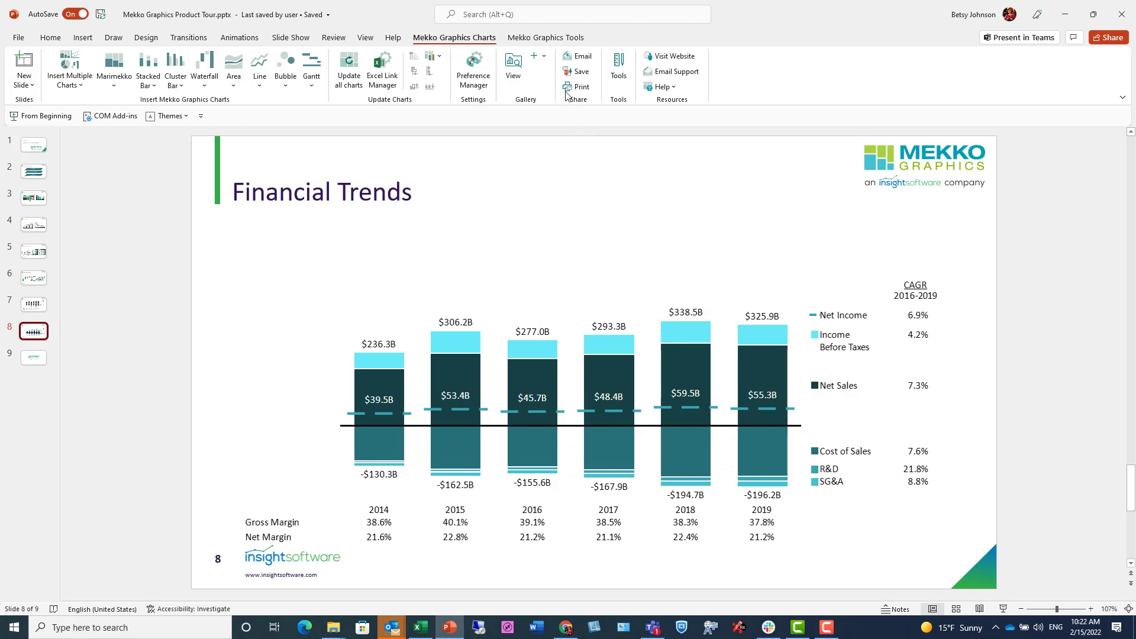
- Switch to the Mekko Graphics Tools tab showing agenda, Harvey Ball, value chain and header box tools
click(546, 37)
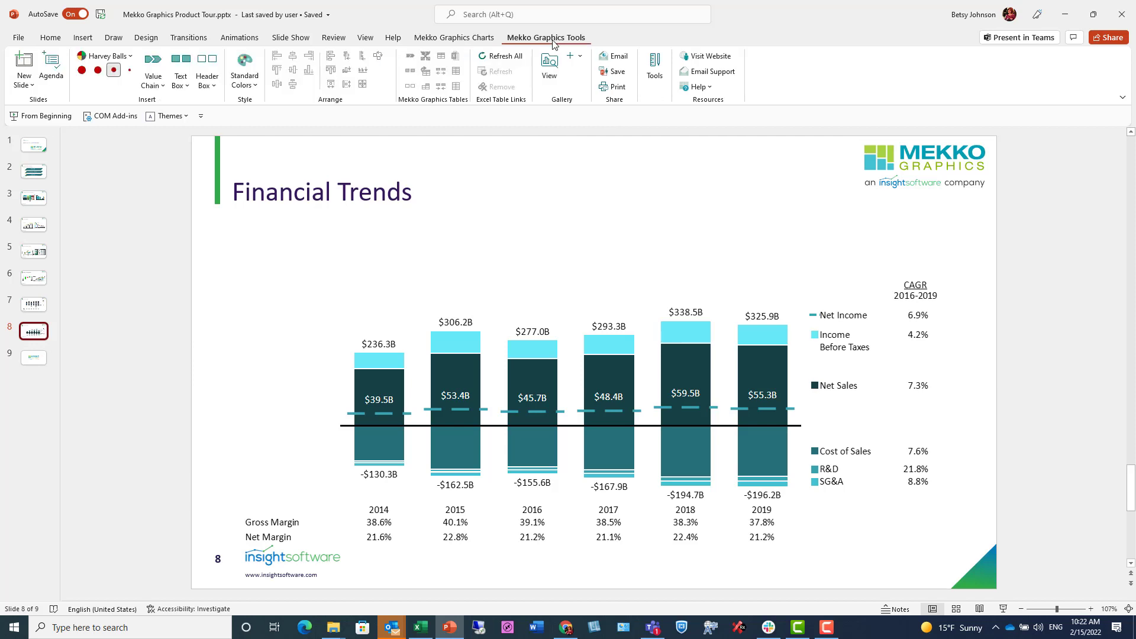
mouse_move(441, 89)
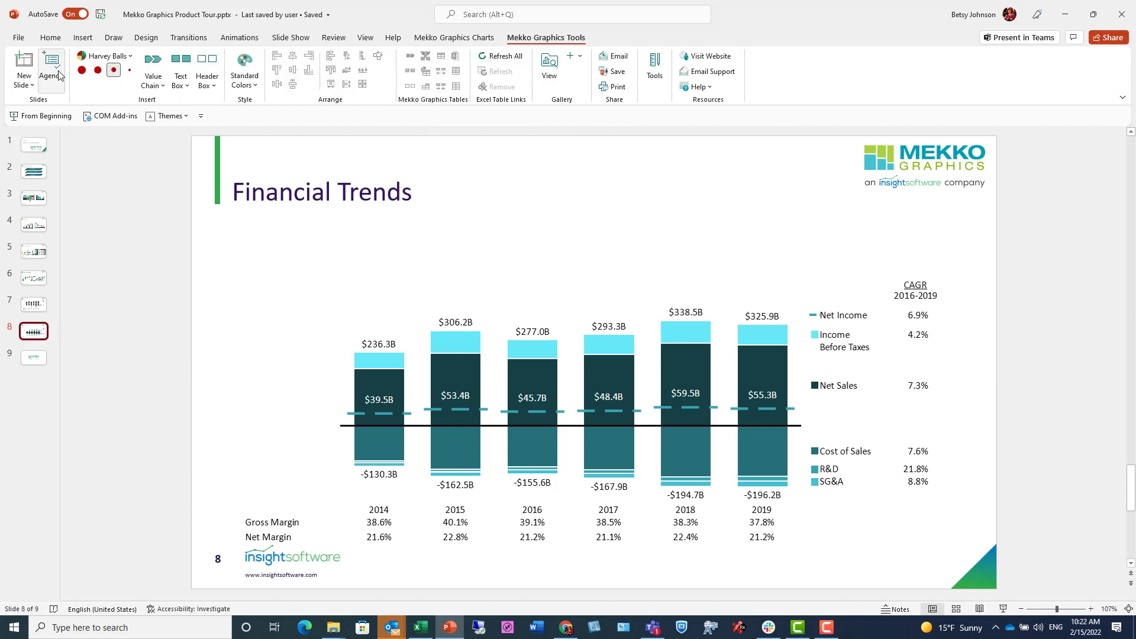
mouse_move(54, 64)
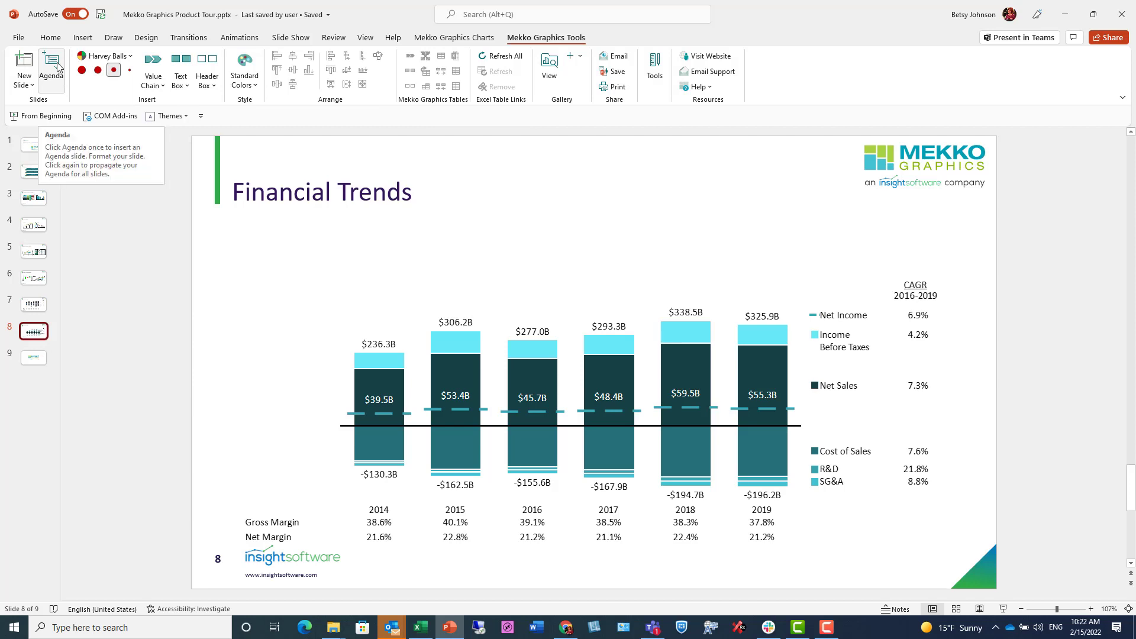
mouse_move(153, 62)
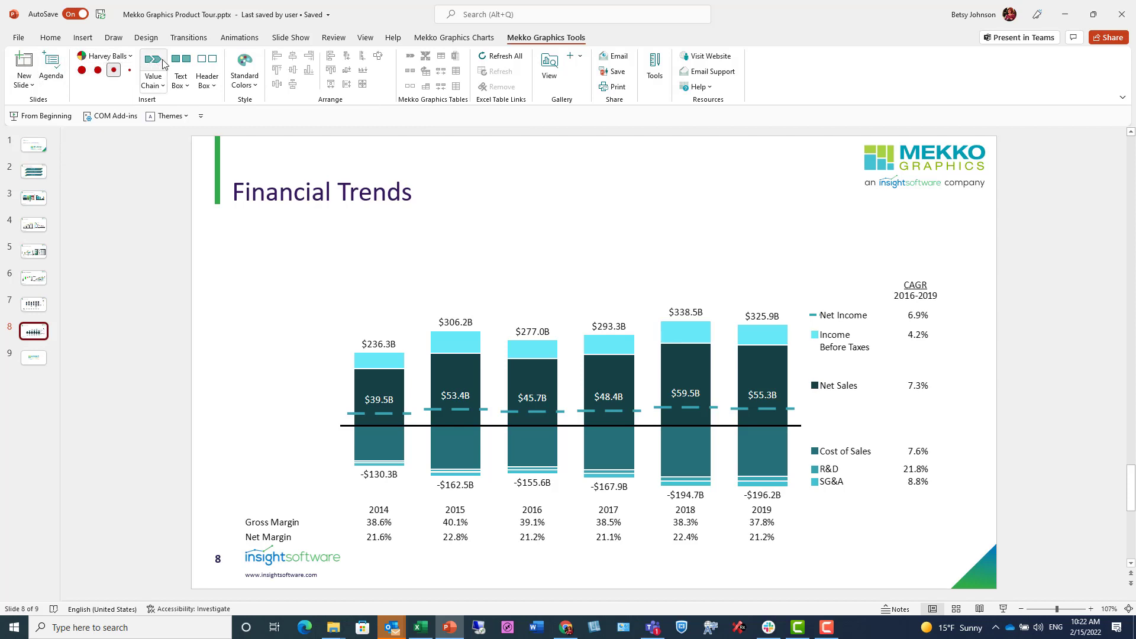
mouse_move(207, 65)
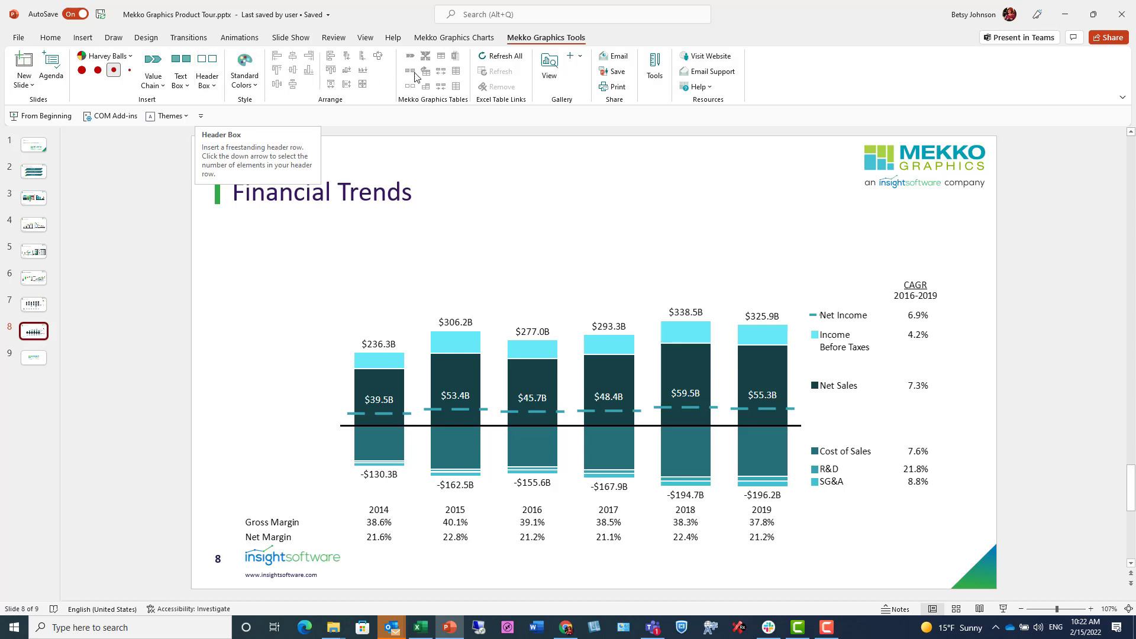
mouse_move(529, 68)
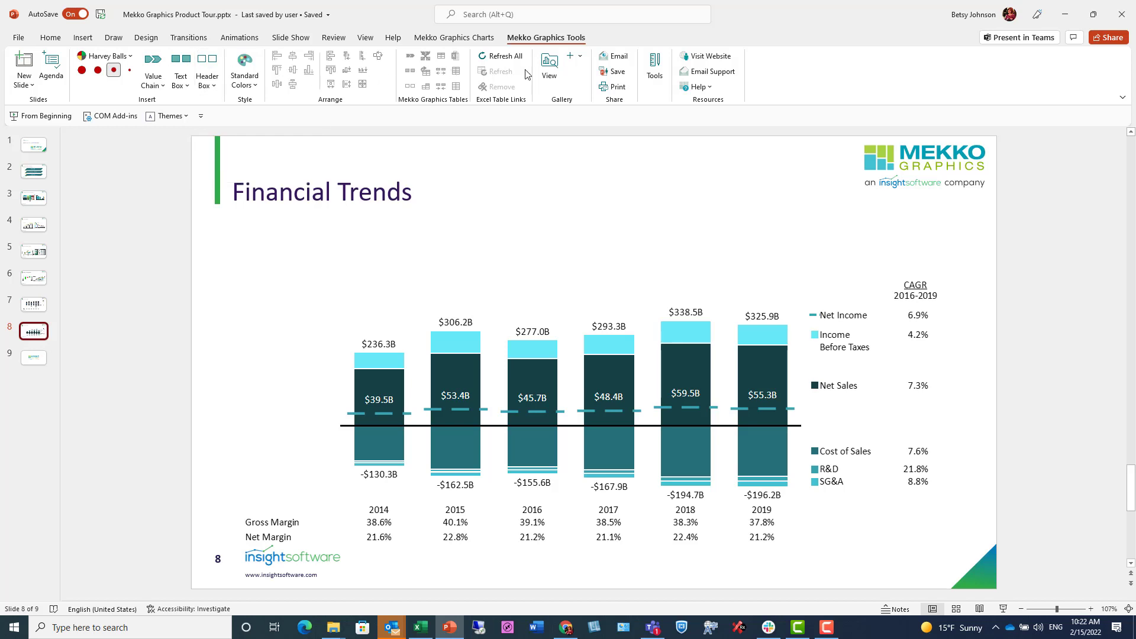
mouse_move(517, 116)
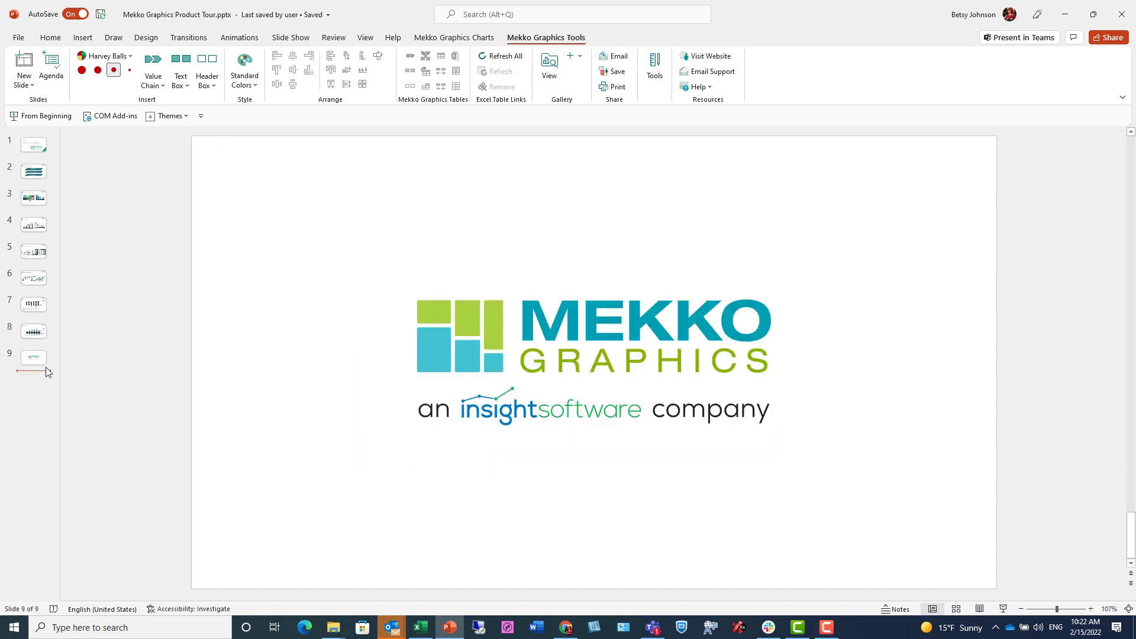
mouse_move(47, 374)
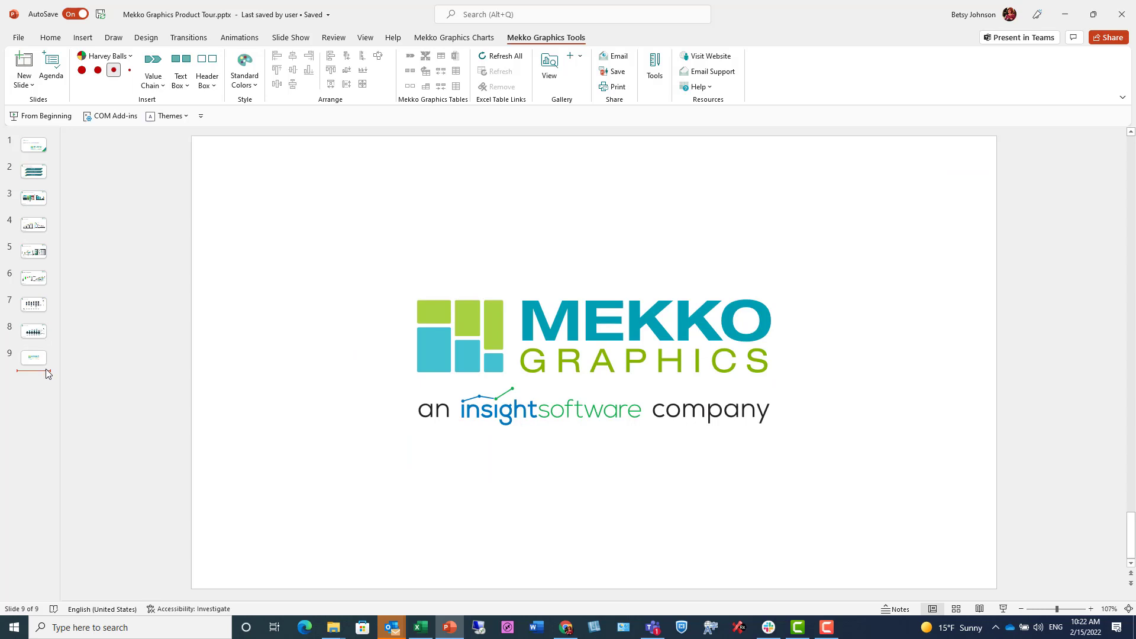